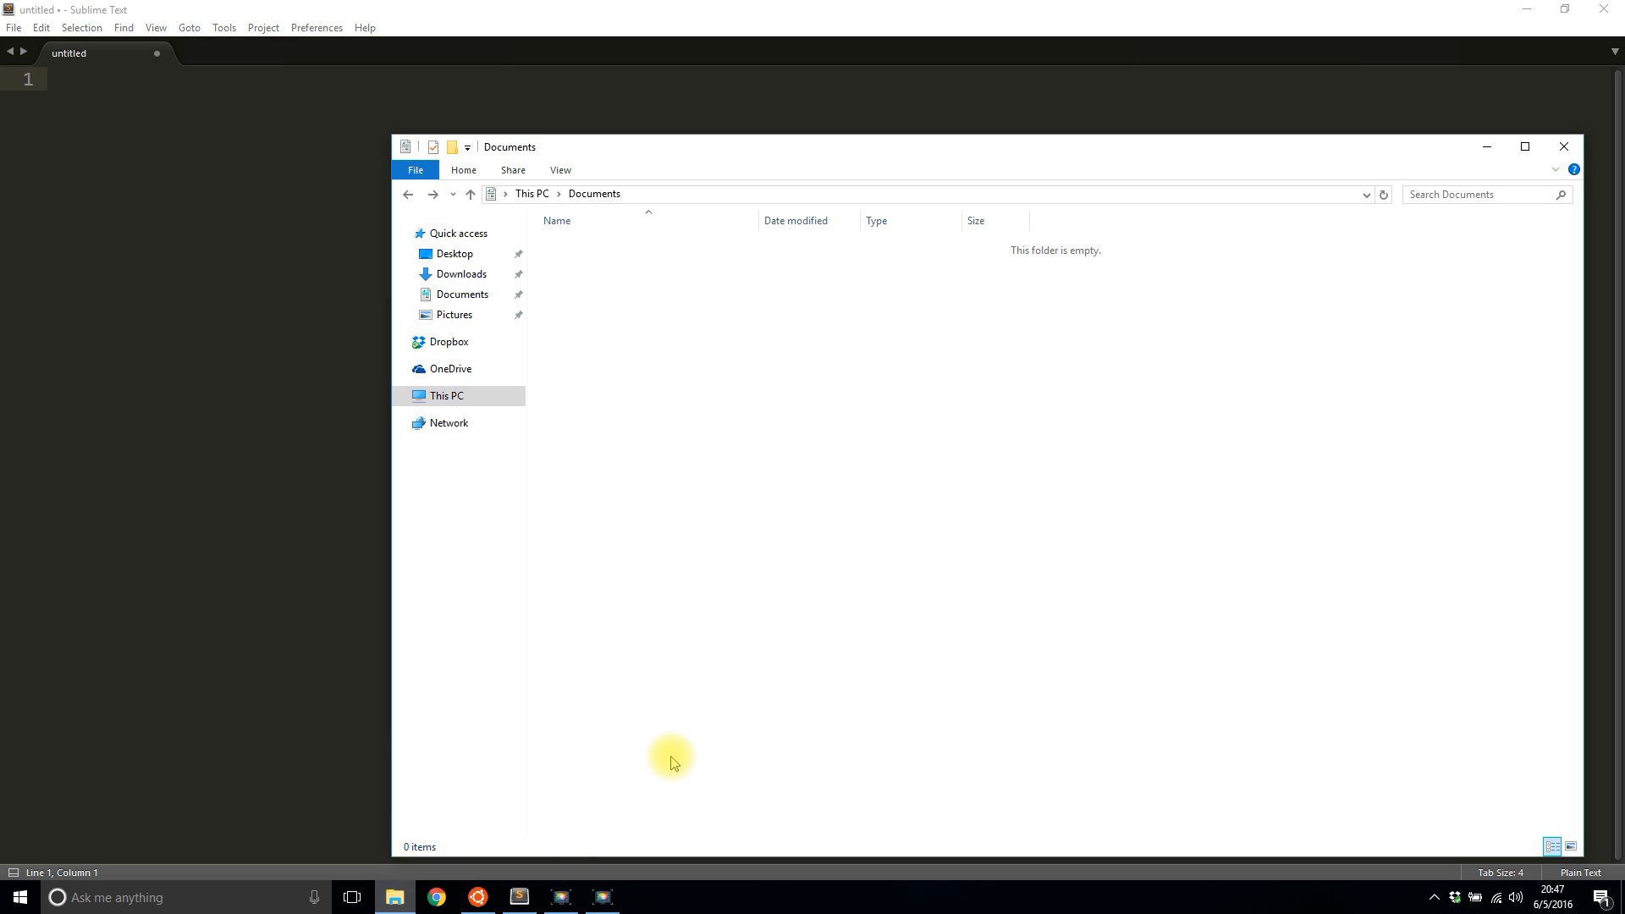
mouse_move(816, 542)
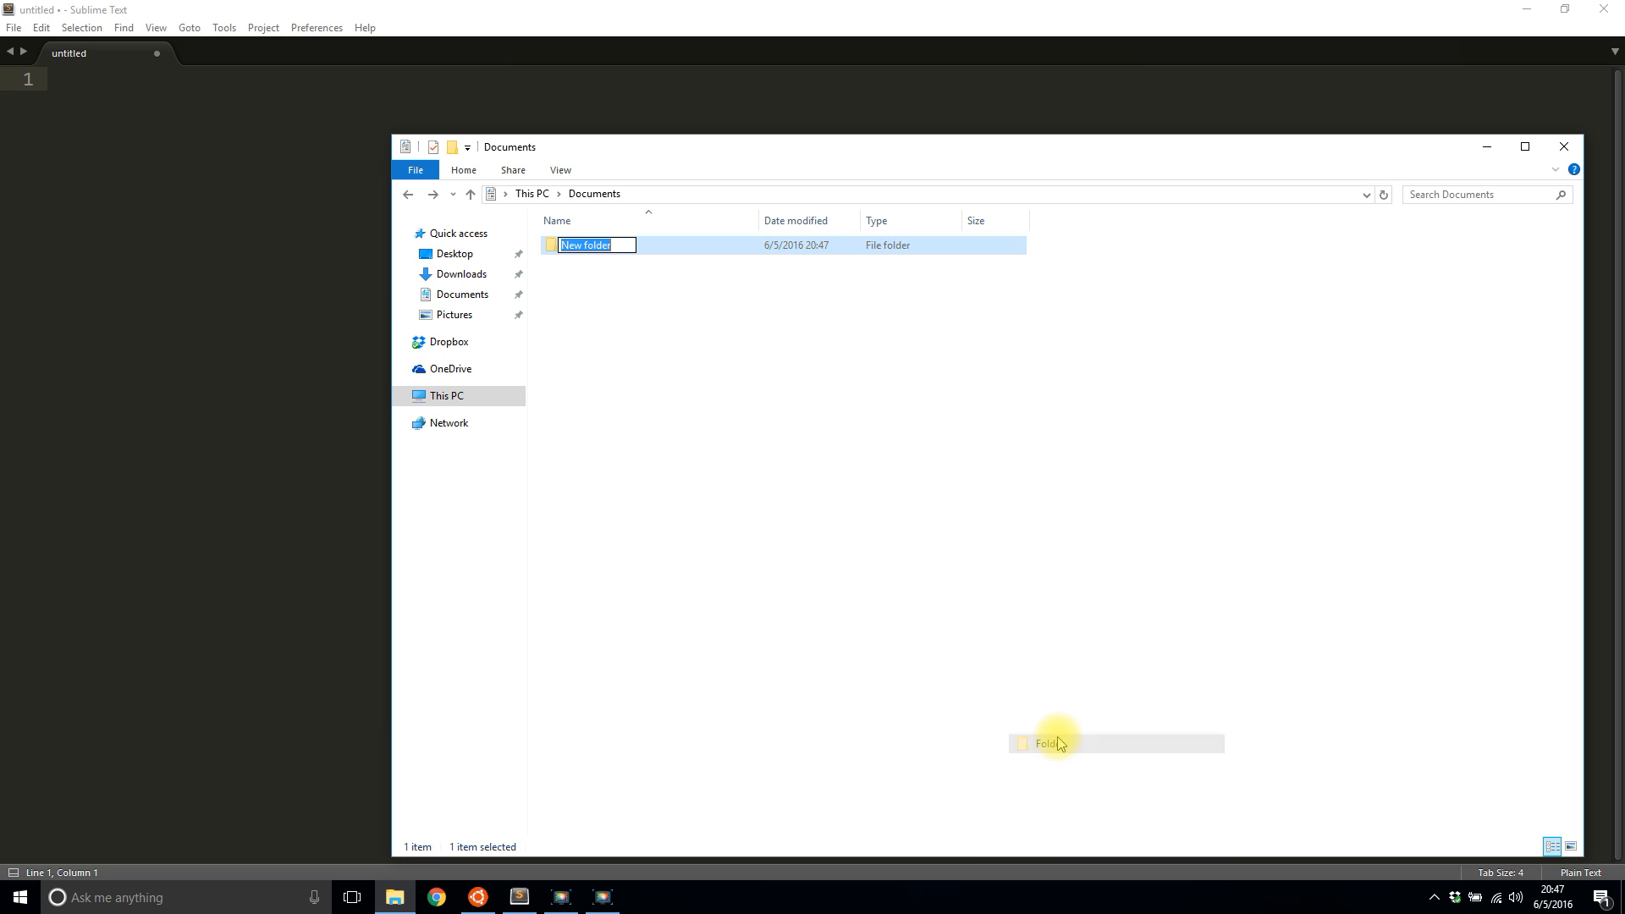
Step: Name the new Documents folder mypackage and enter it
text(mypackage)
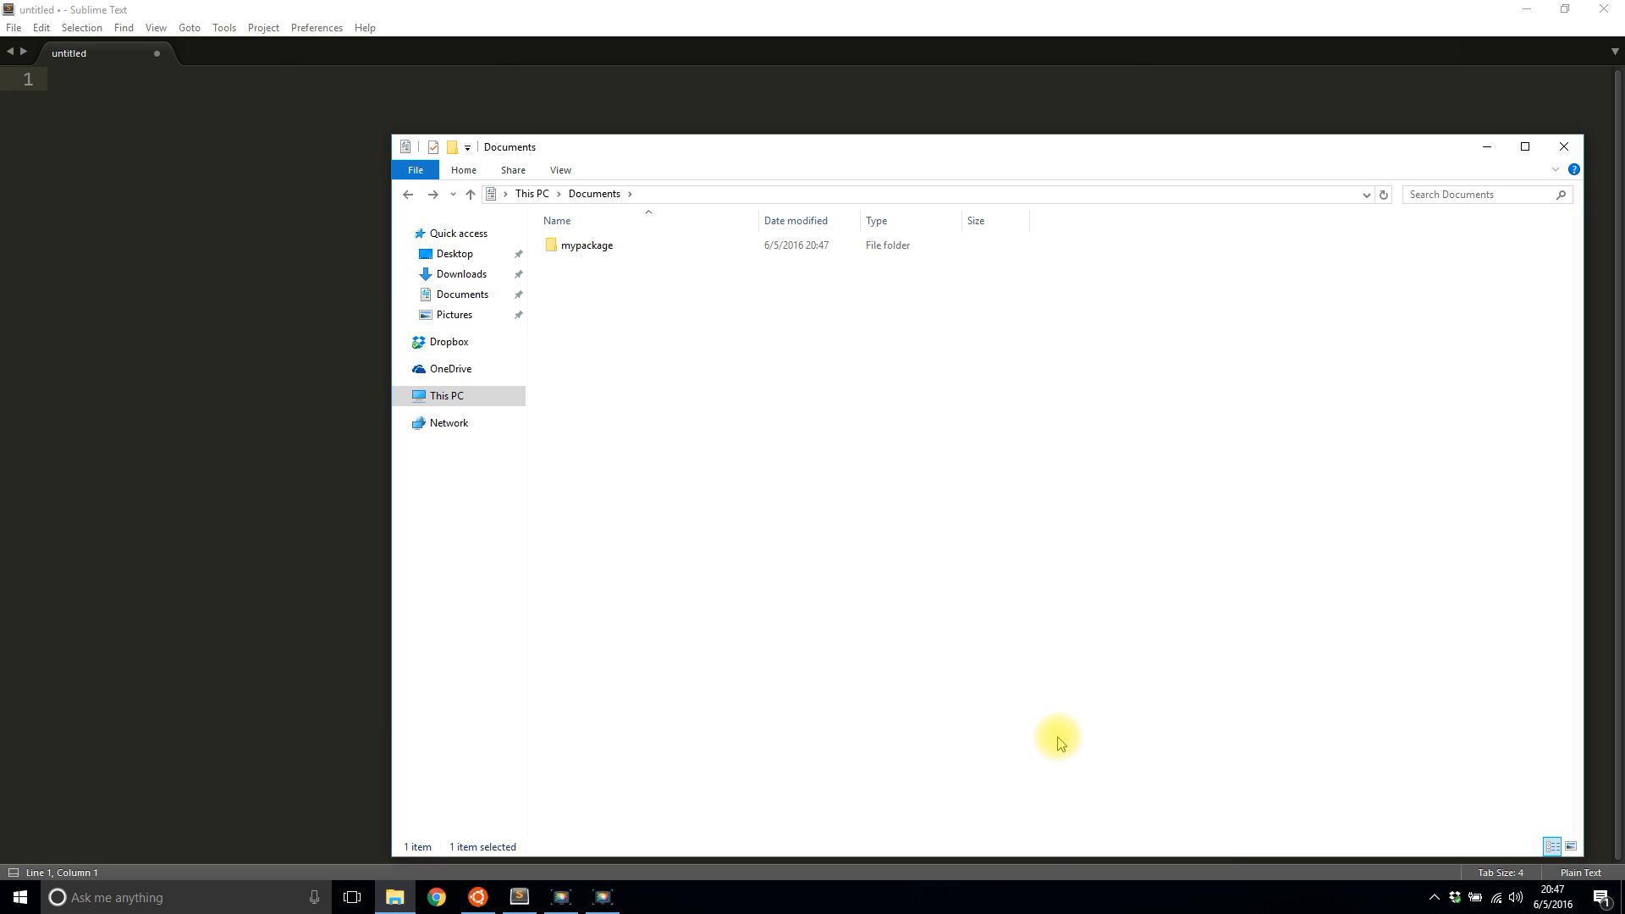
double_click(587, 244)
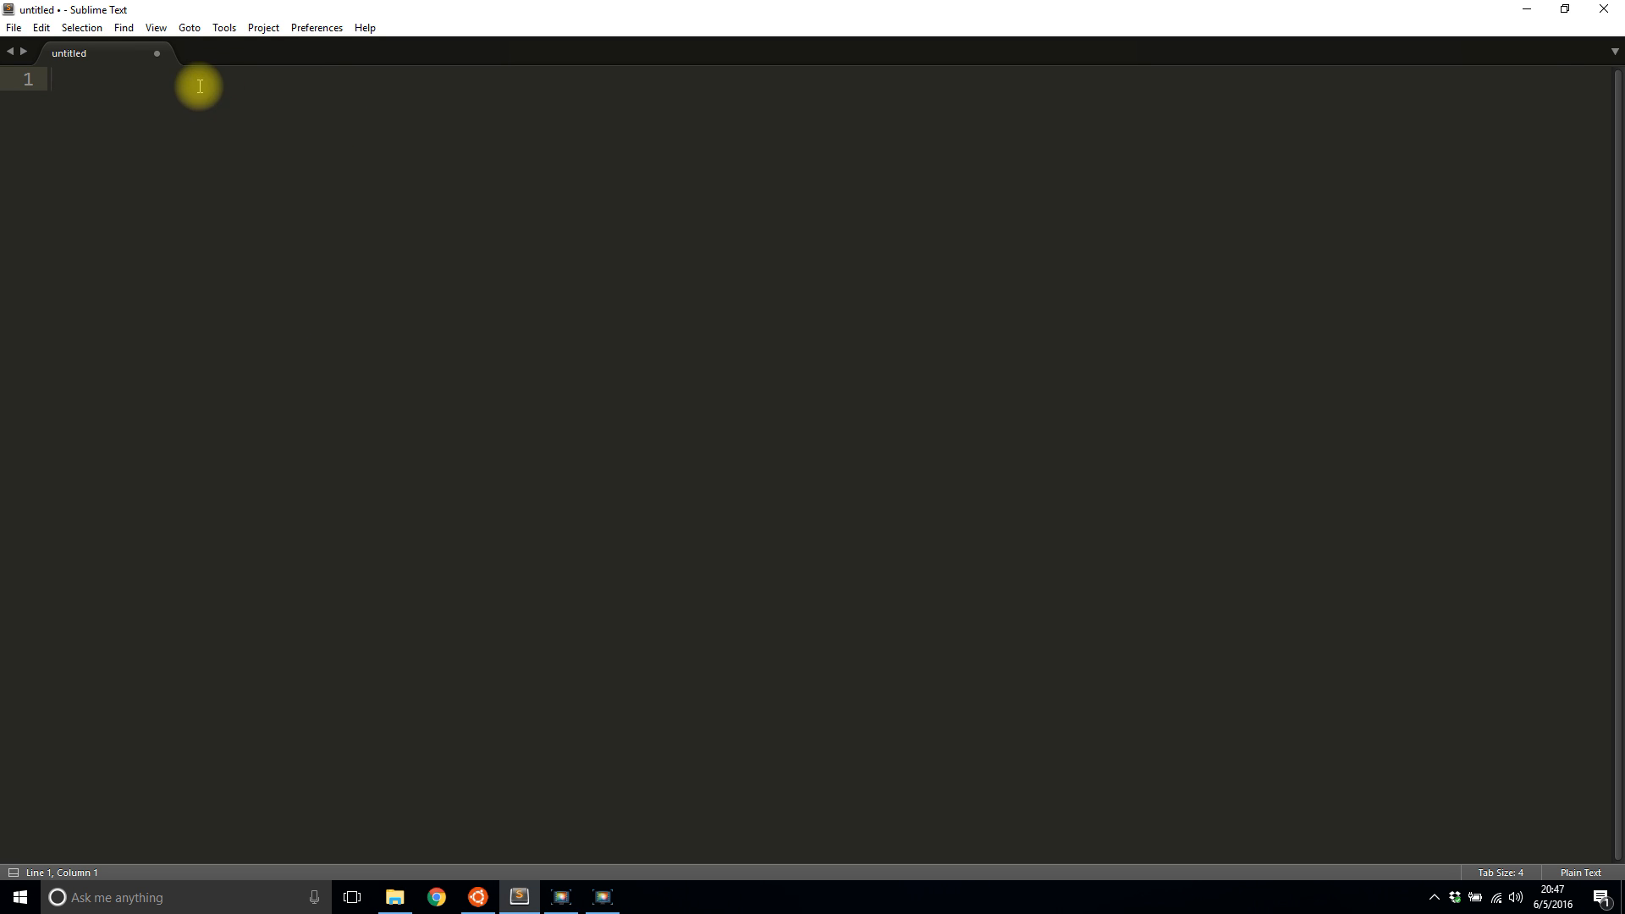
Step: Save the untitled document as an empty __init__.py inside the mypackage folder
click(14, 28)
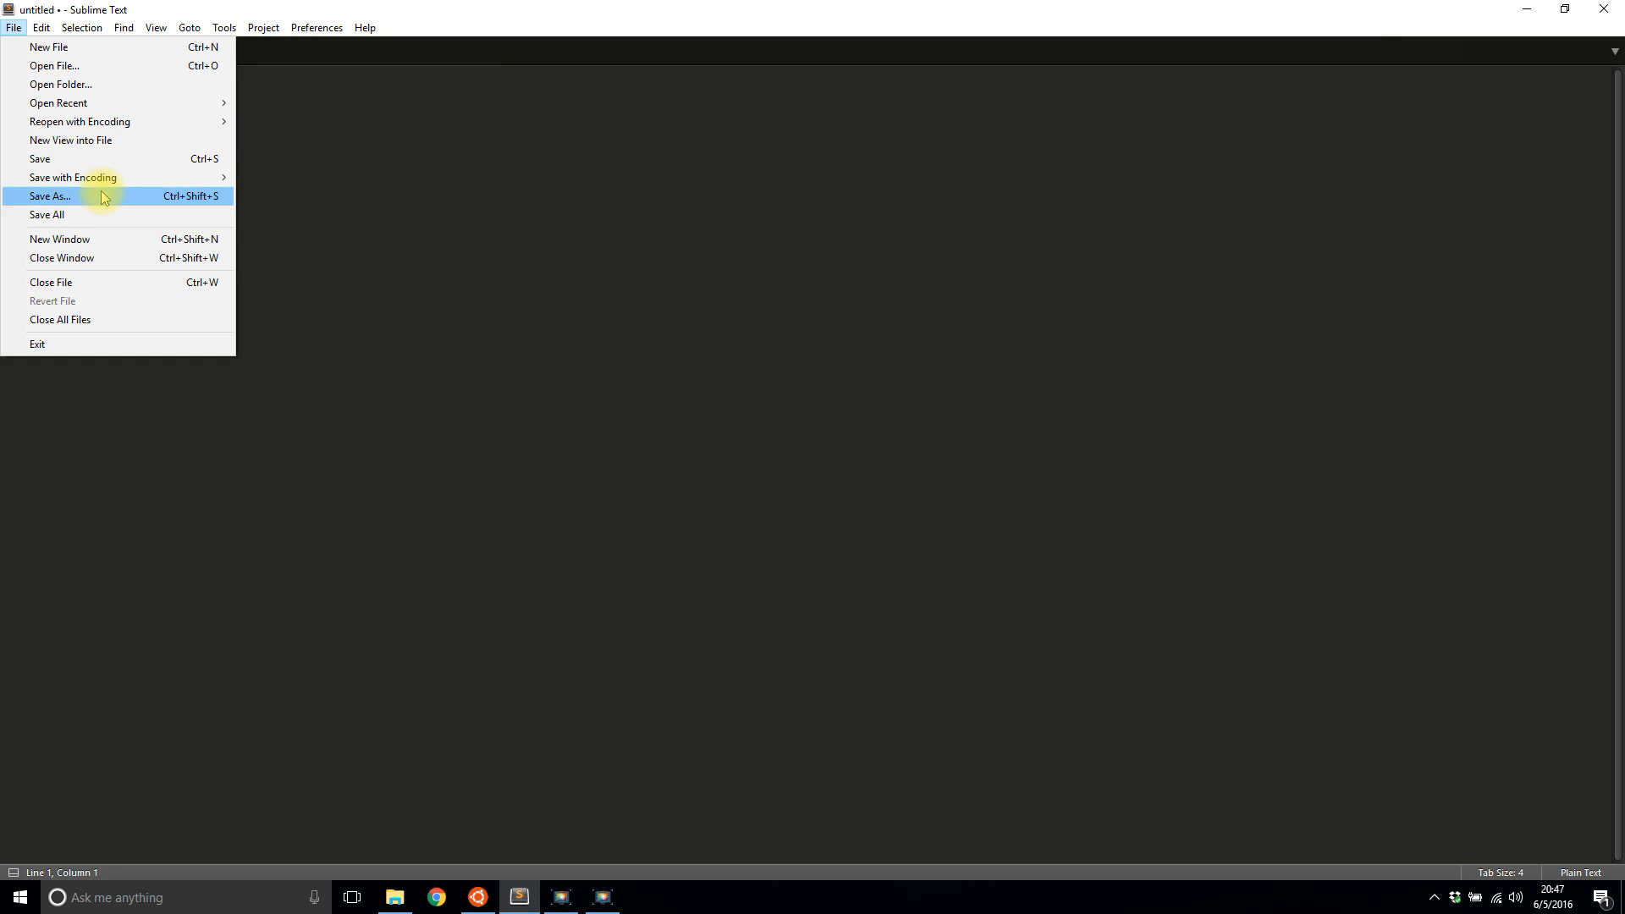
click(49, 197)
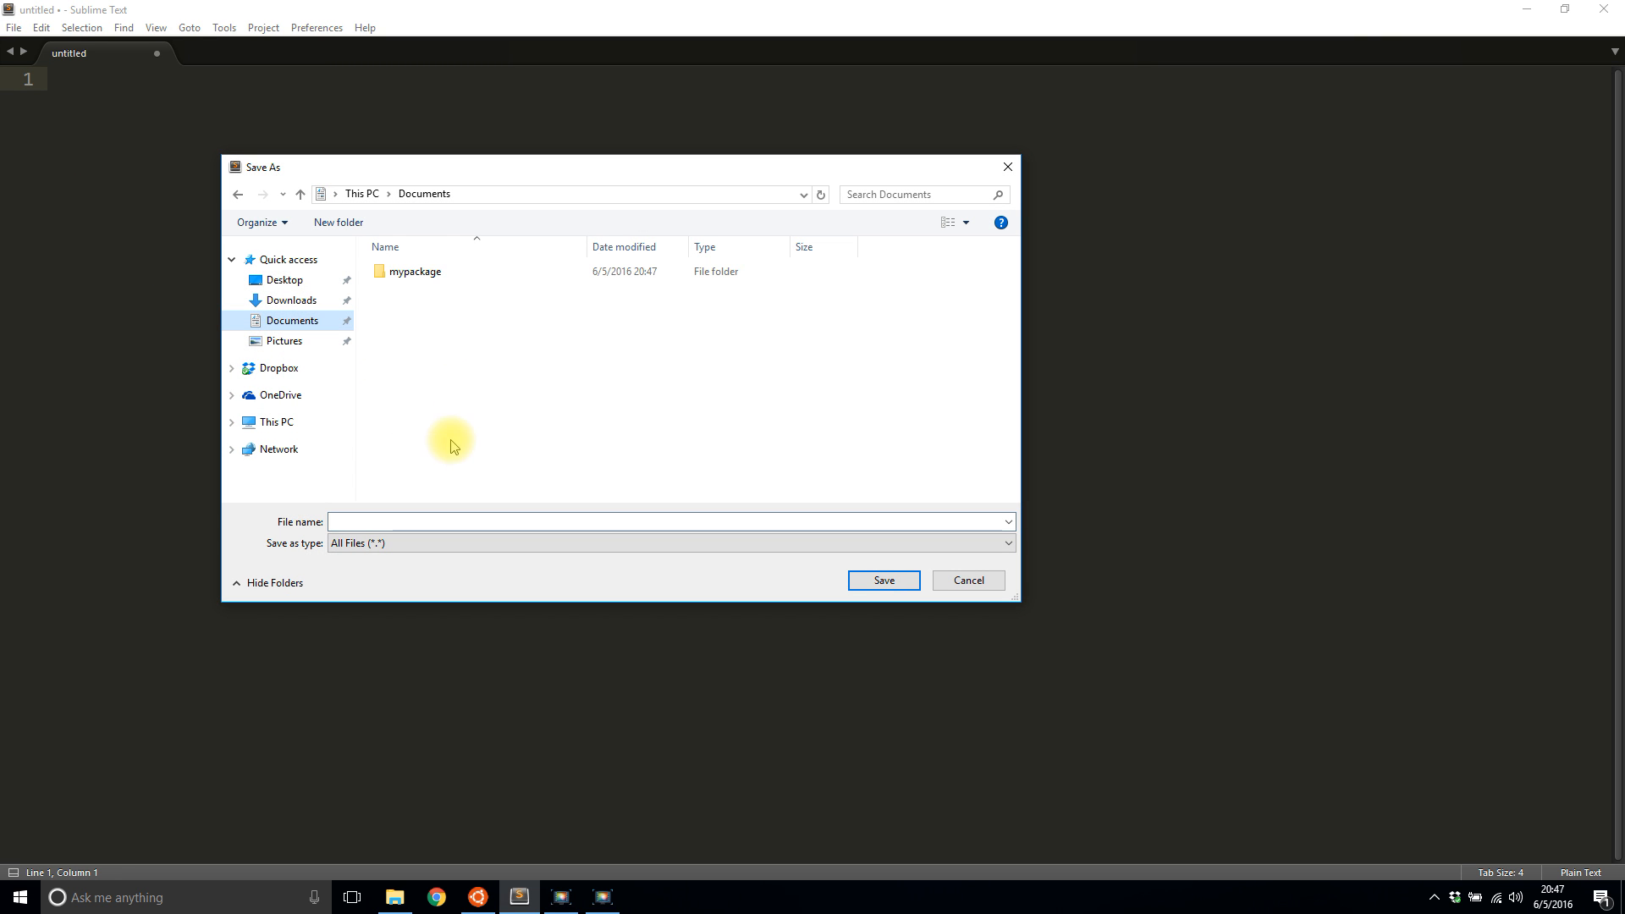
double_click(415, 270)
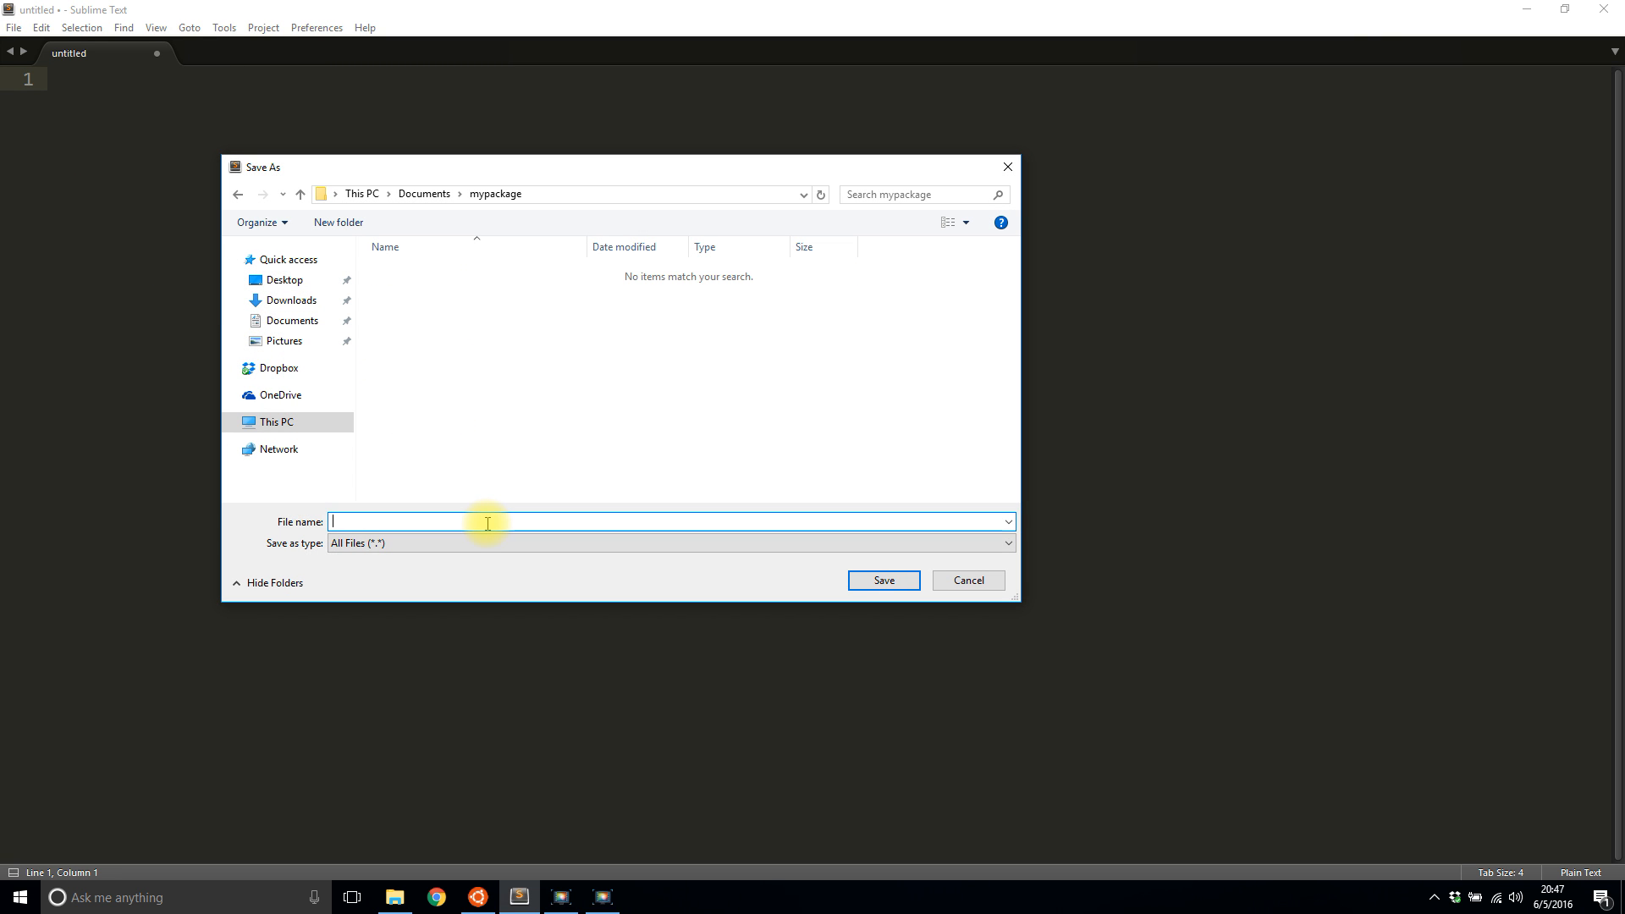
text(__init)
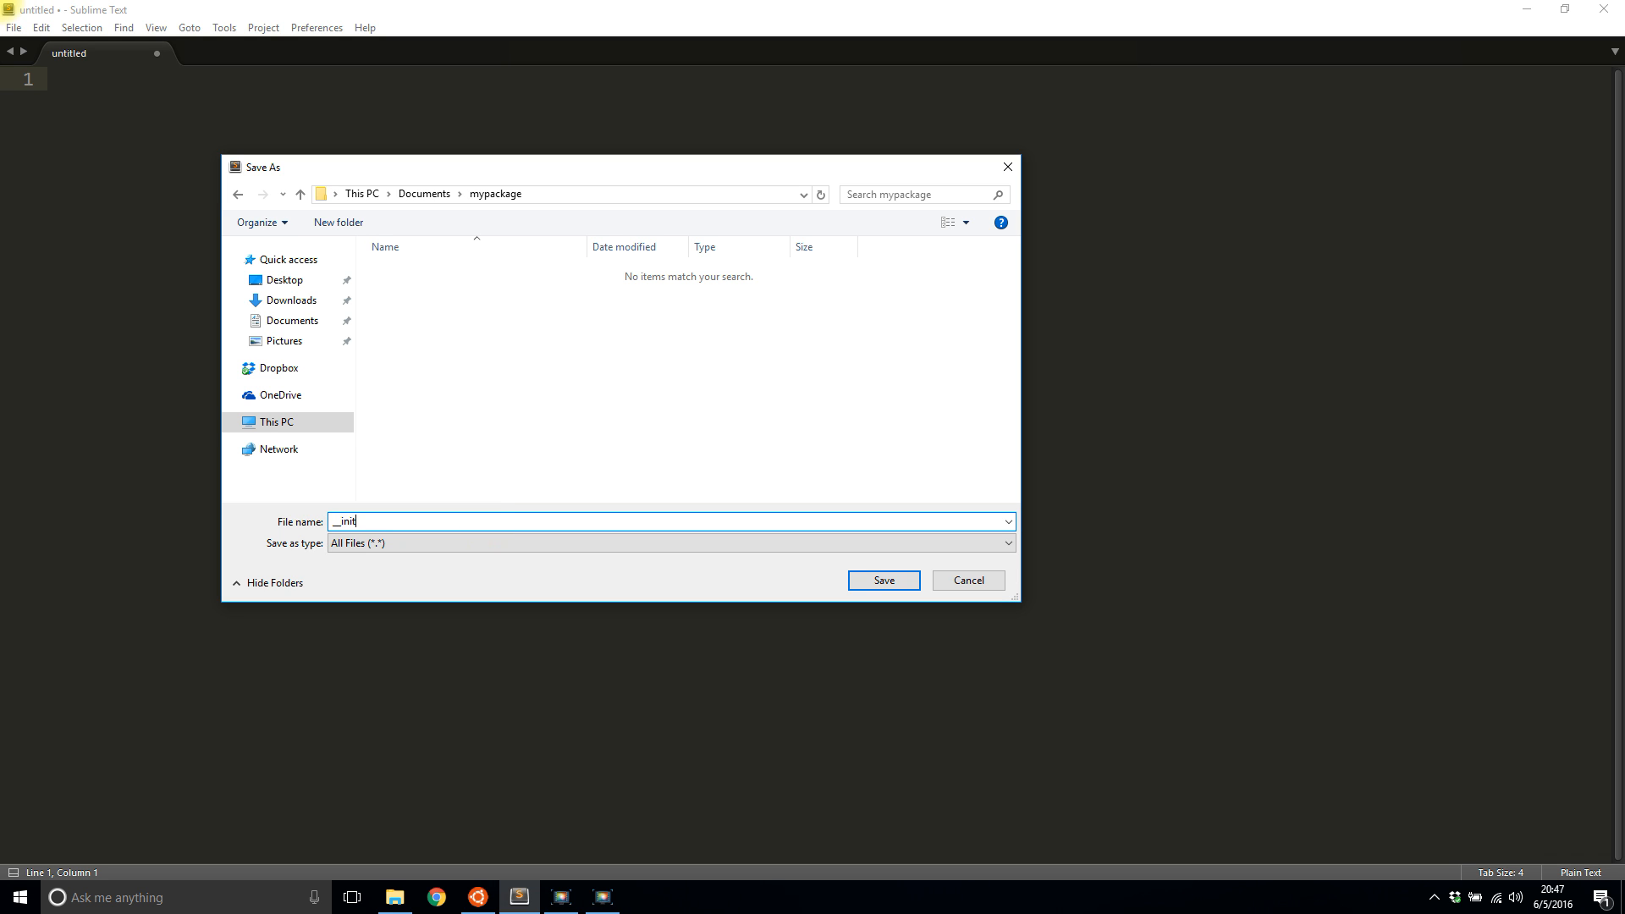
click(882, 581)
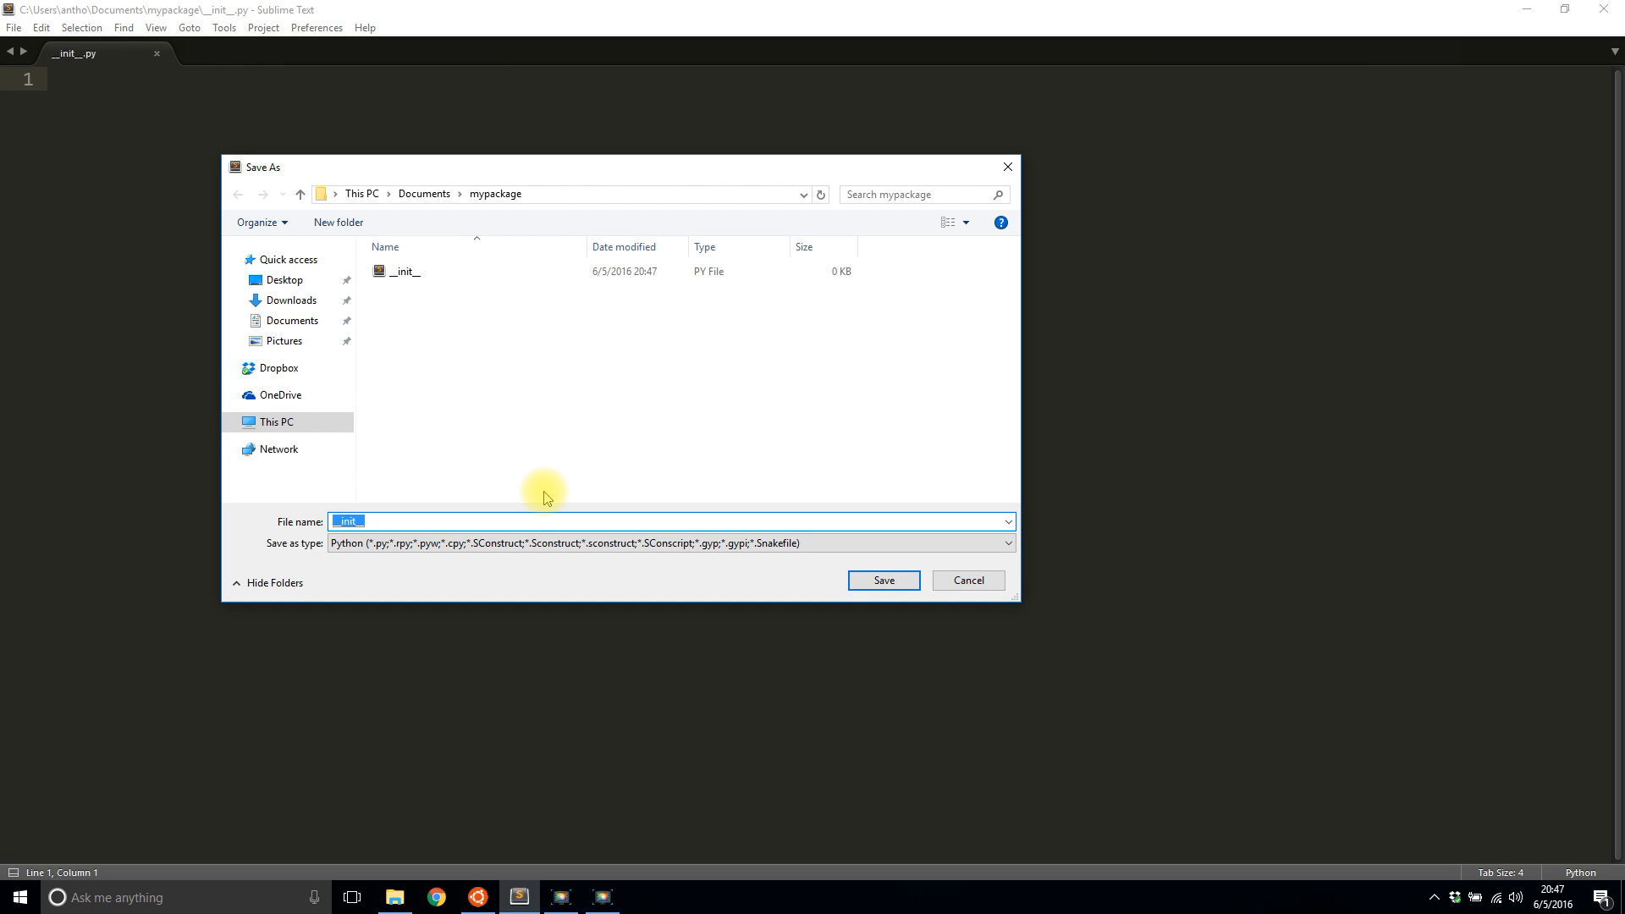
Step: Save the document again as demo.py in the mypackage folder
text(demo)
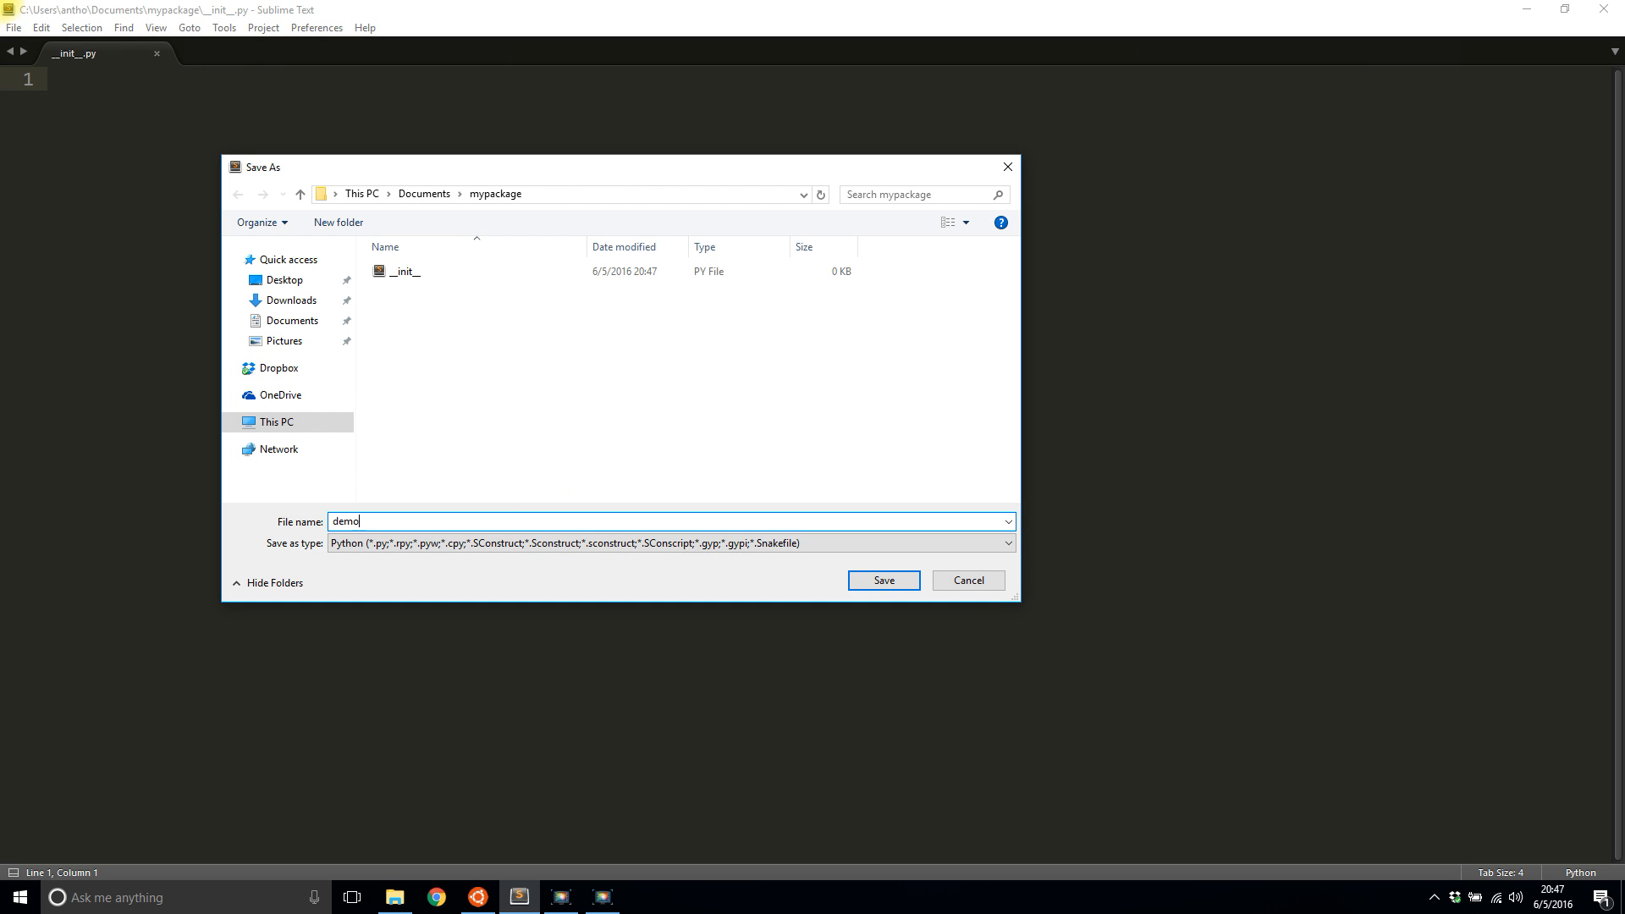
click(882, 579)
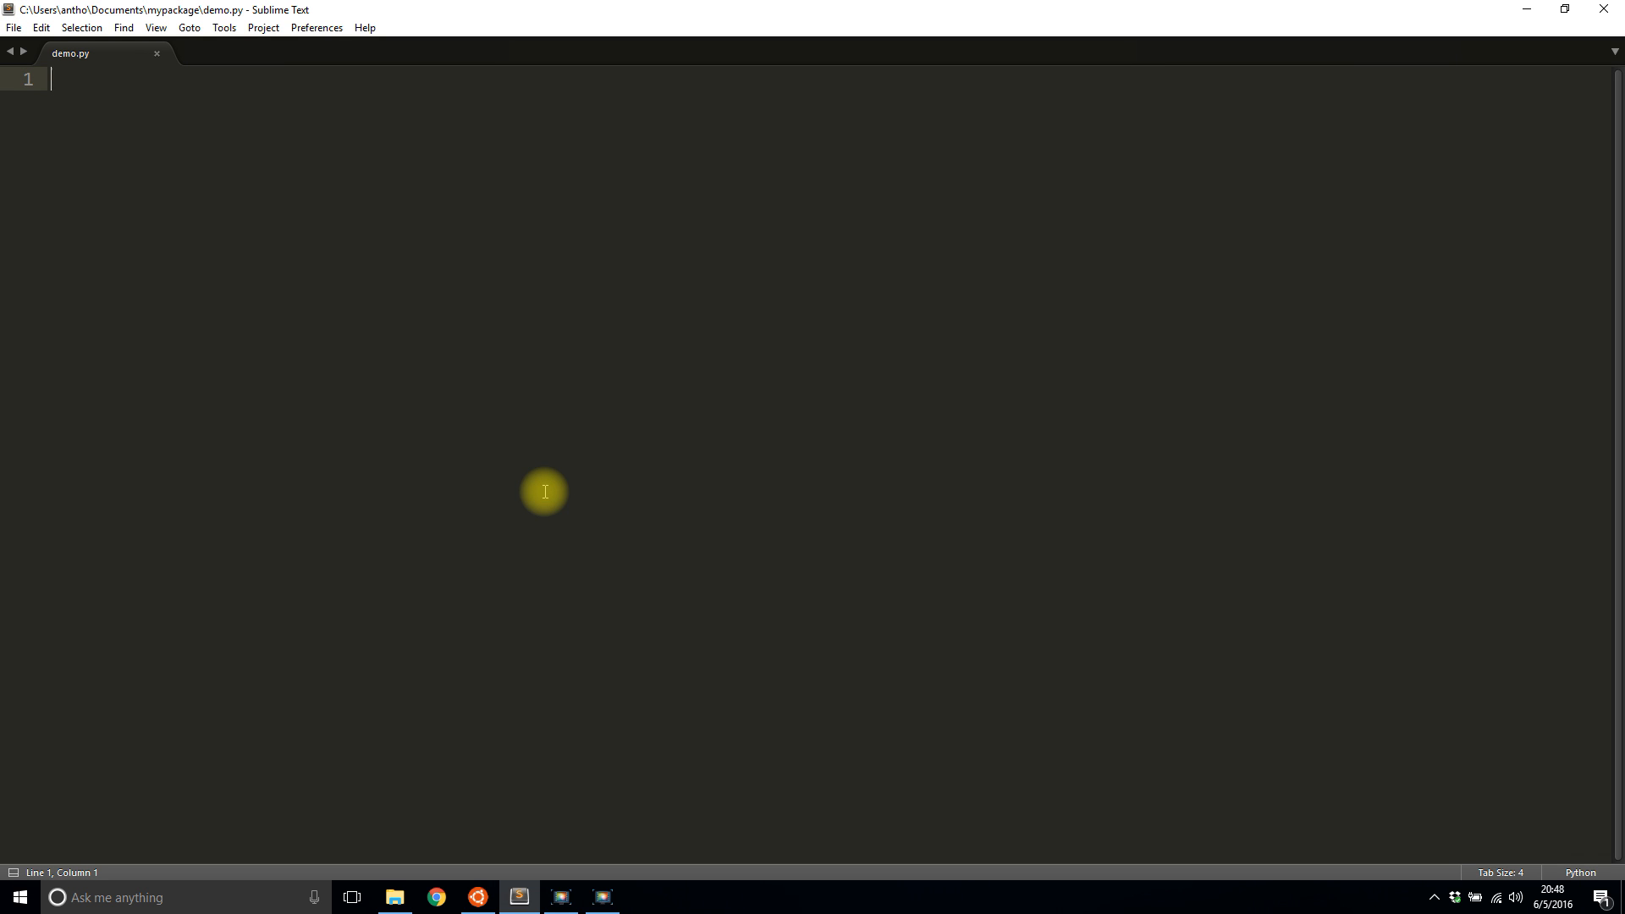
Step: Define demoprint() printing 'now in the demo file!' in demo.py and save it
click(394, 897)
text(def demop[)
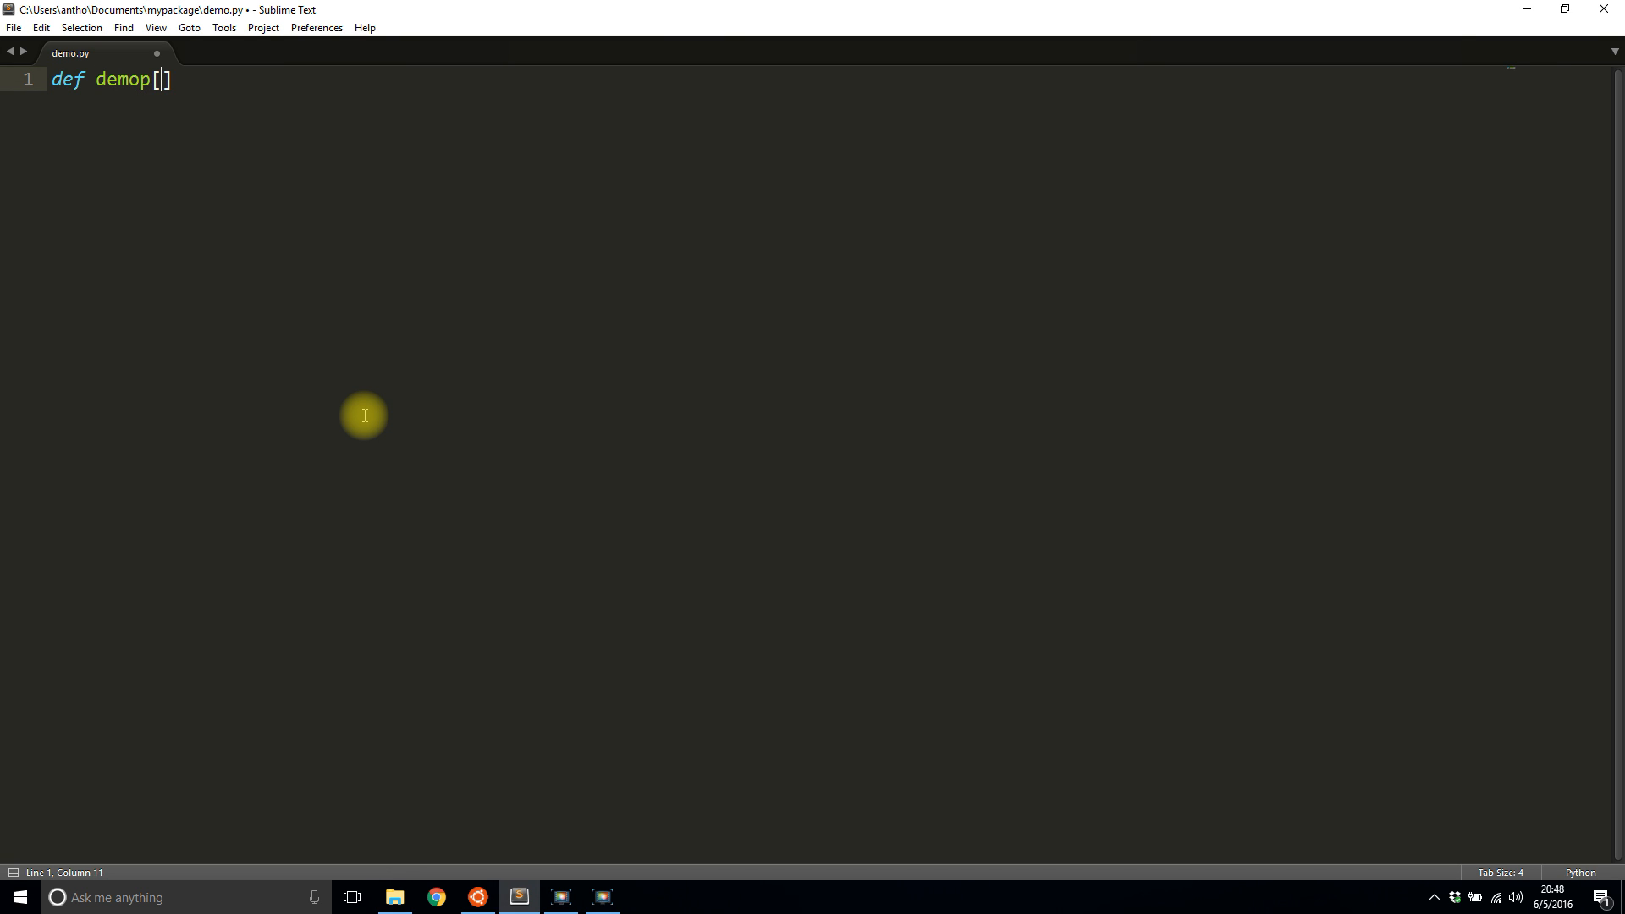
text(rint():)
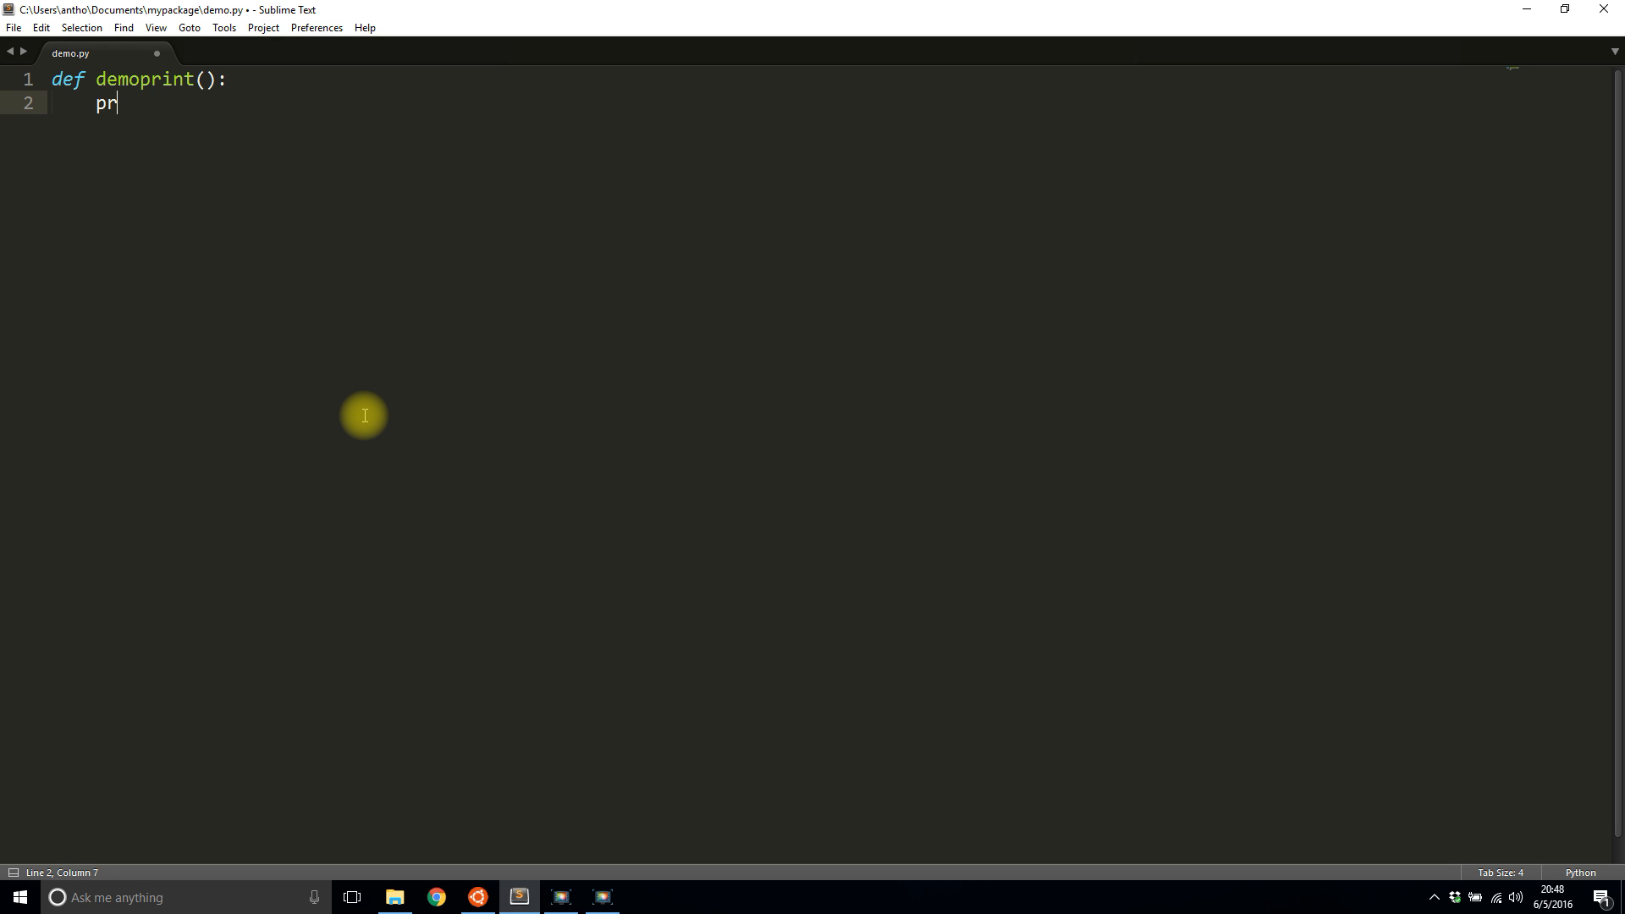
text(int('now ')
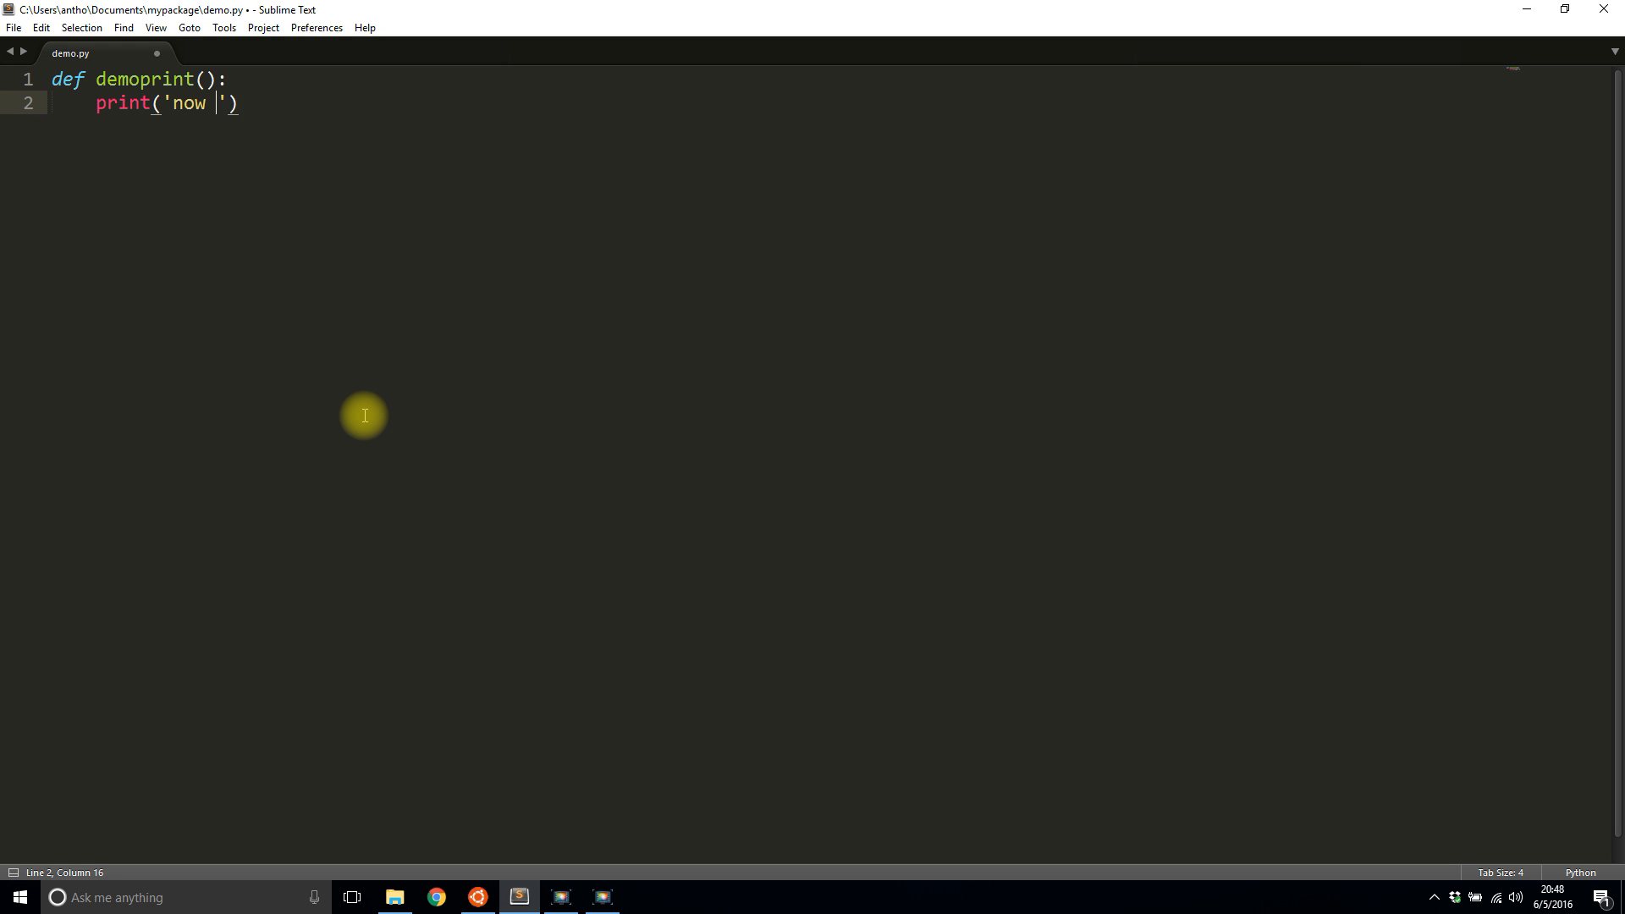
text(in the demo file!)
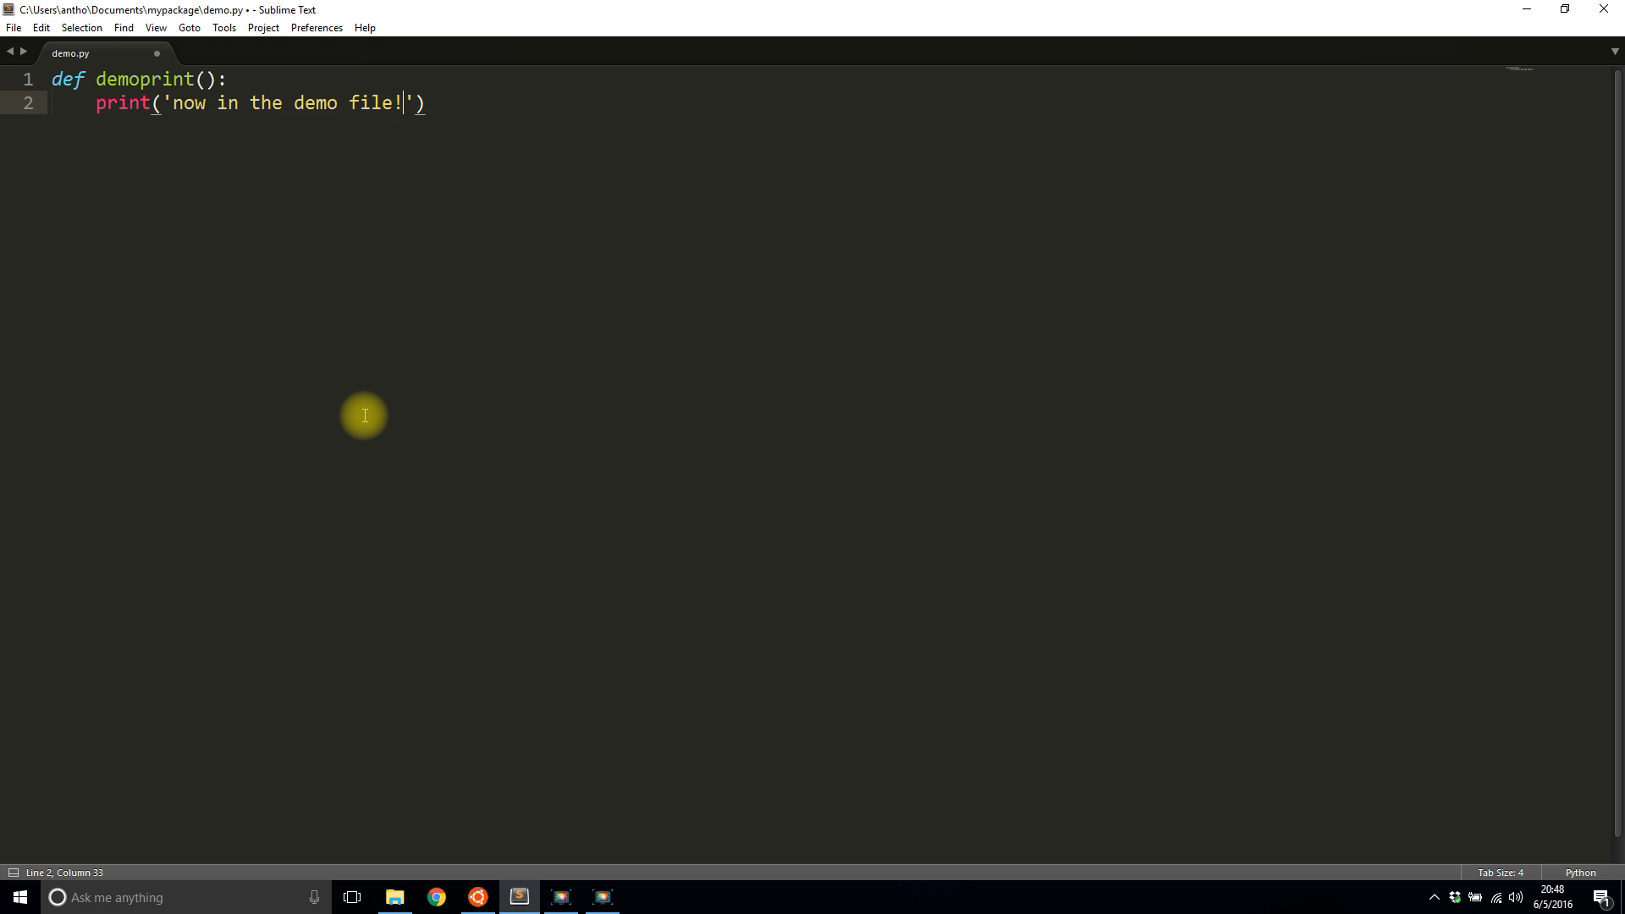
key(ctrl+s)
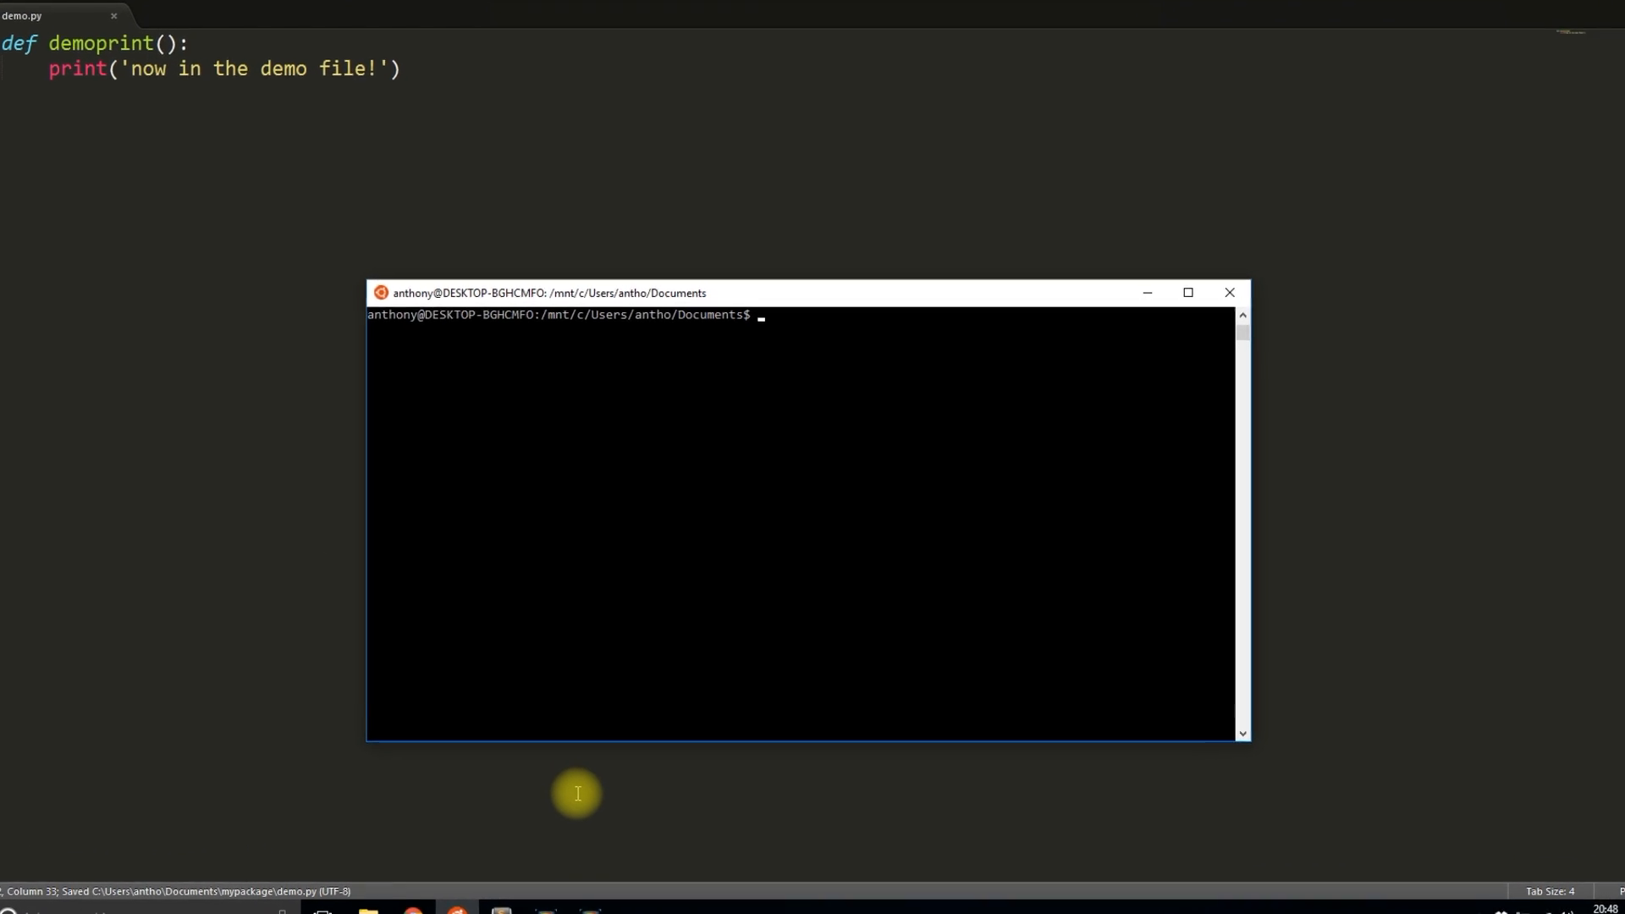
Step: List Documents, start Python, import mypackage.demo and call mypackage.demo.demoprint()
text(ls)
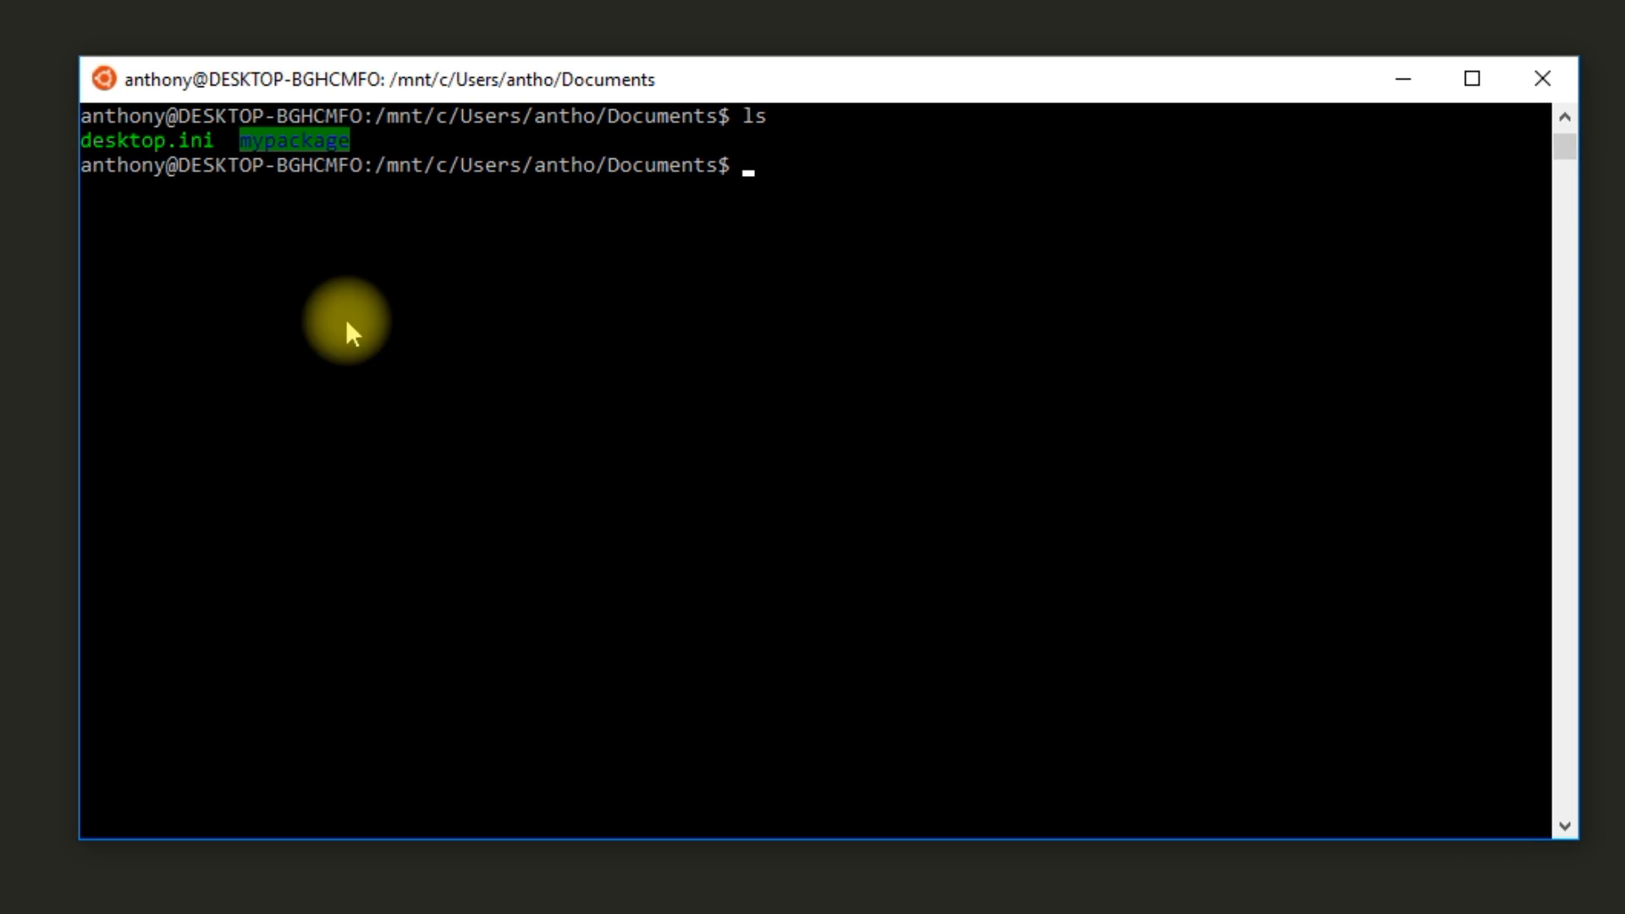
mouse_move(581, 459)
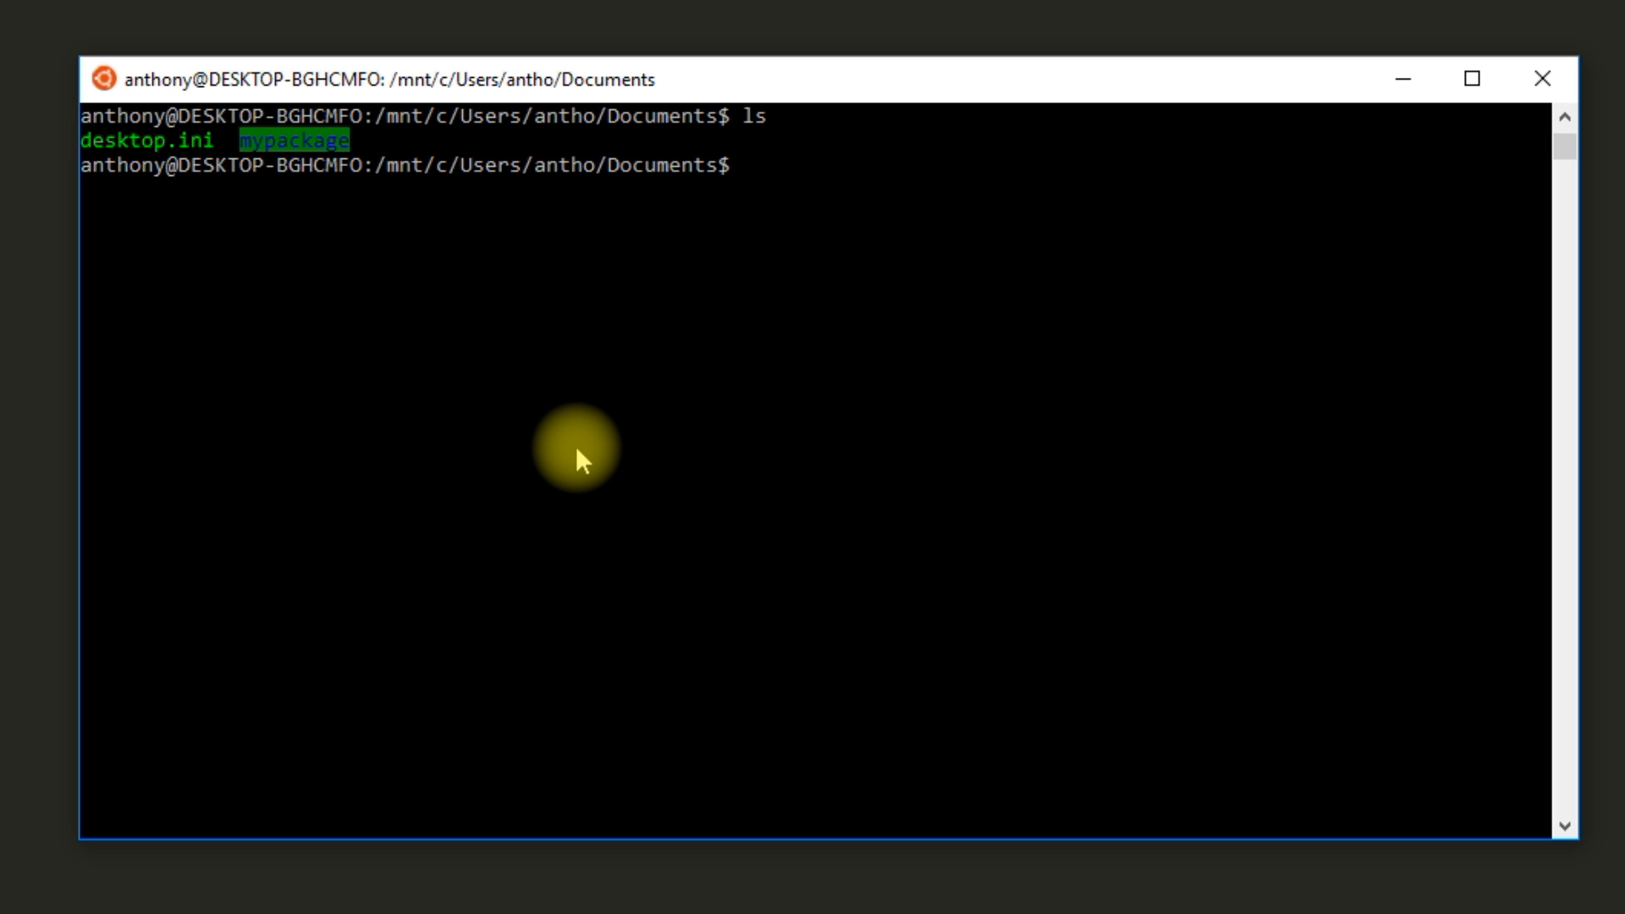
text(python)
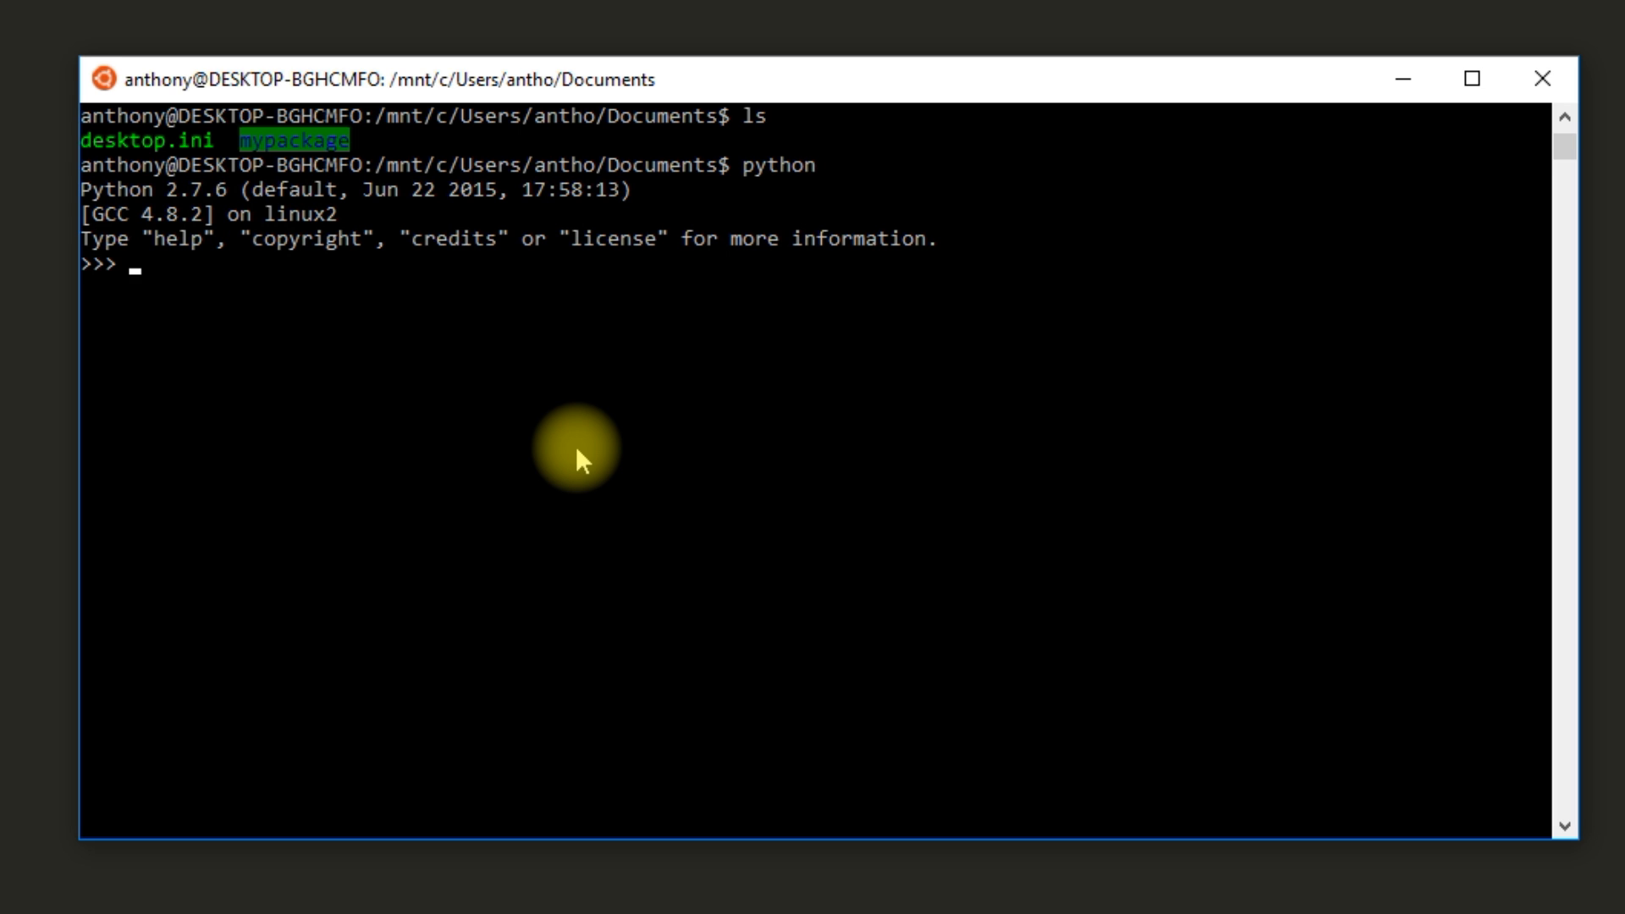
text(import)
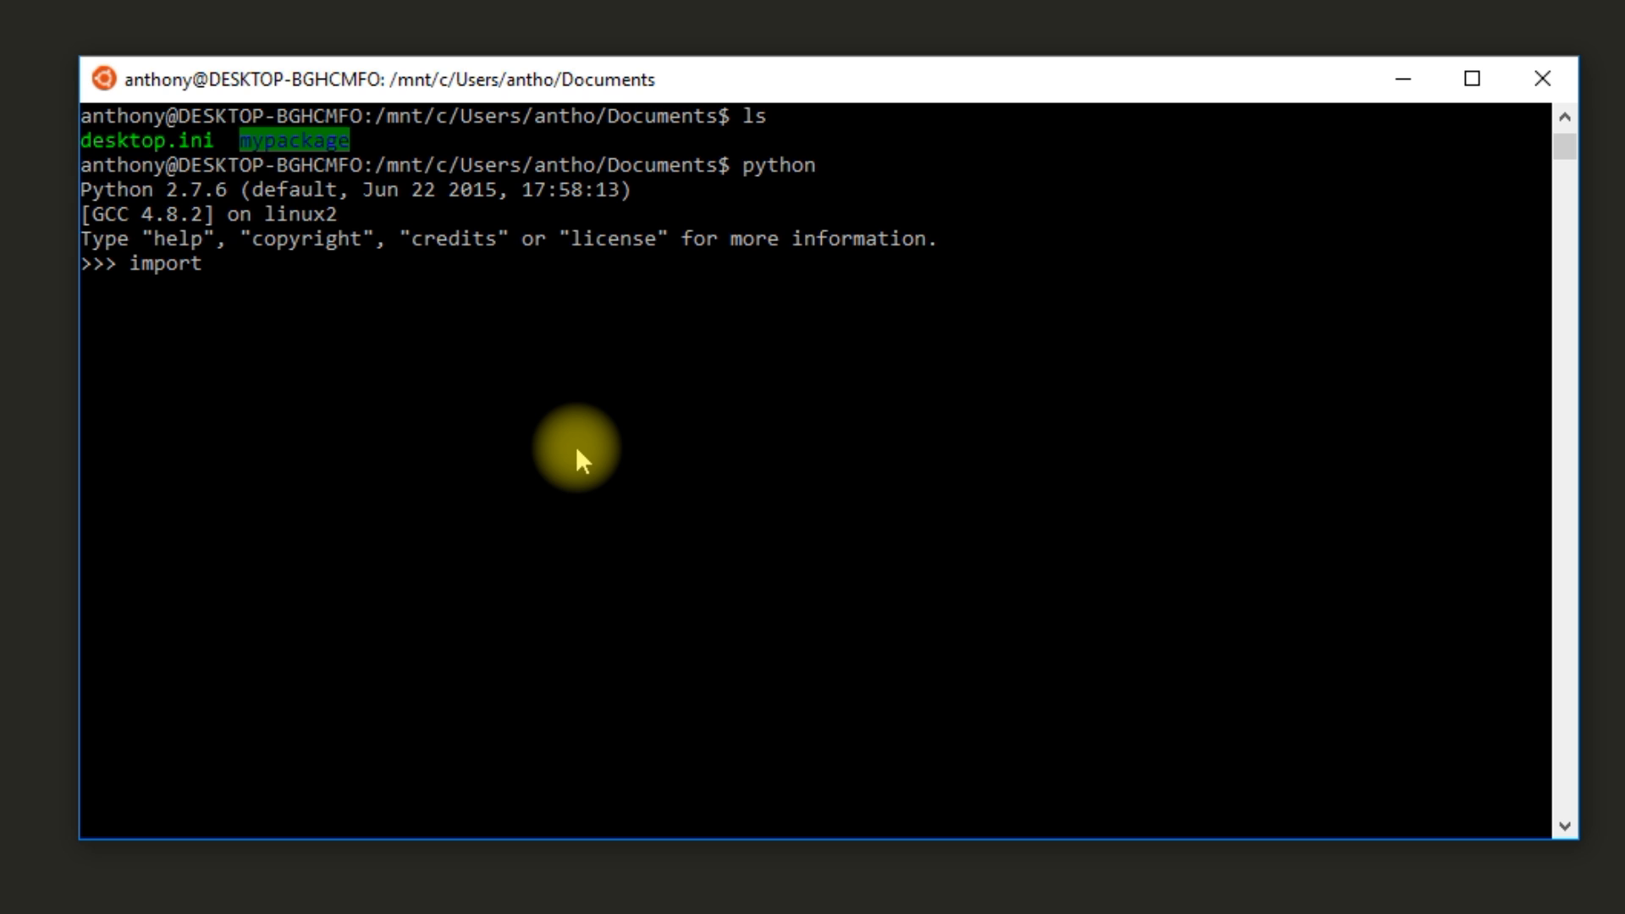
text(mypackage.demo)
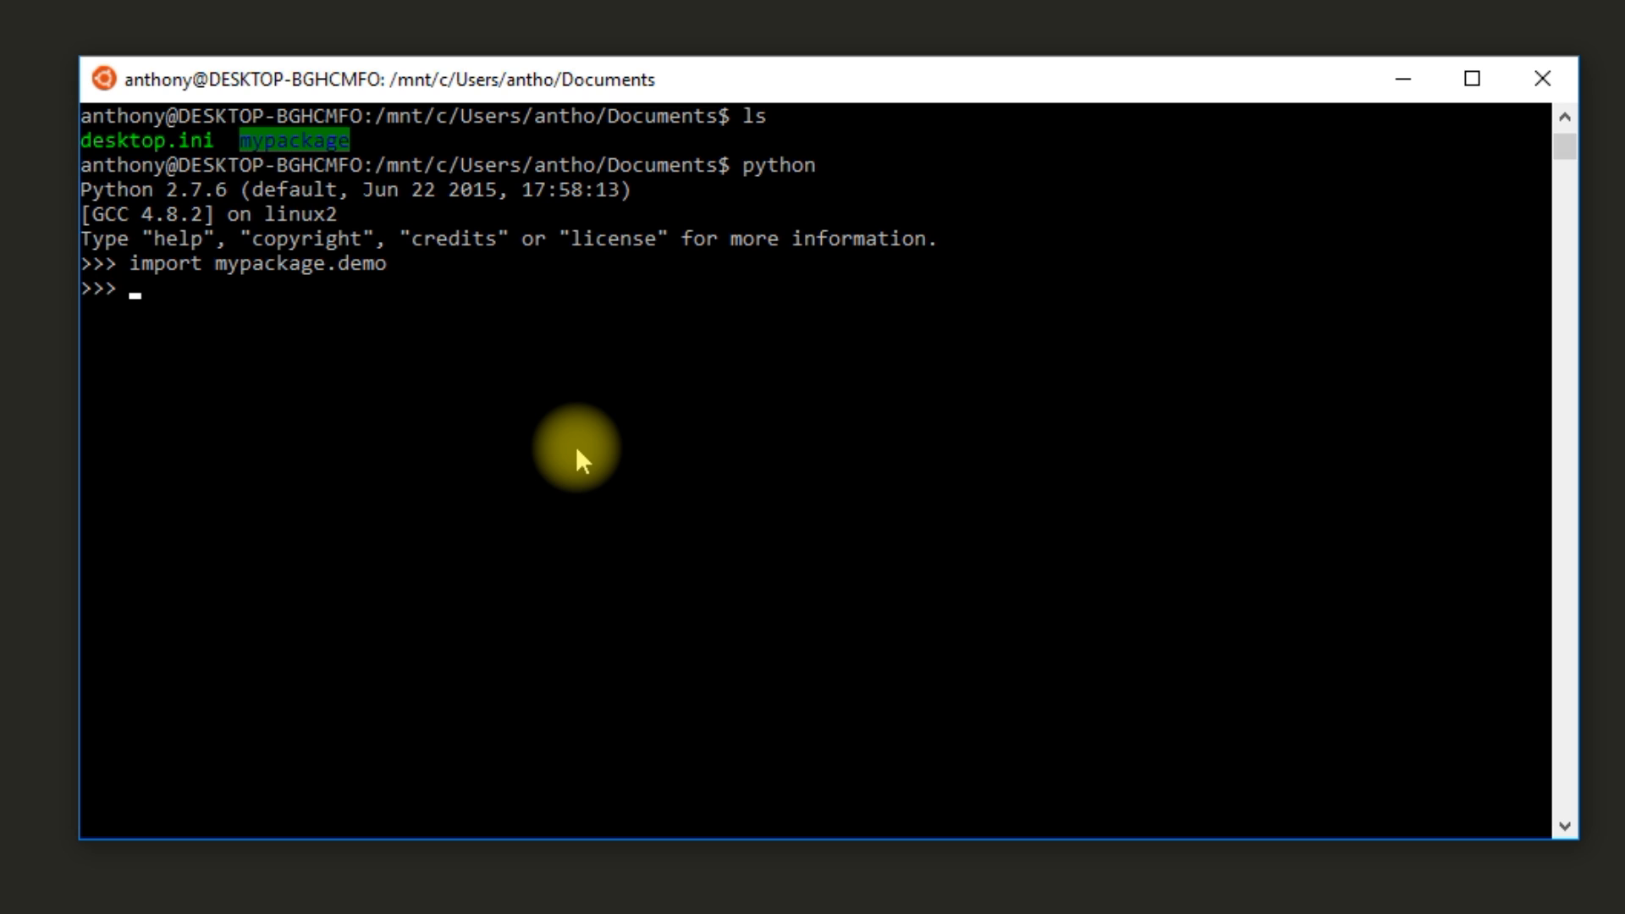
text(mypackage.demo.demoprint()
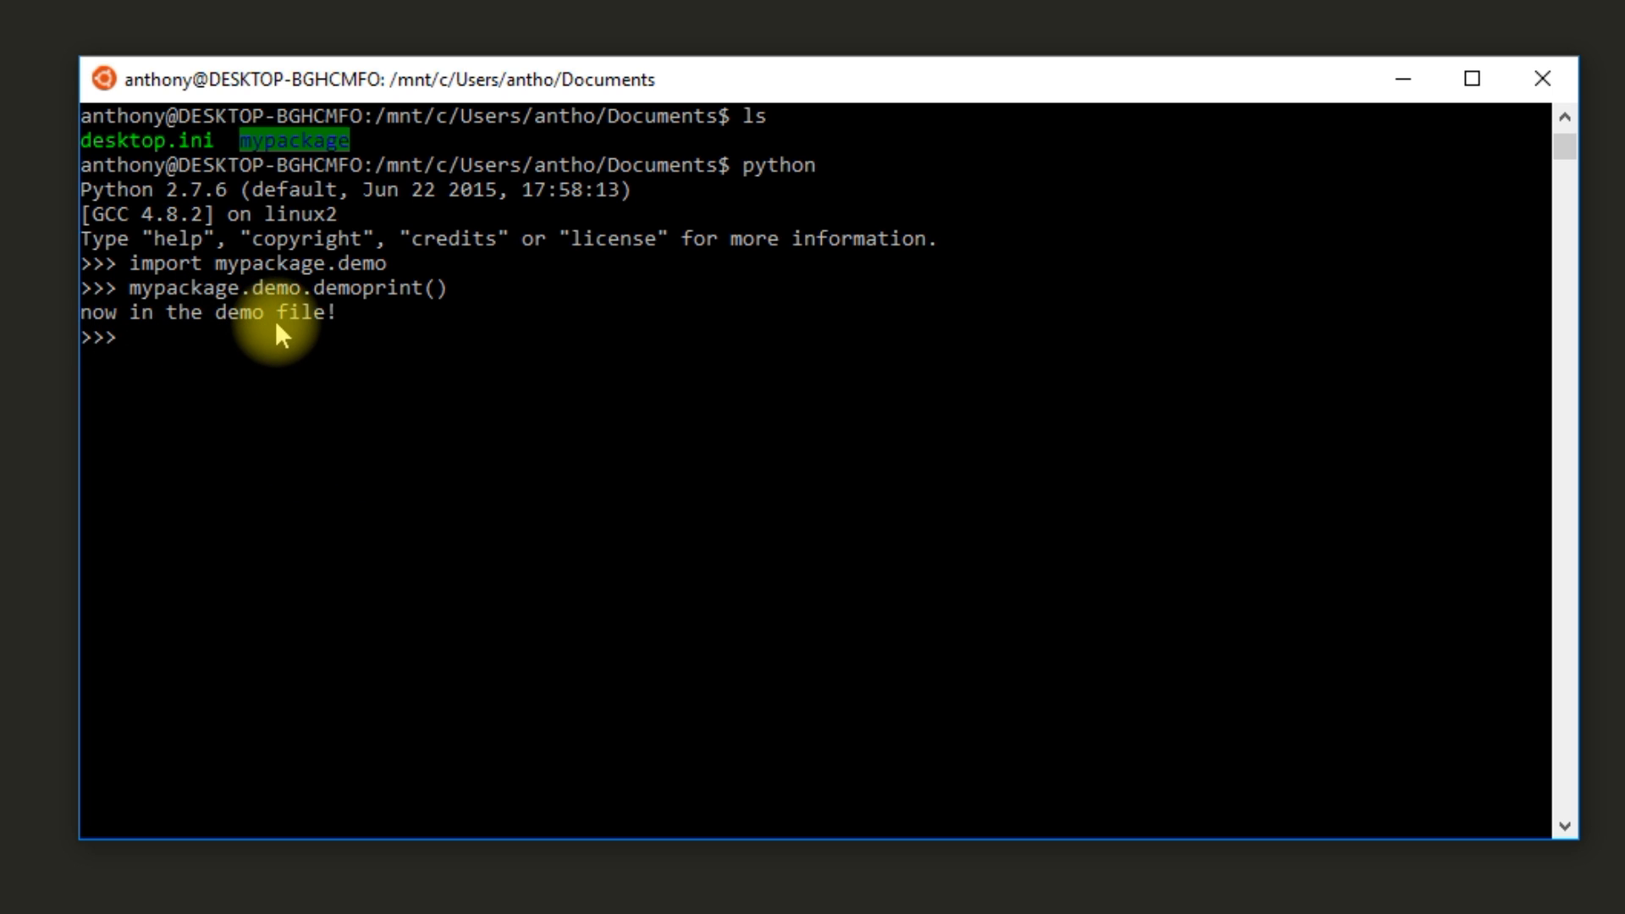
mouse_move(323, 403)
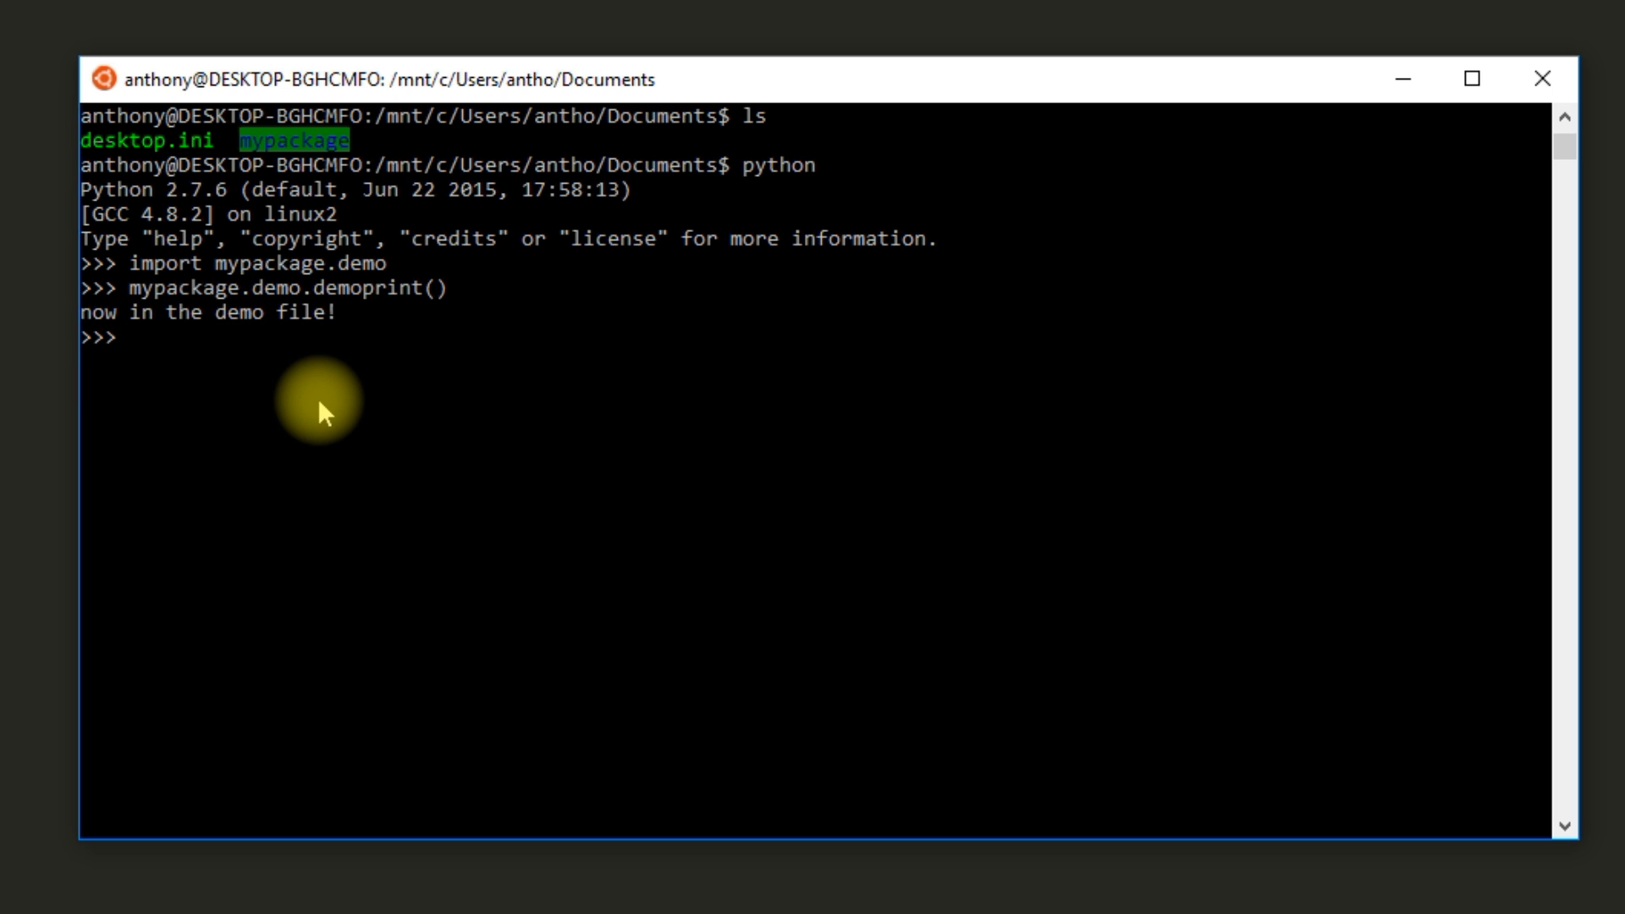
Step: Import mypackage.demo as de and call de.demoprint()
text(import)
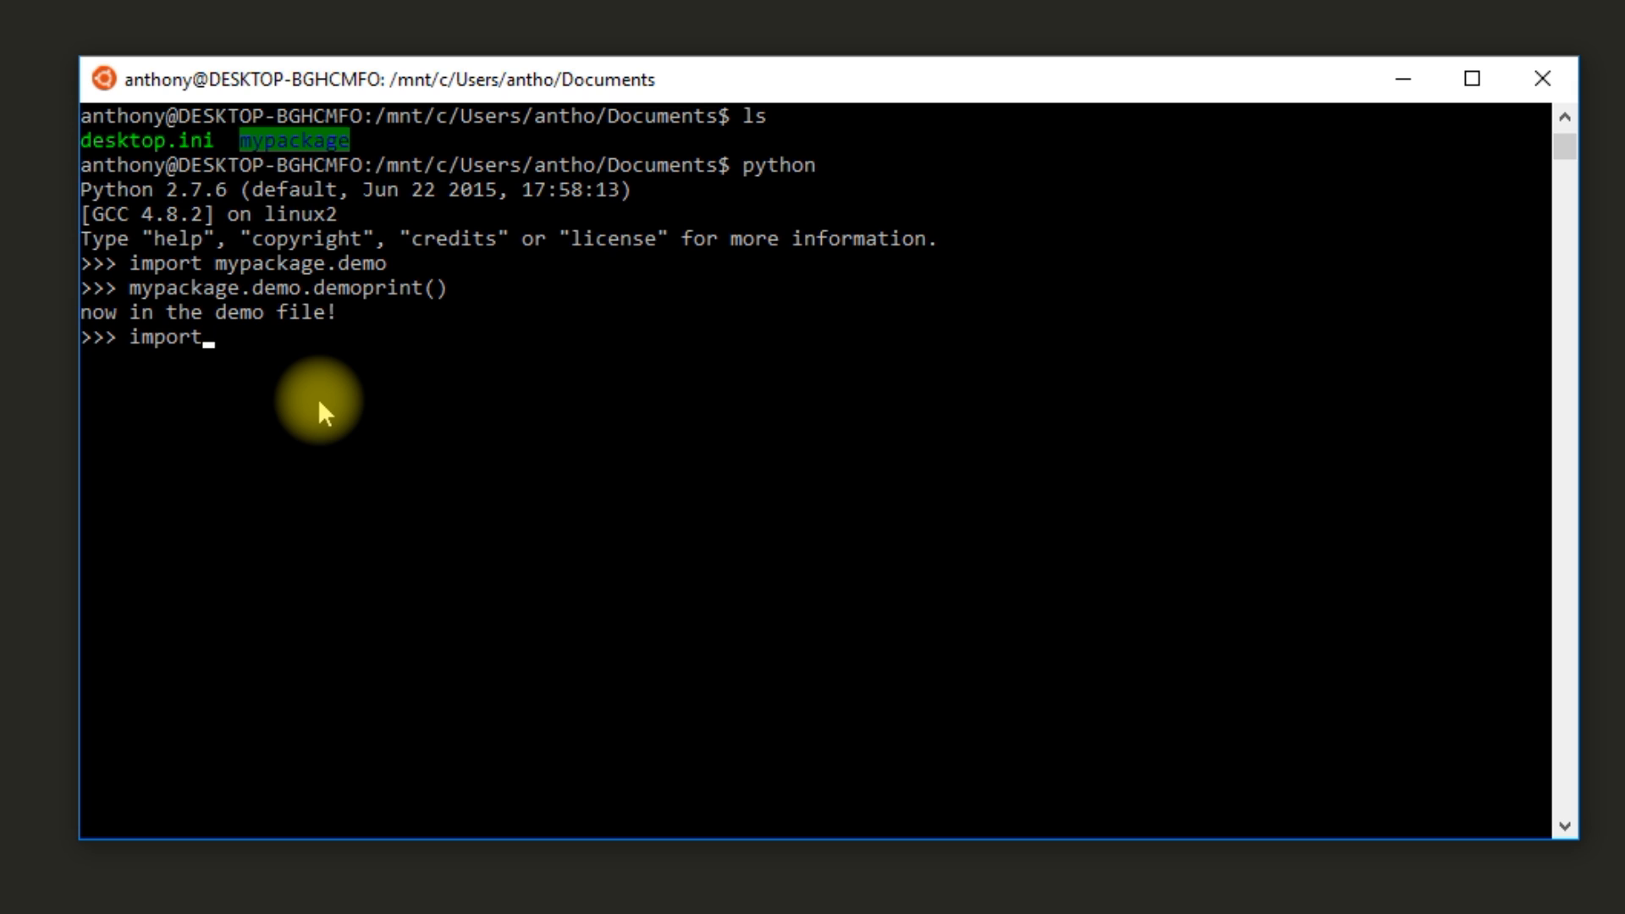
text(mypackage.demo)
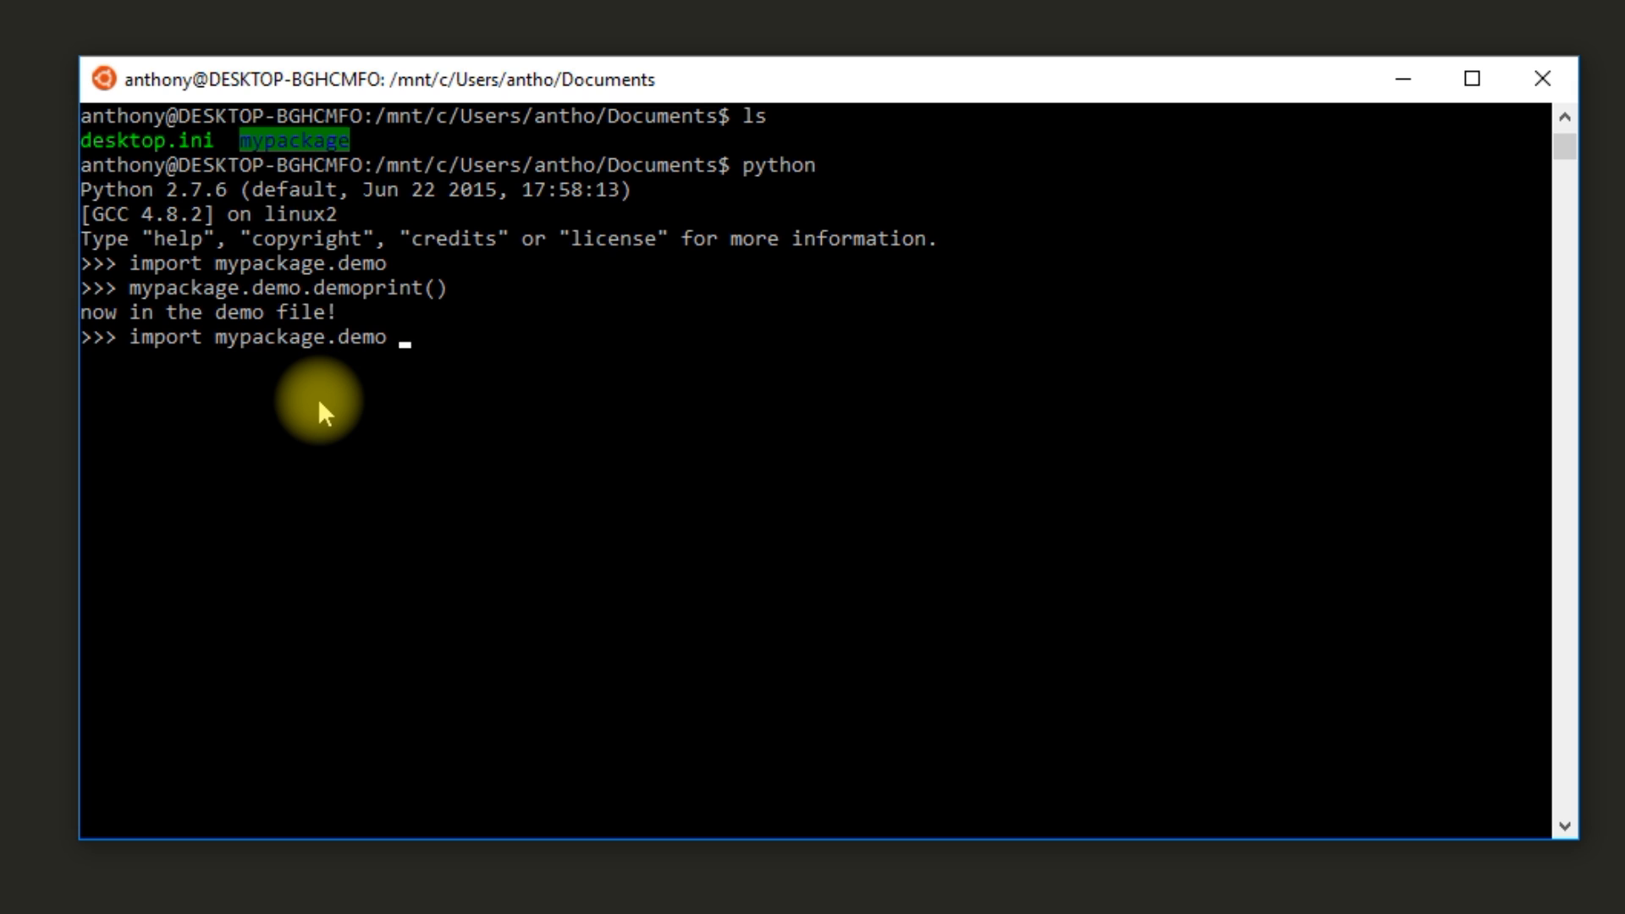
text(as de)
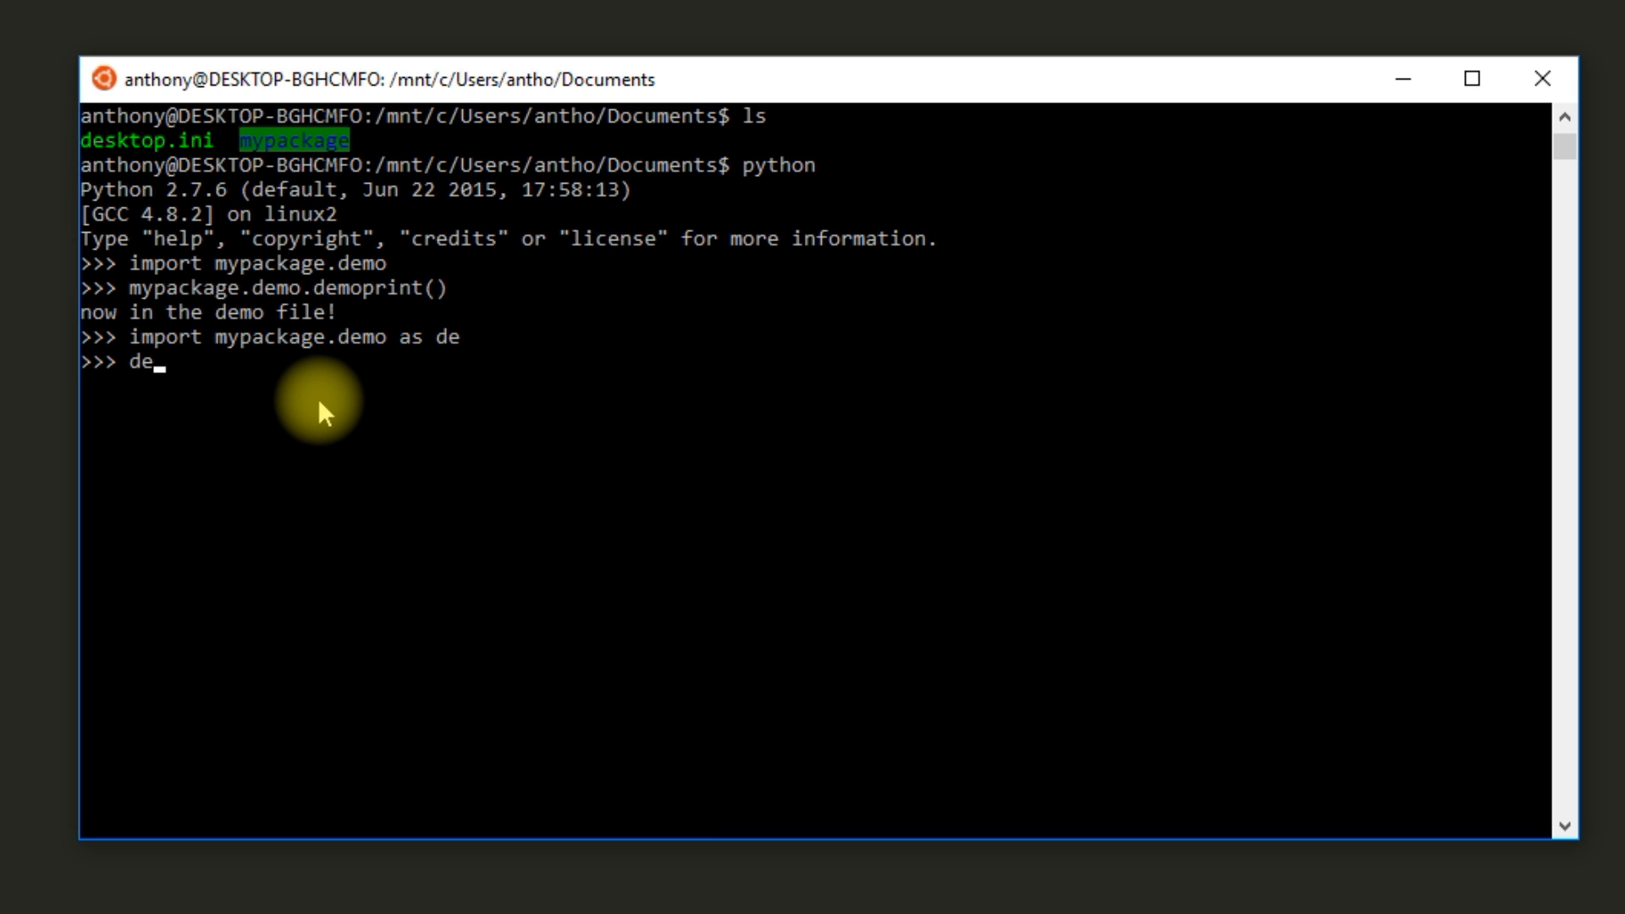
text(.demoprint()
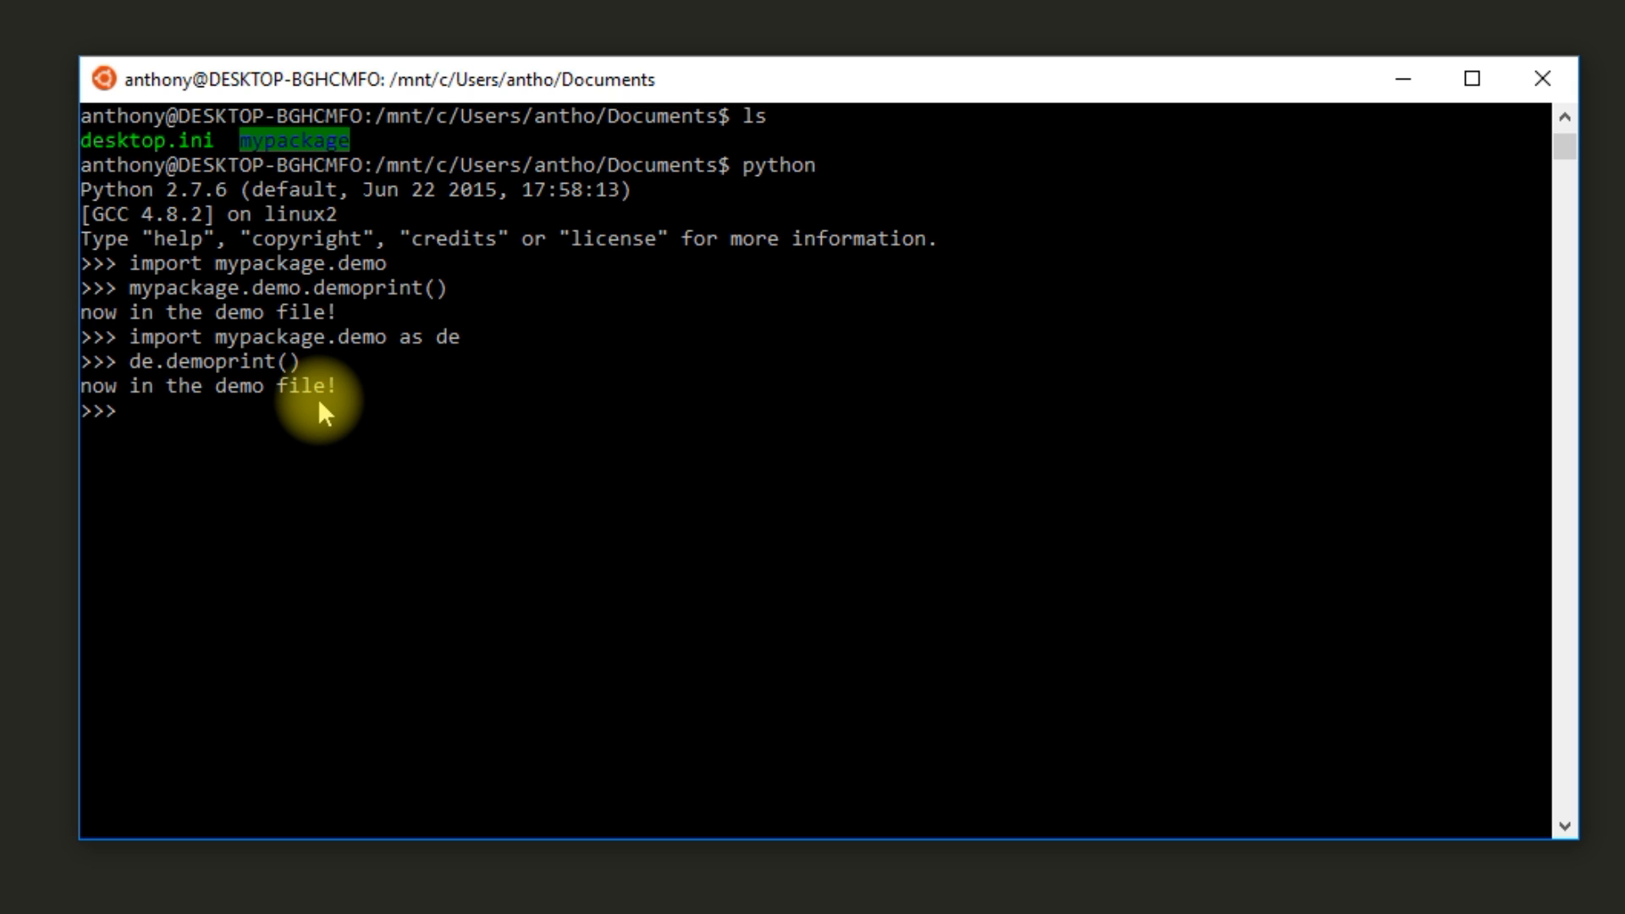
Step: Run 'from mypackage.demo import demoprint', call demoprint(), then begin a new folder in mypackage
text(from myp)
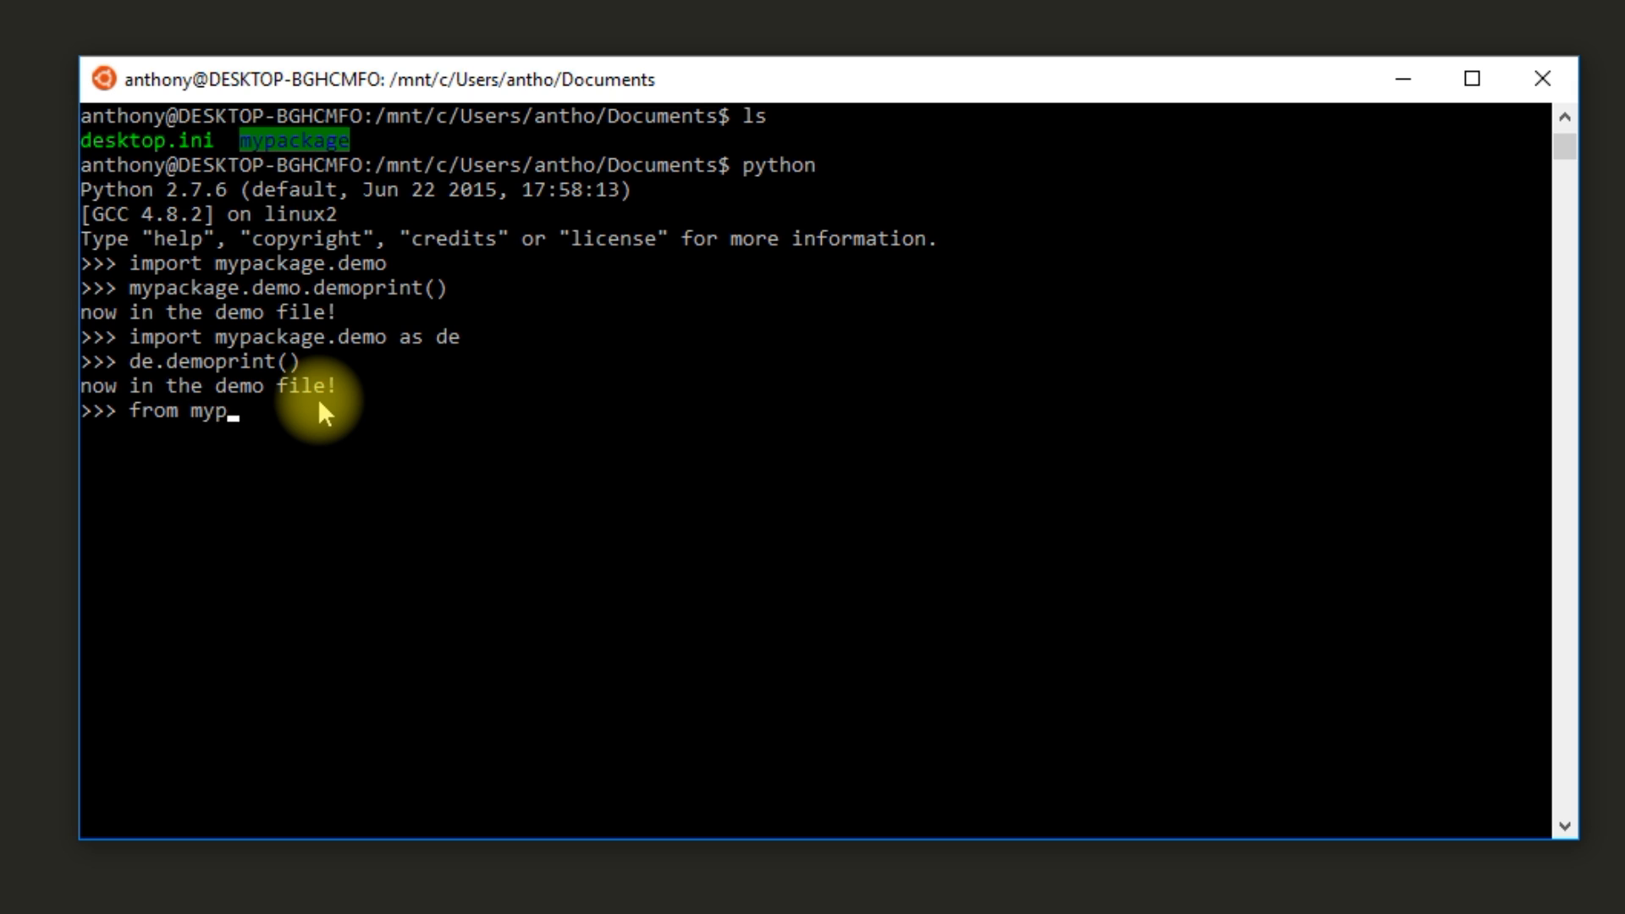
text(ackage.demo import demoprint)
text(demoprint()
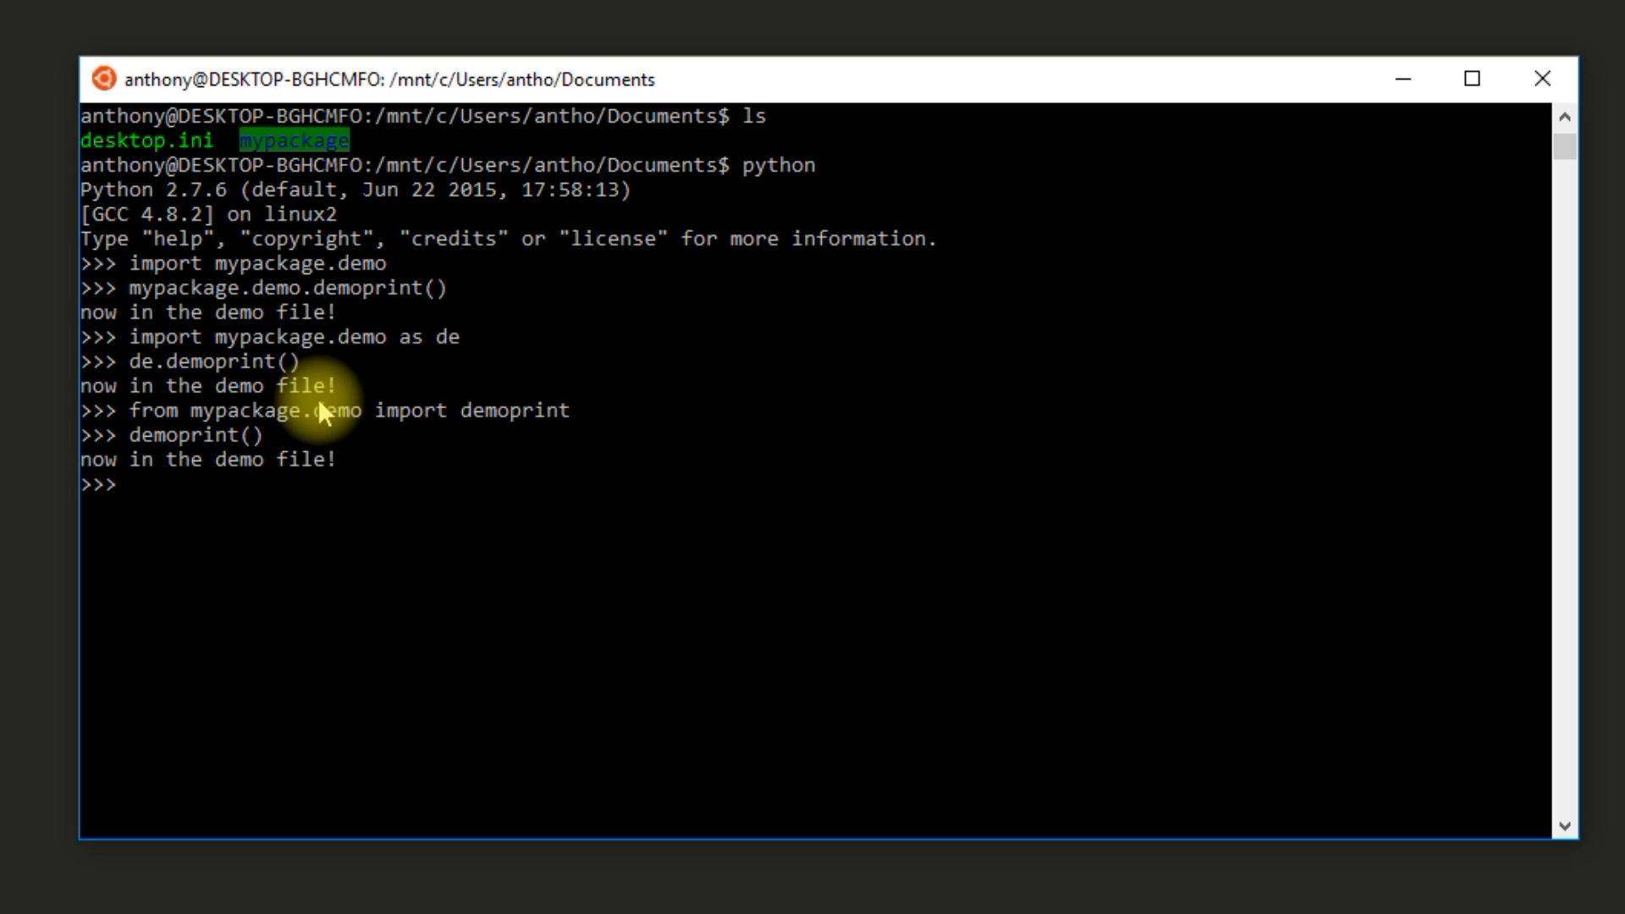
text(exdi)
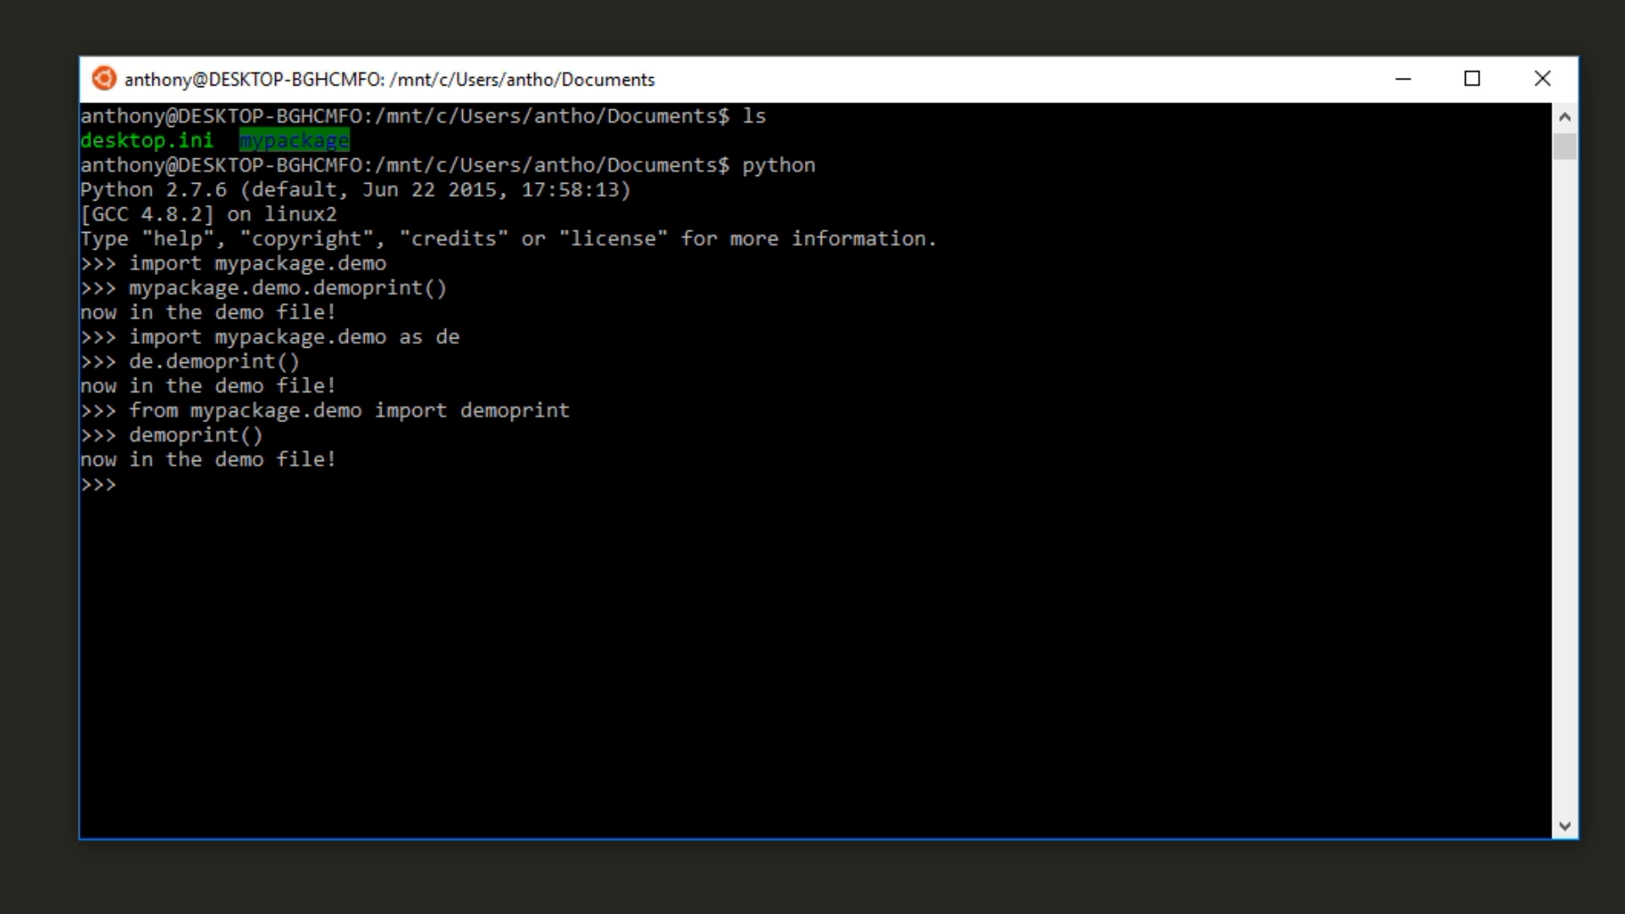
right_click(674, 488)
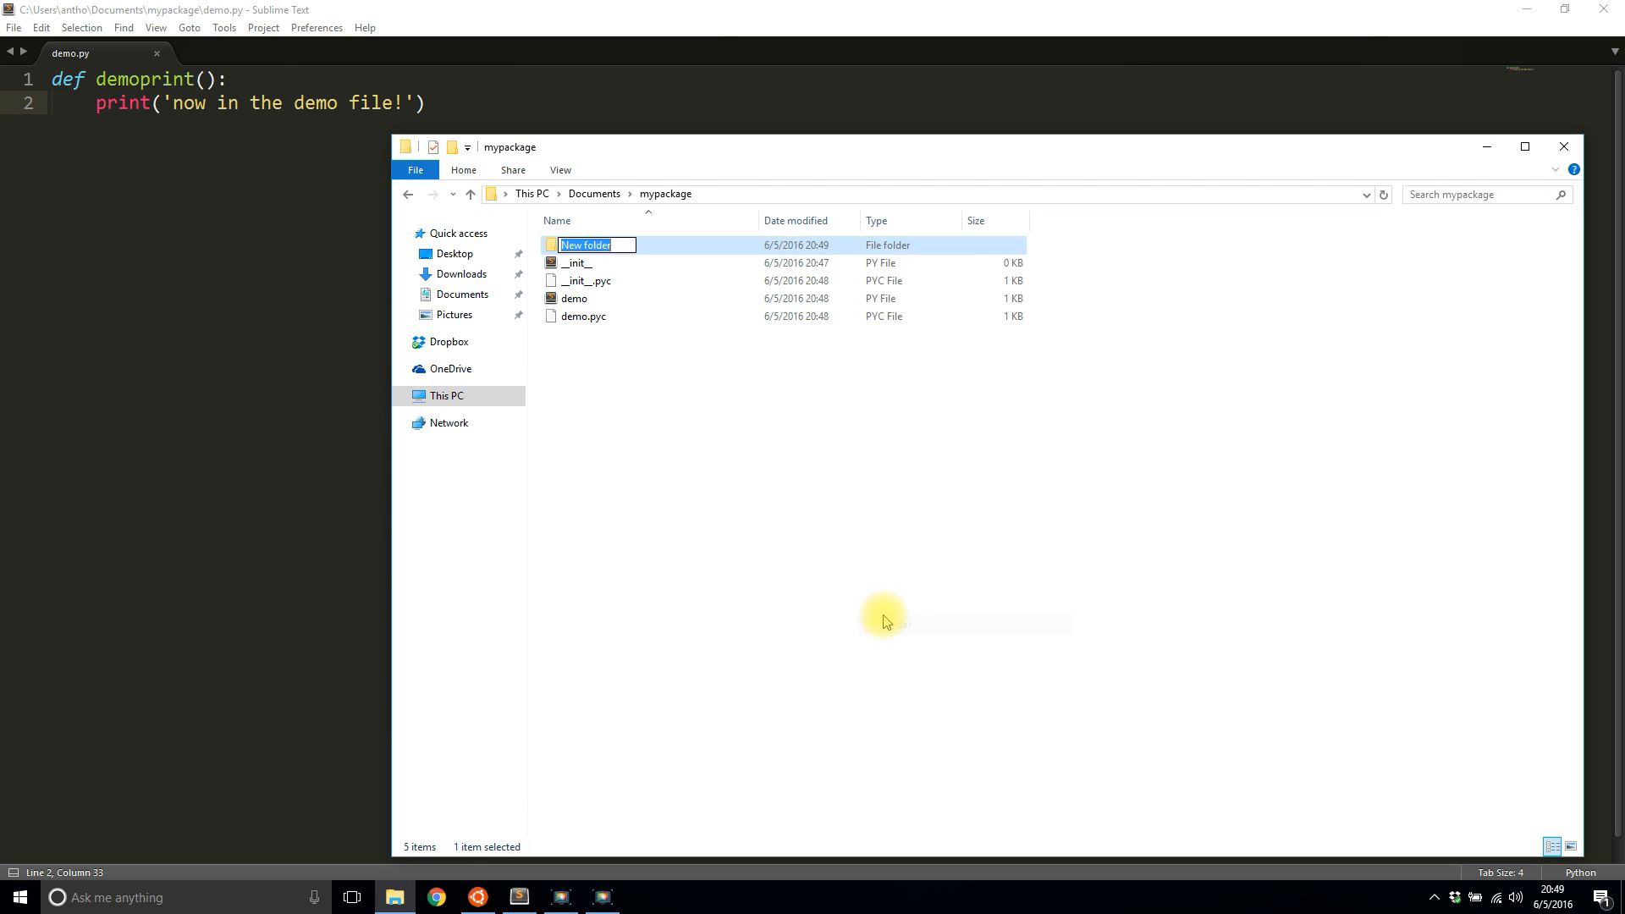
Step: Name the new folder inside mypackage subpackage
text(subpackage)
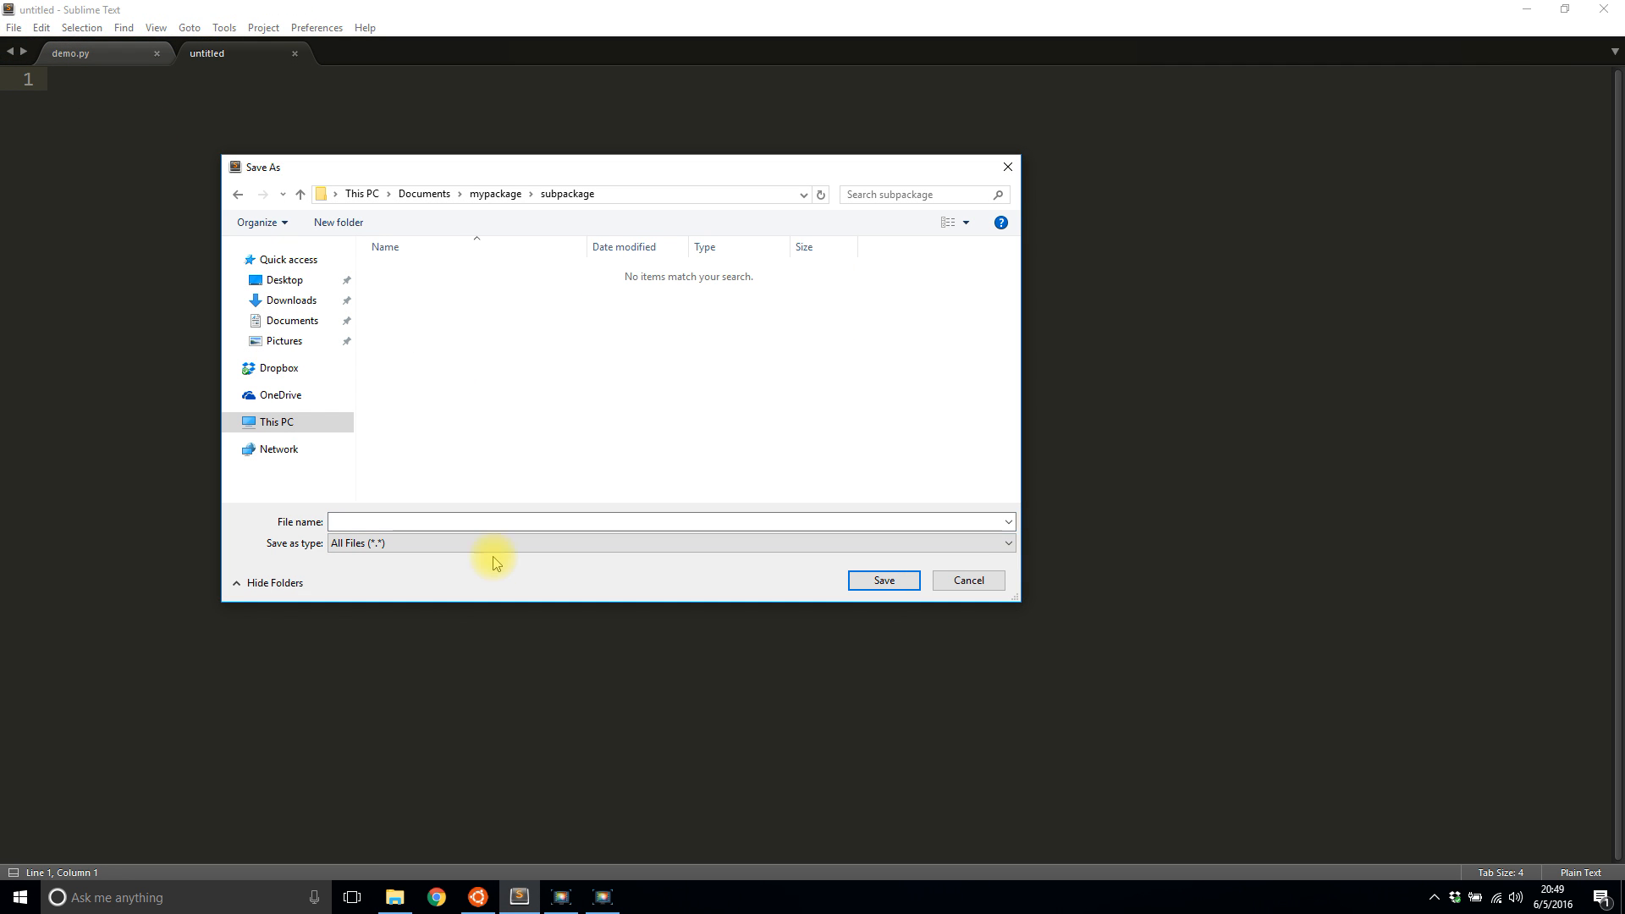
Step: Save the new empty file as __init__.py inside mypackage\subpackage
click(668, 521)
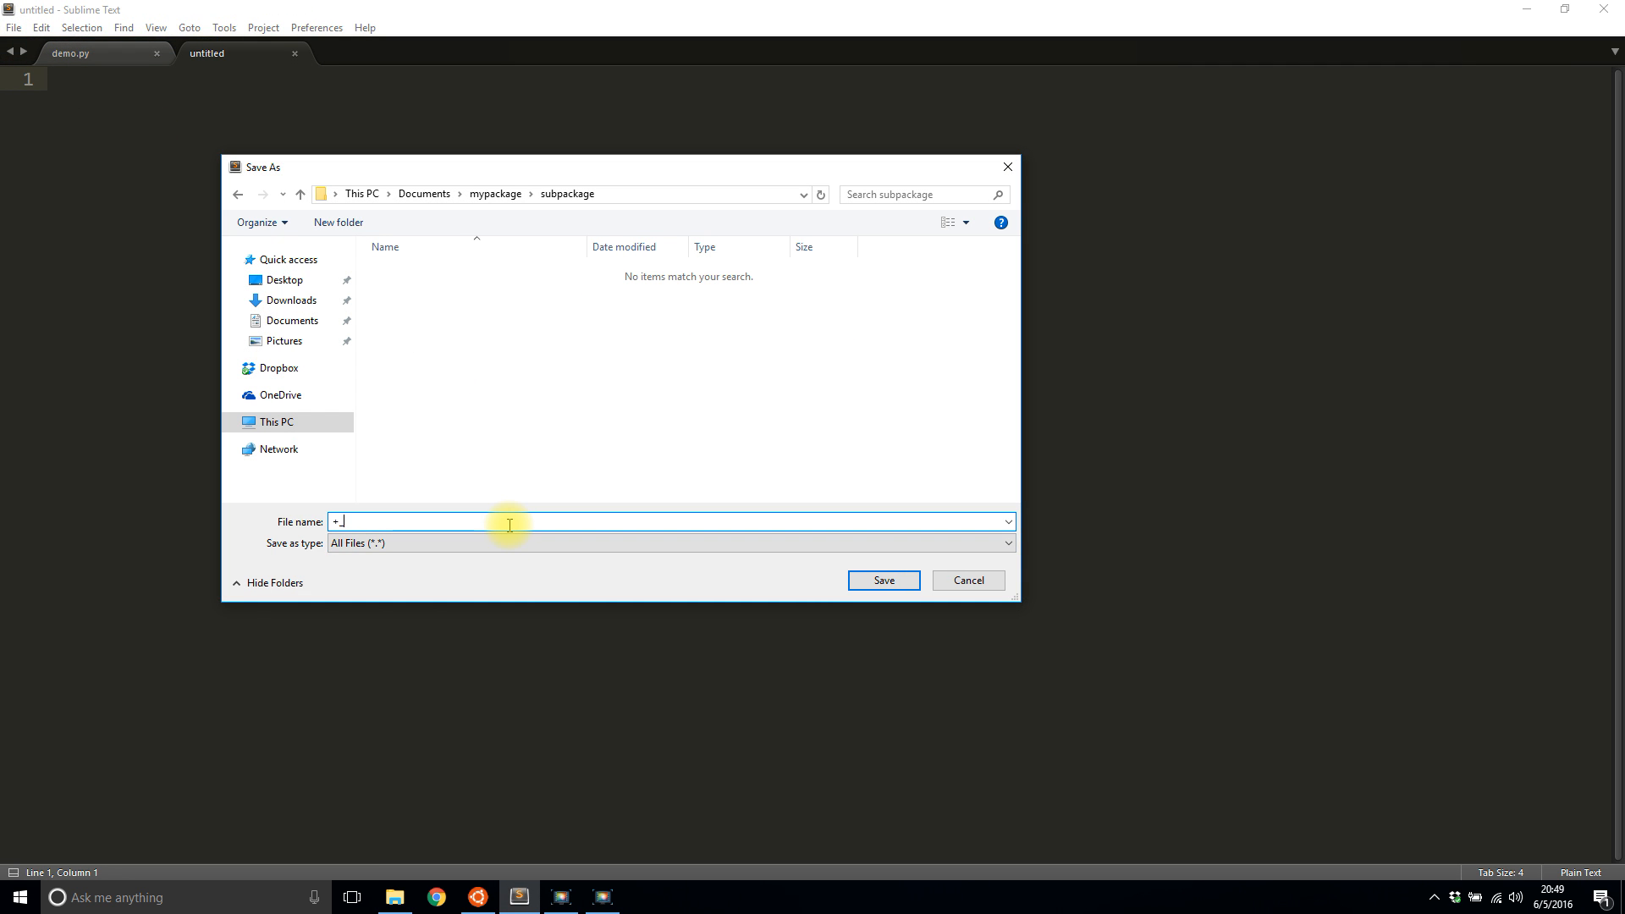
key(Backspace)
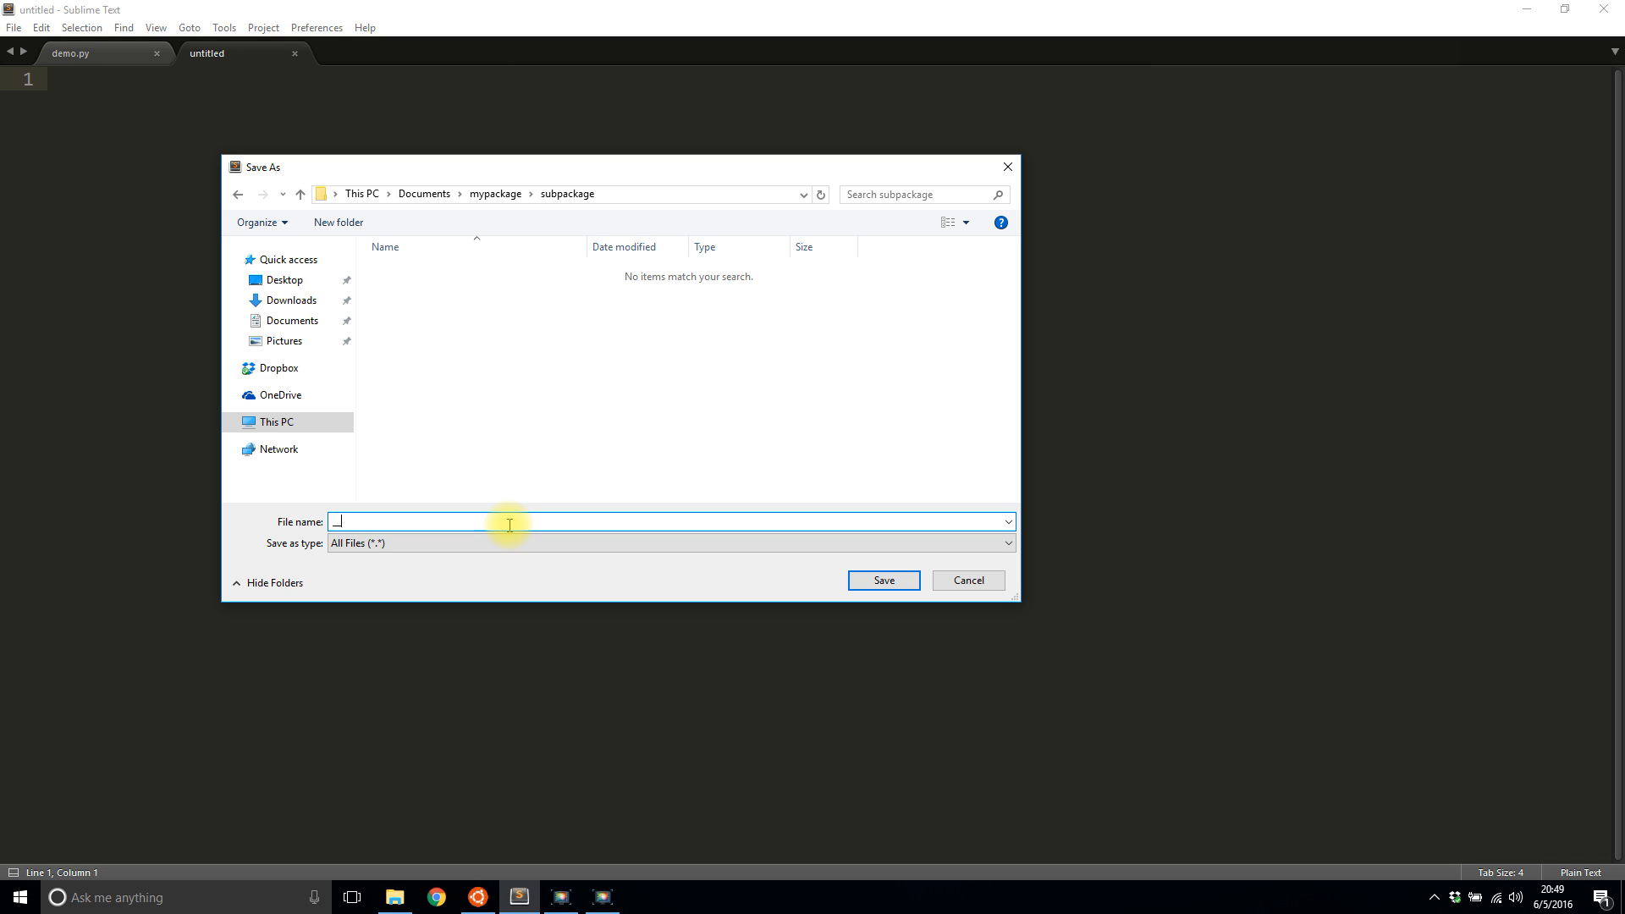
text(__init__.py)
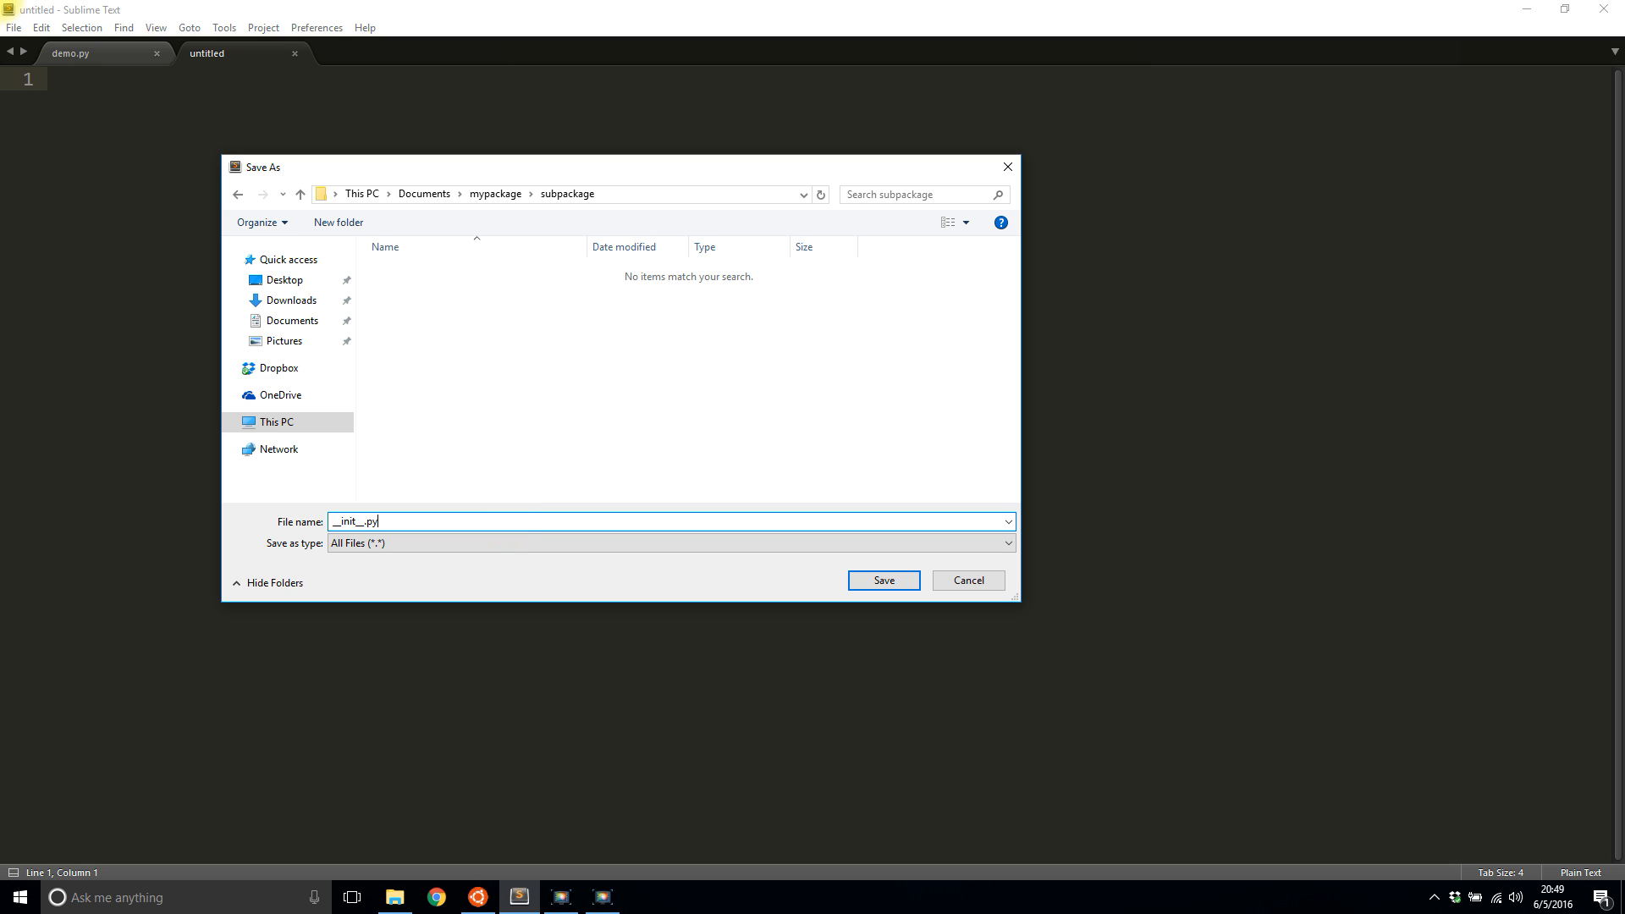
click(882, 579)
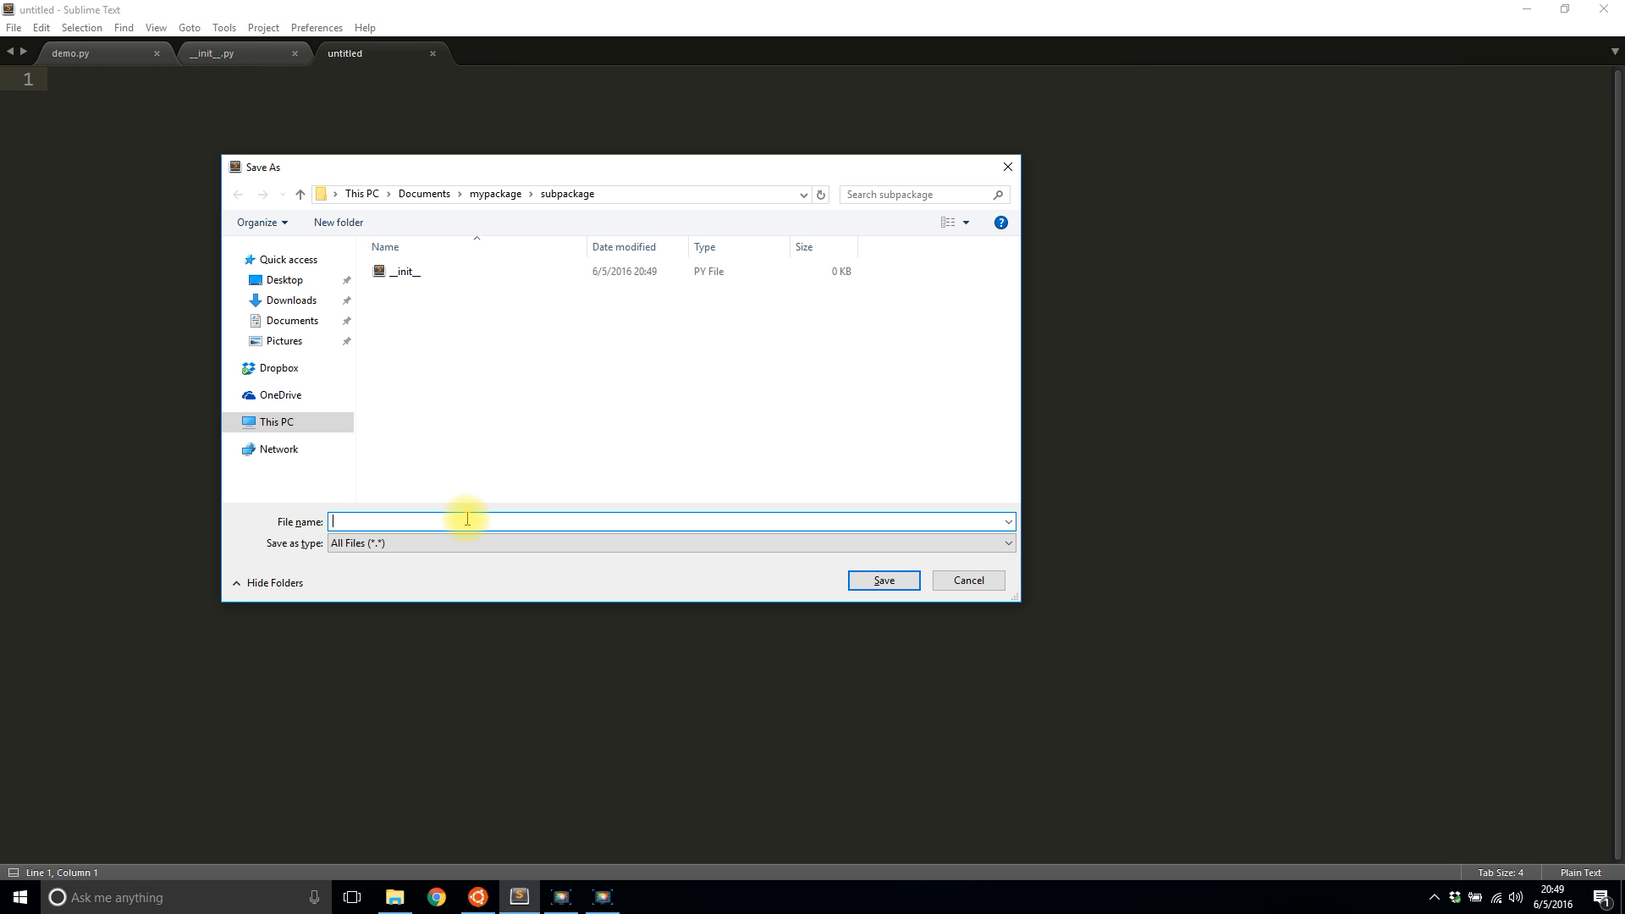
Step: Save another new empty file as subdemo.py inside the subpackage folder
text(subdemo.)
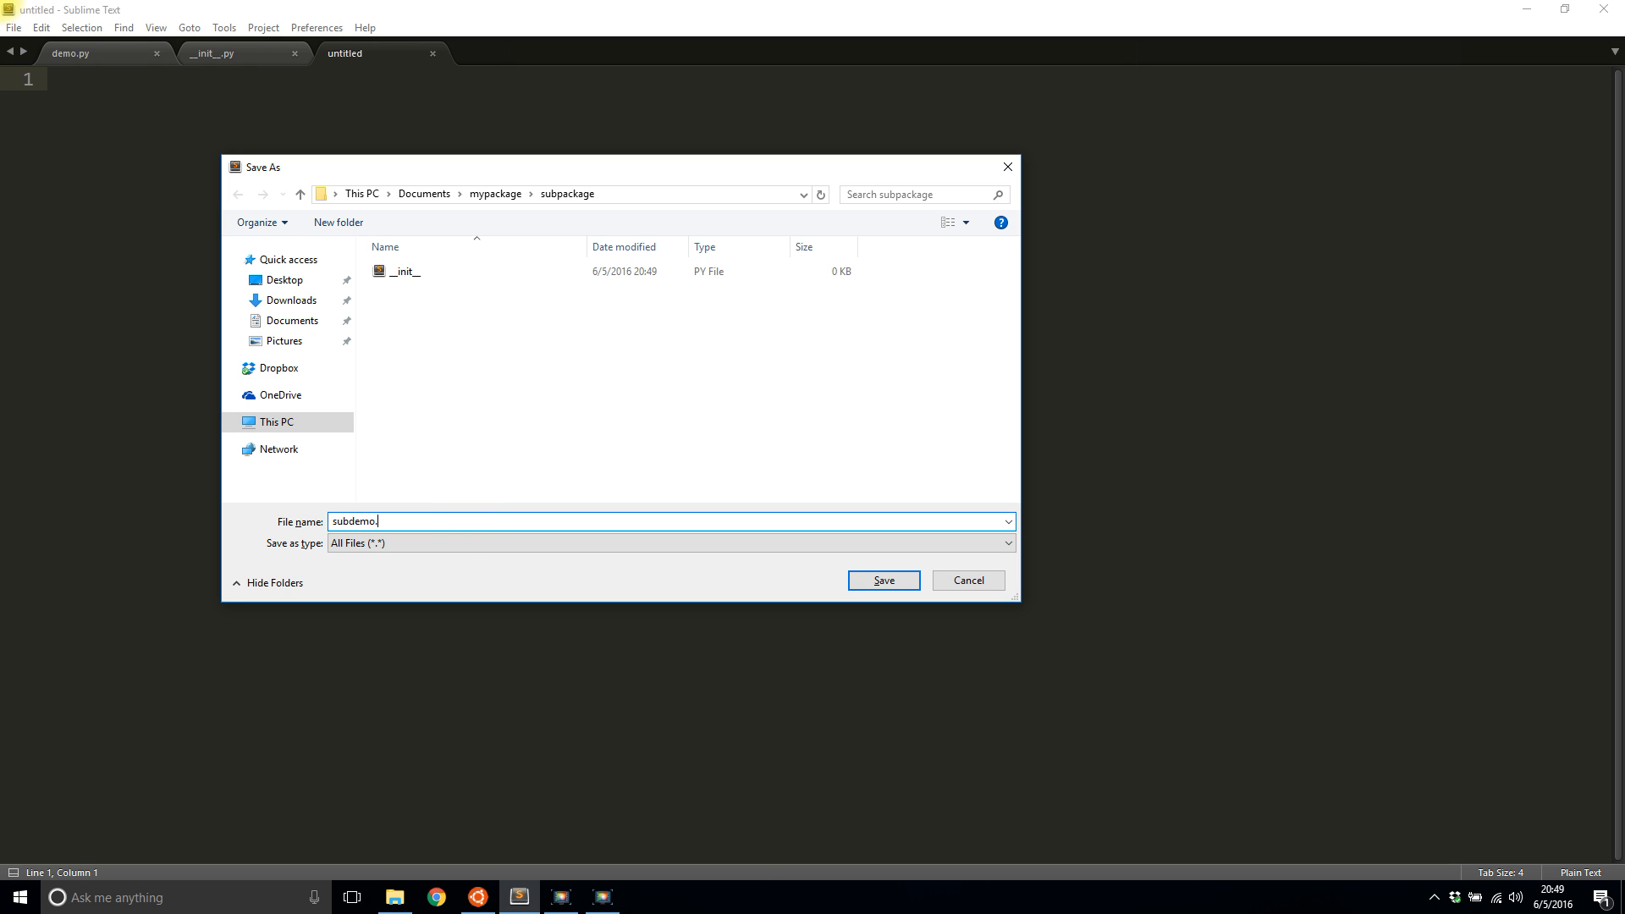
click(882, 580)
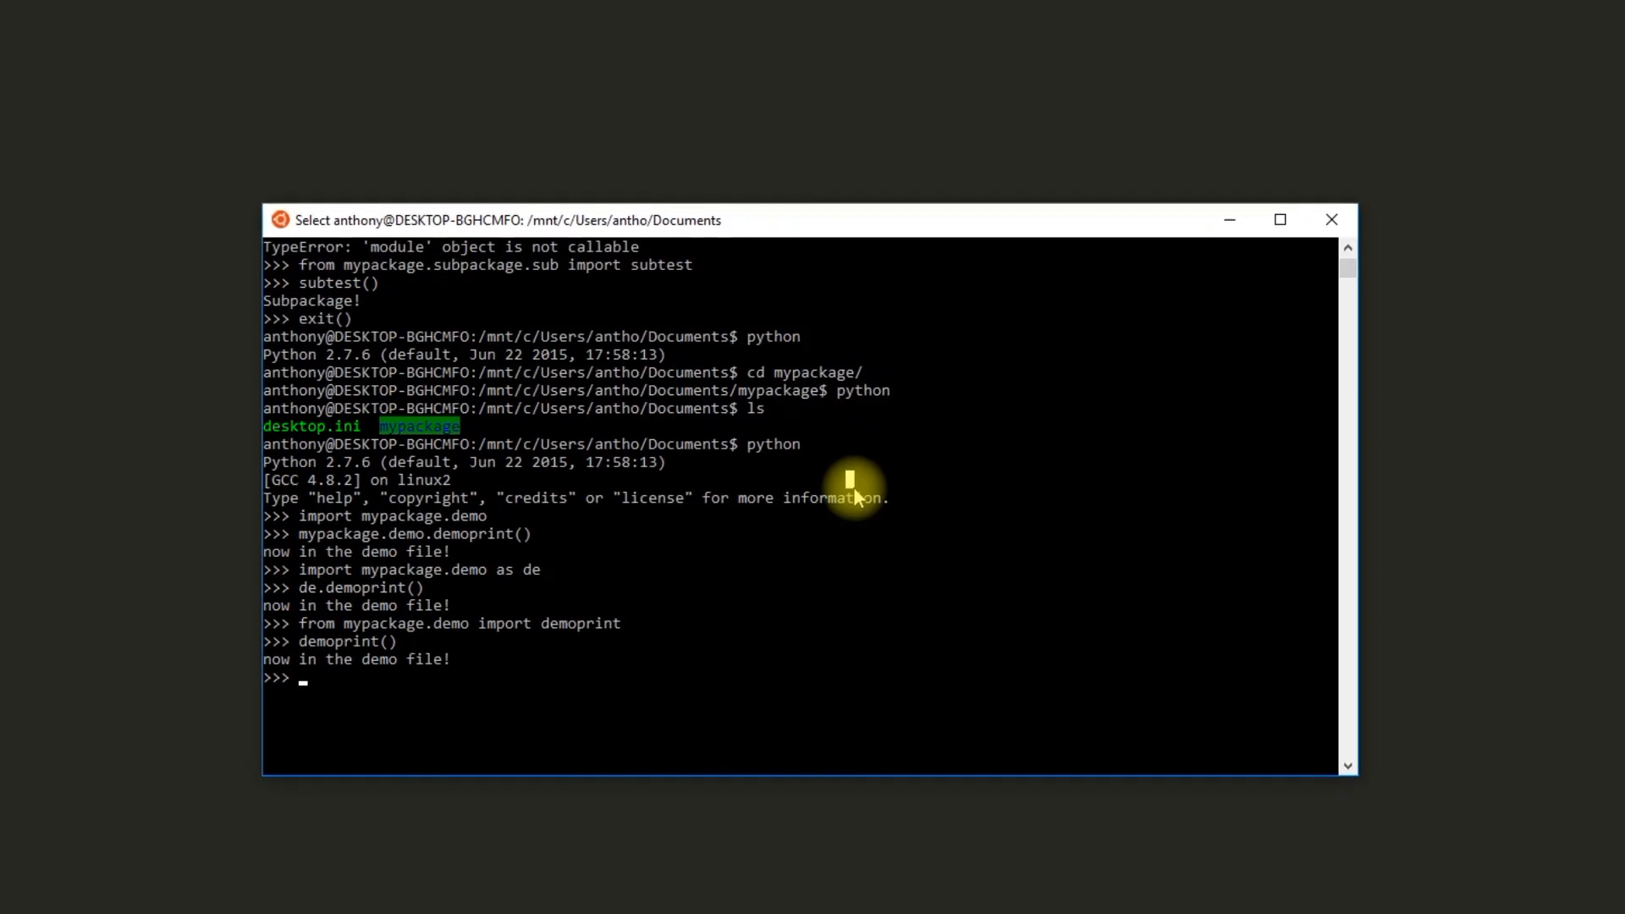
Step: Exit the Python session in the Bash terminal and start python again
click(1280, 219)
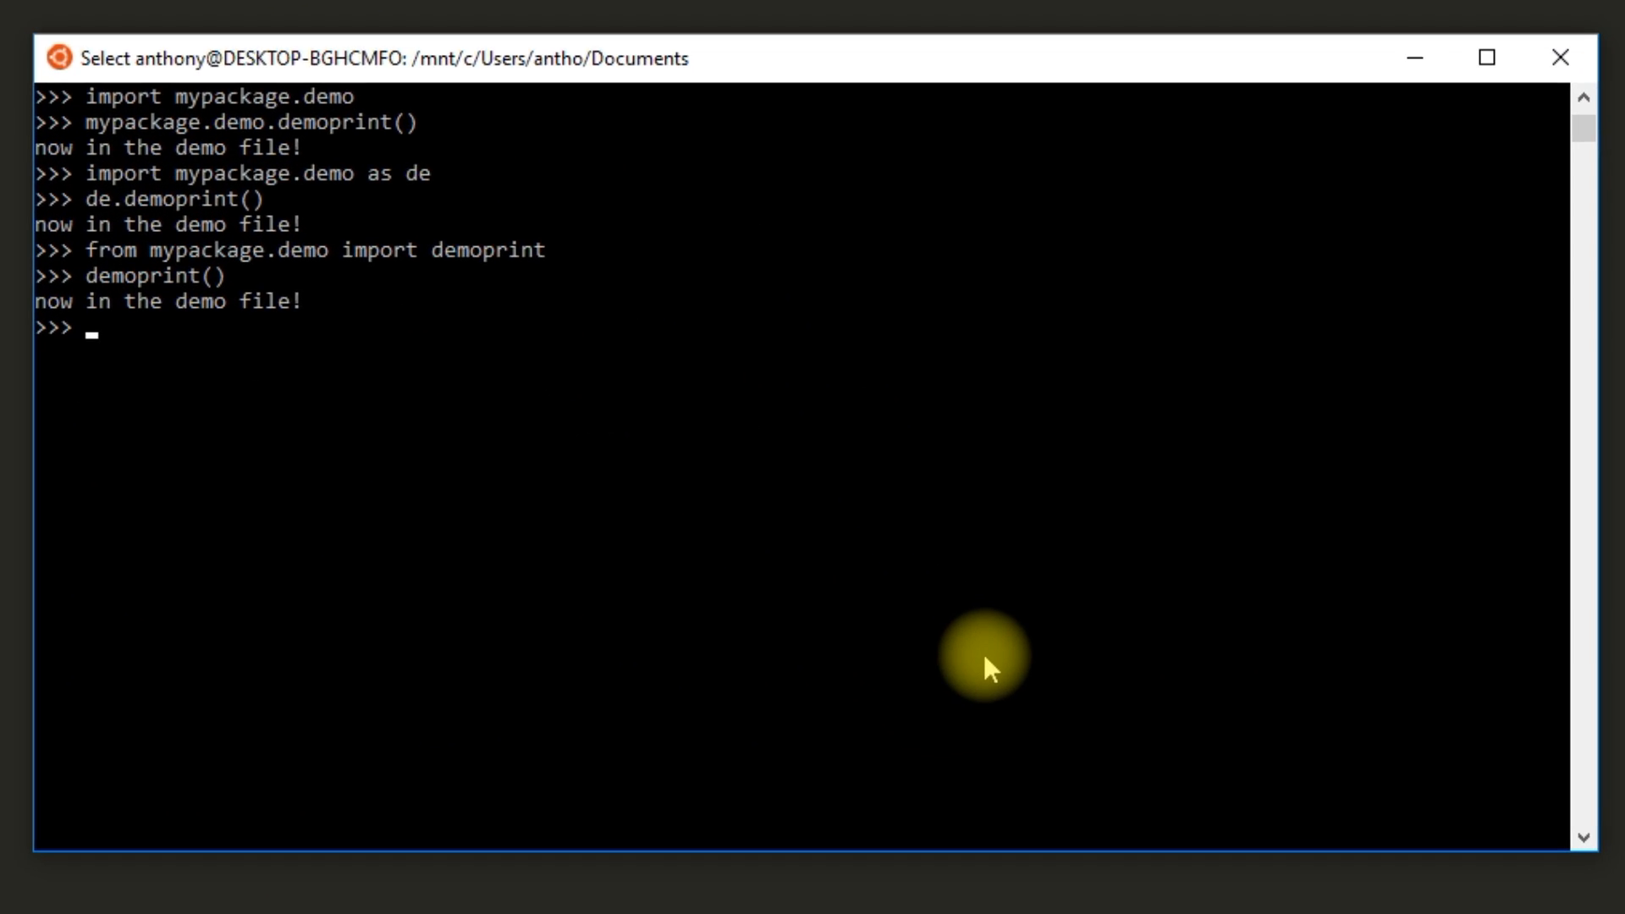
text(exit())
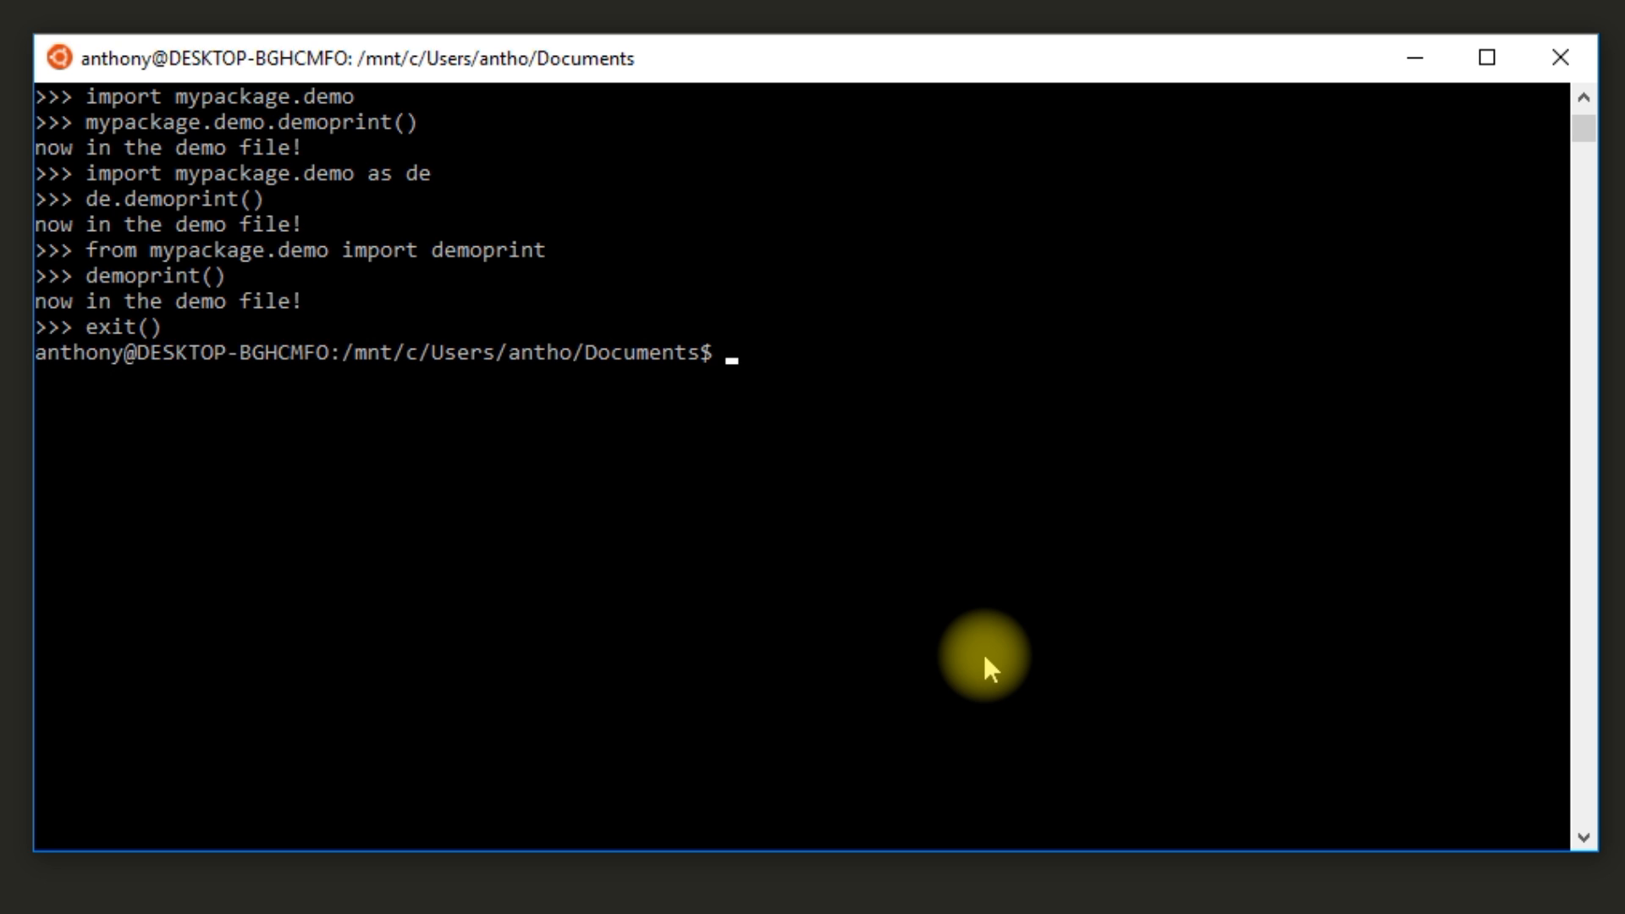
text(python)
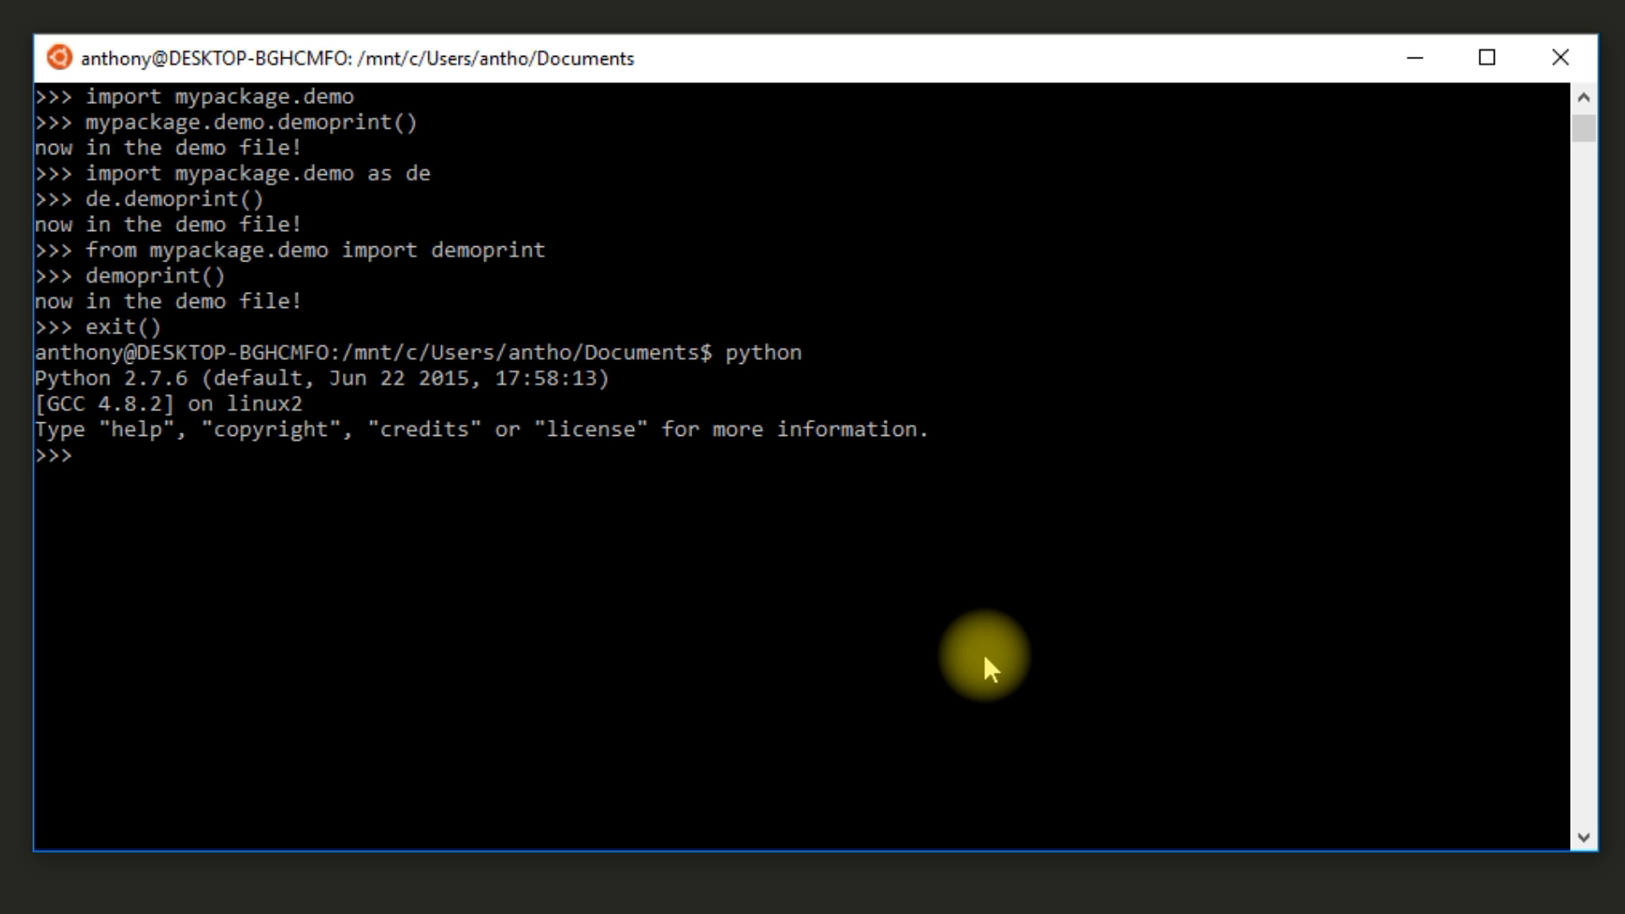
Step: Begin typing 'import mypackage.subpackage.su' at the Python prompt
text(import)
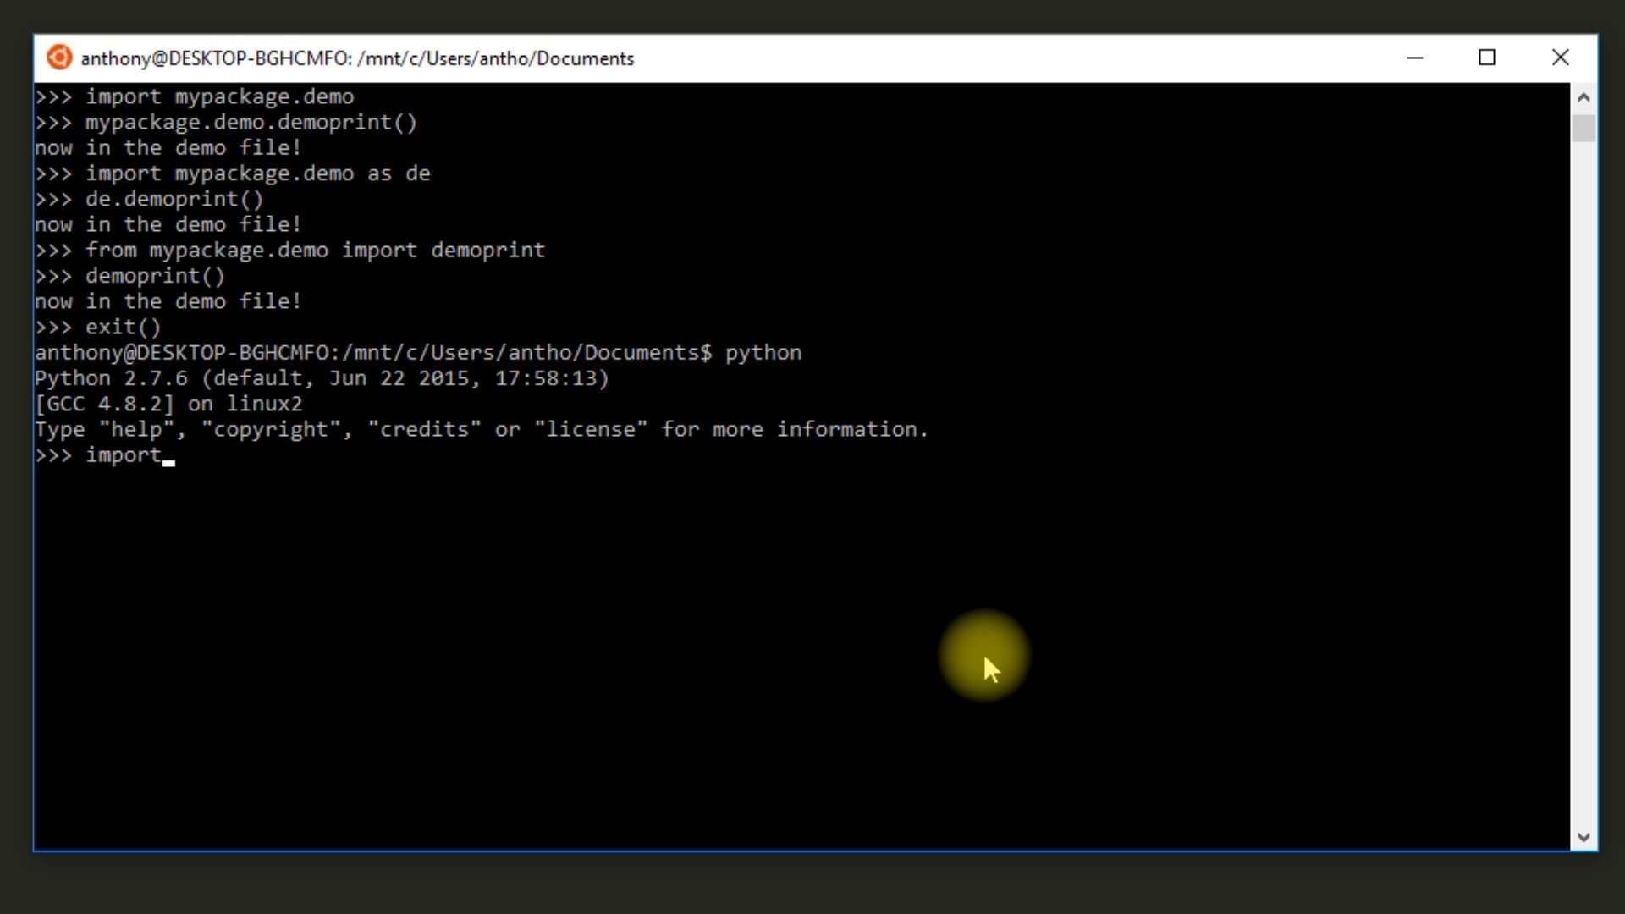
text(mypackage.sub)
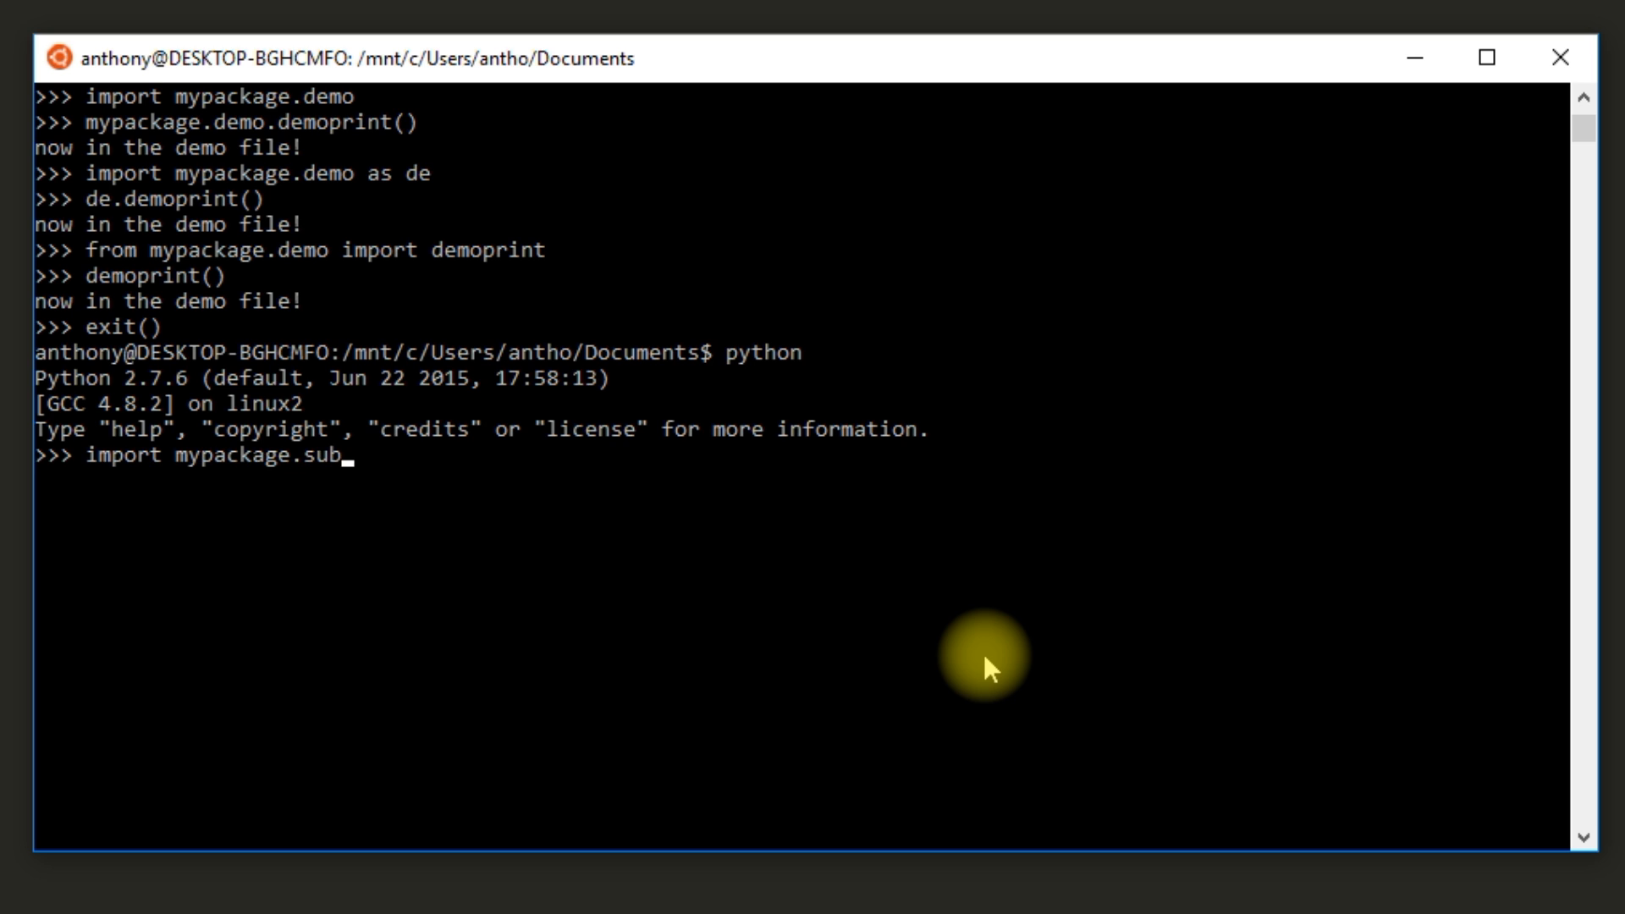
text(package.)
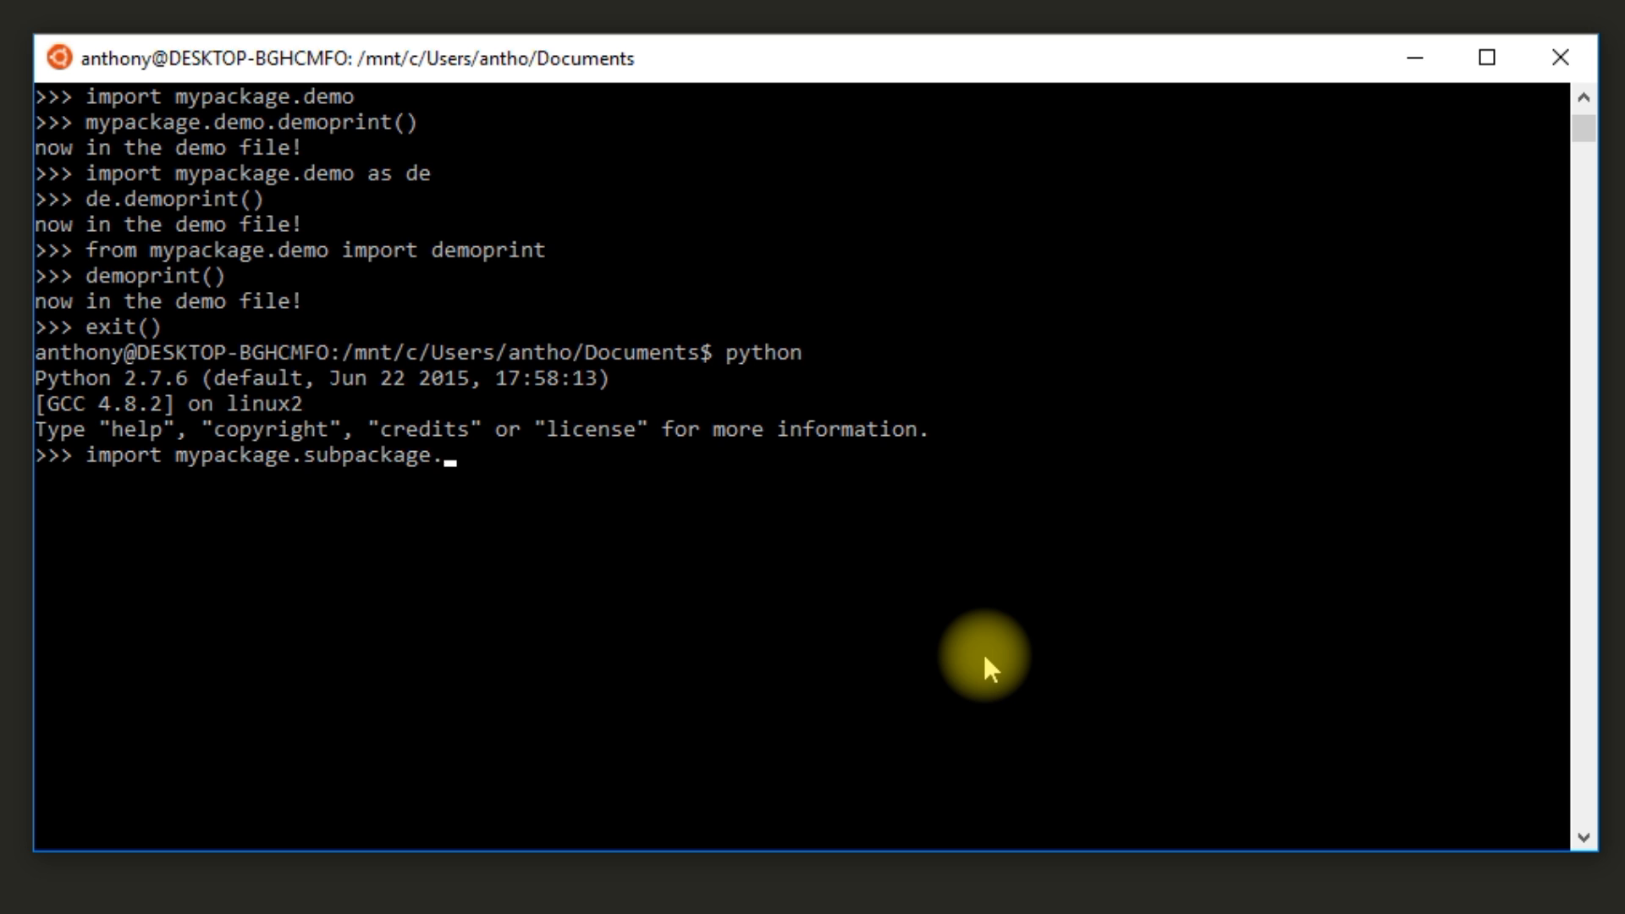
text(su)
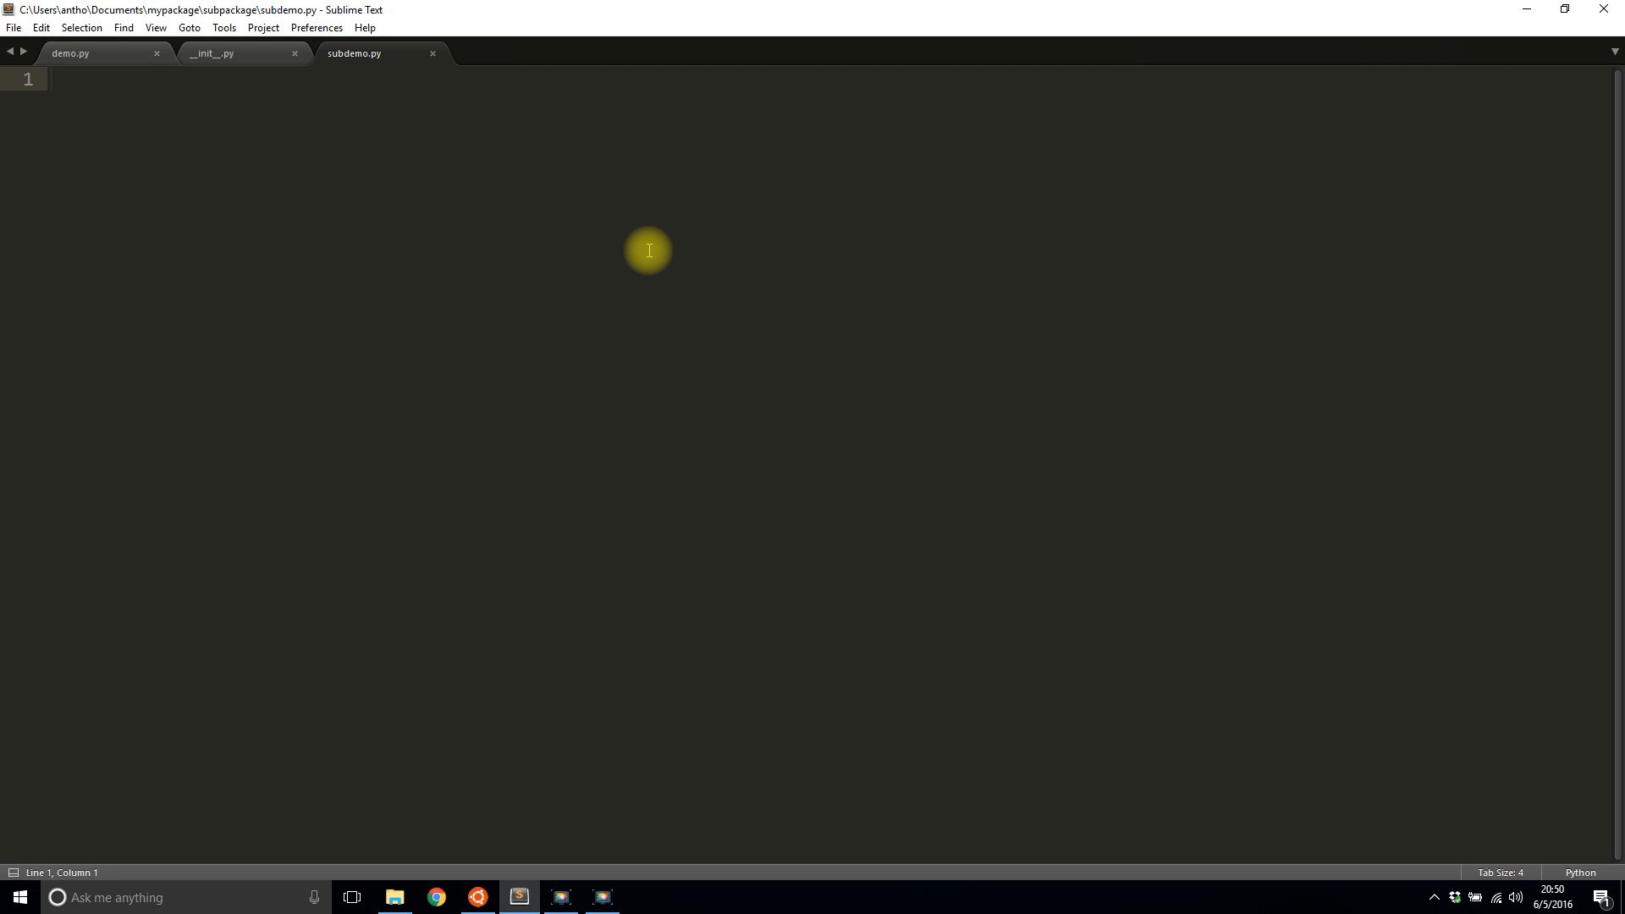
Step: Define subdemoprint() in subdemo.py printing 'Now in the subdemo package and file.'
text(def)
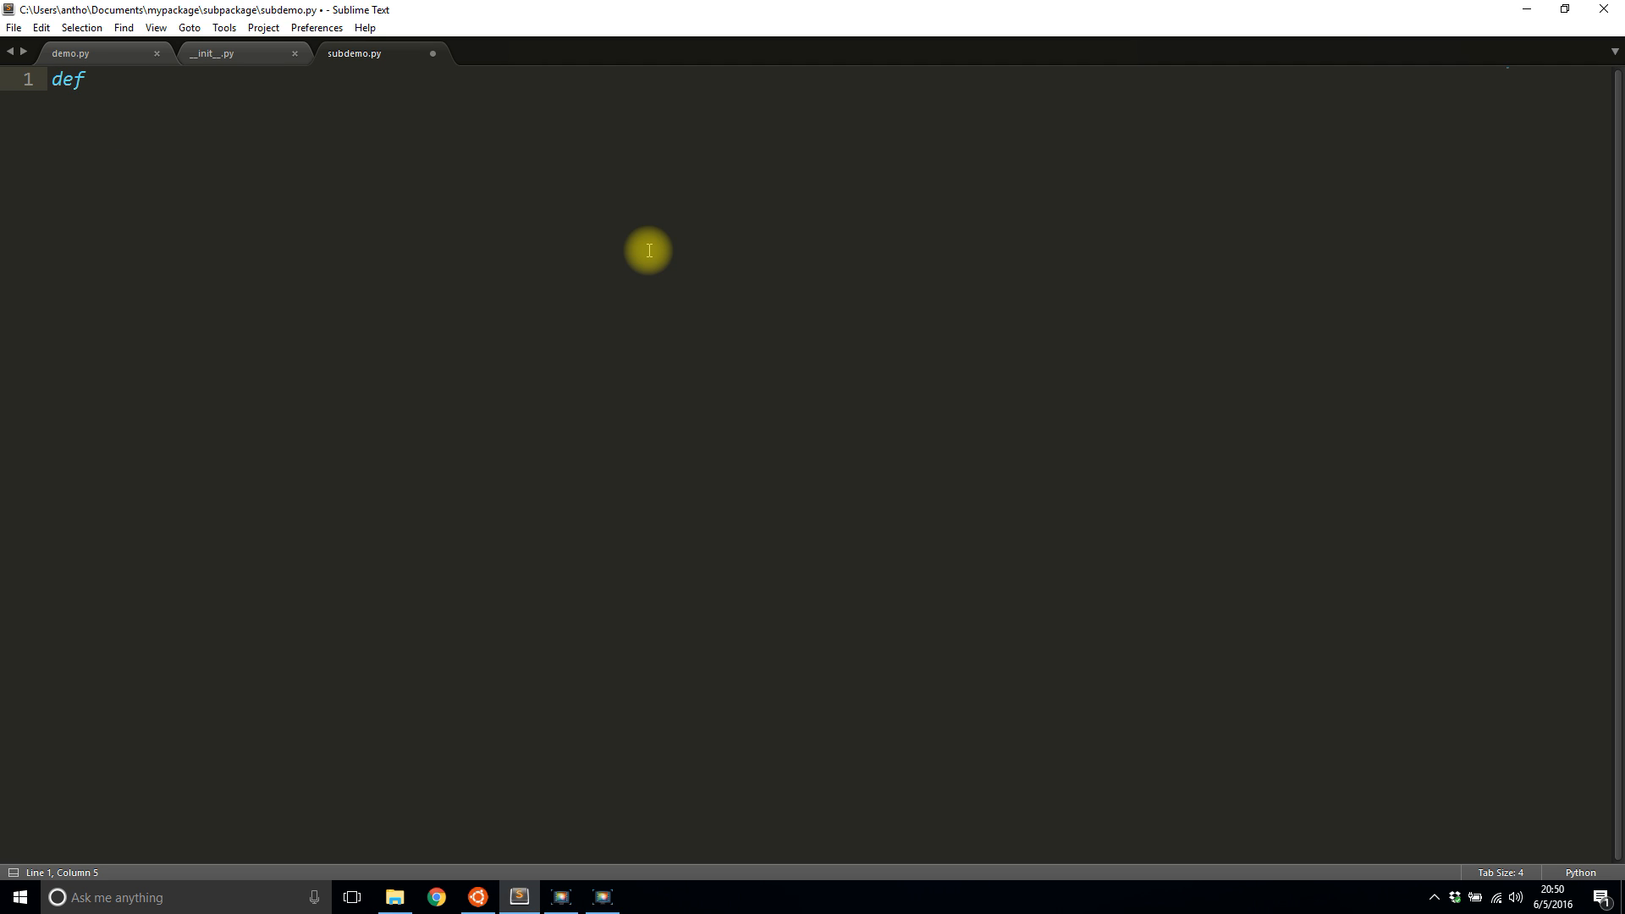
text(d)
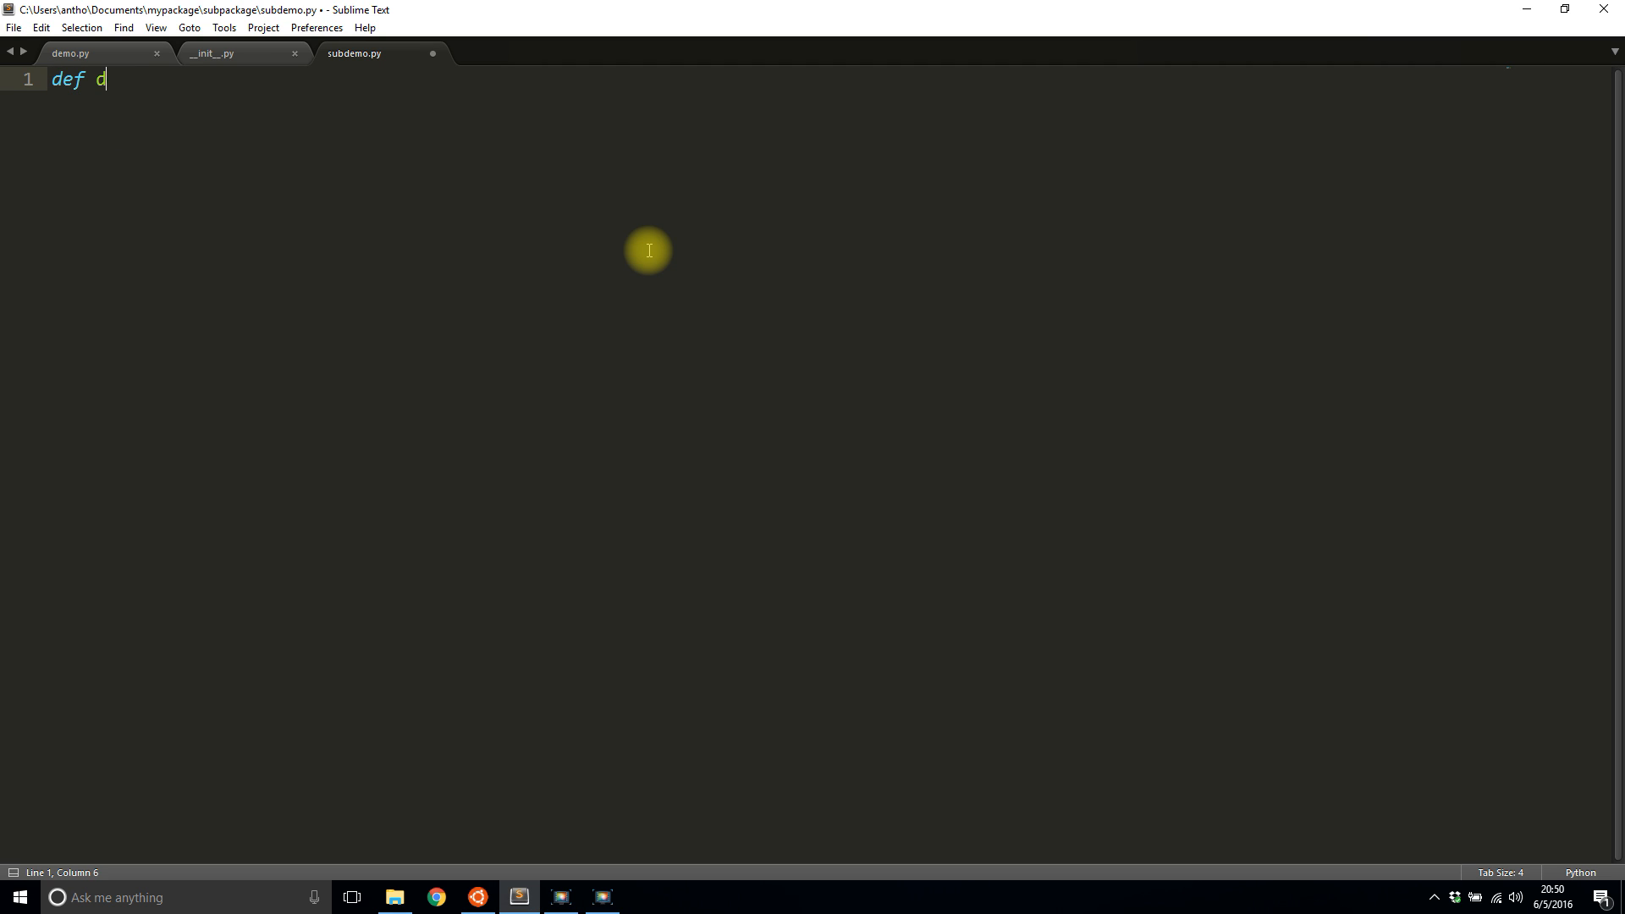
text(subdemoprint():)
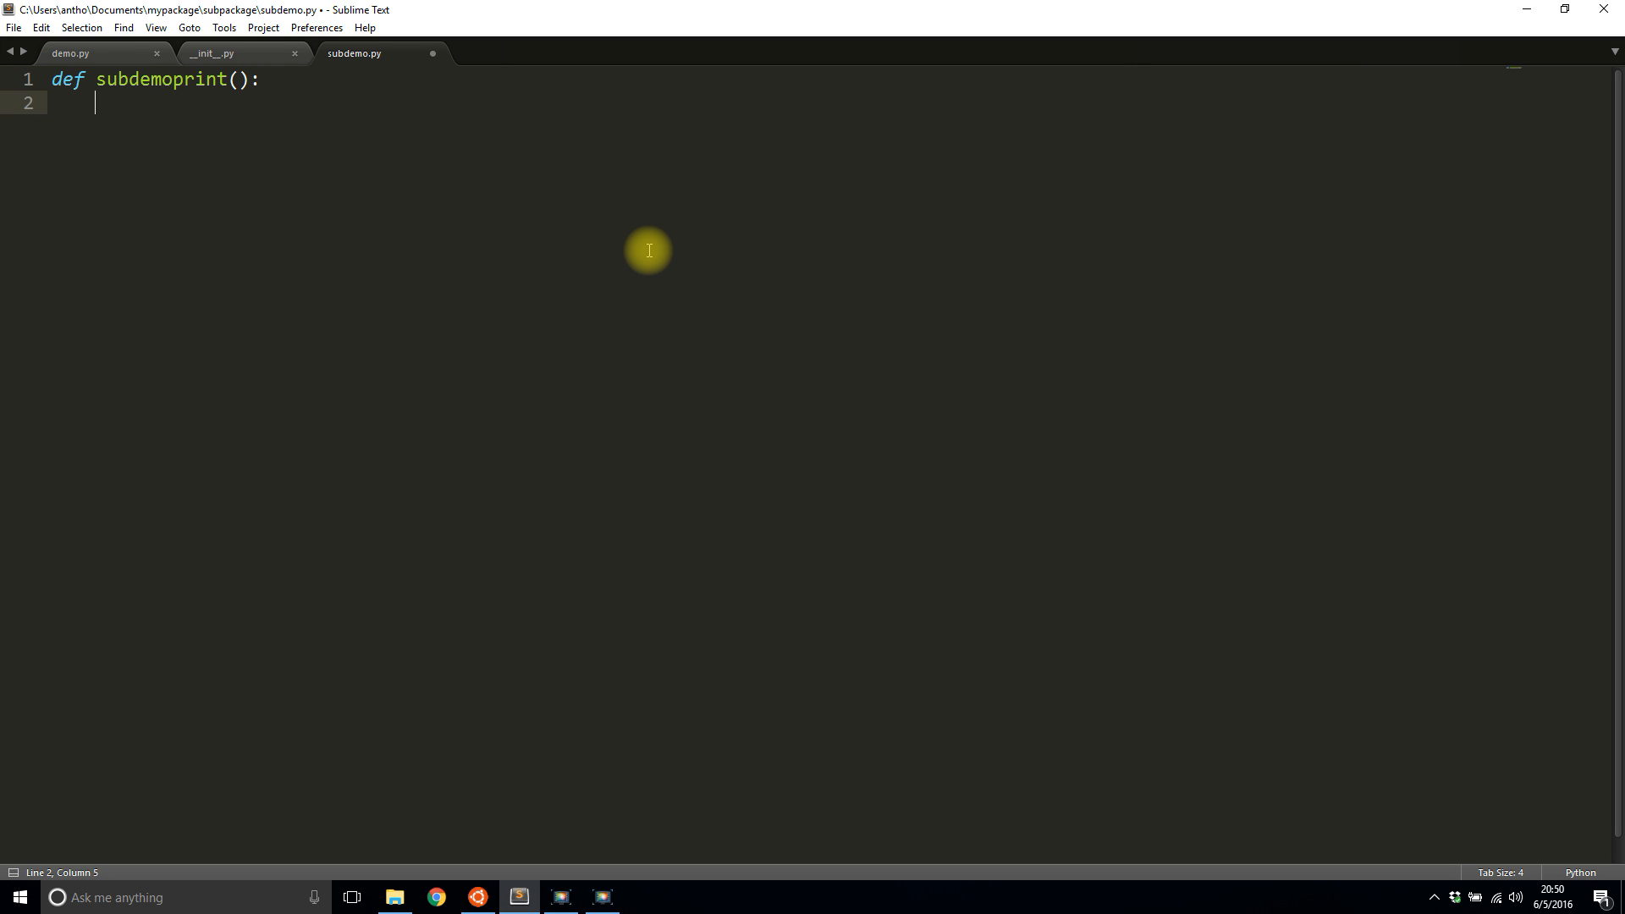
text(print('N'))
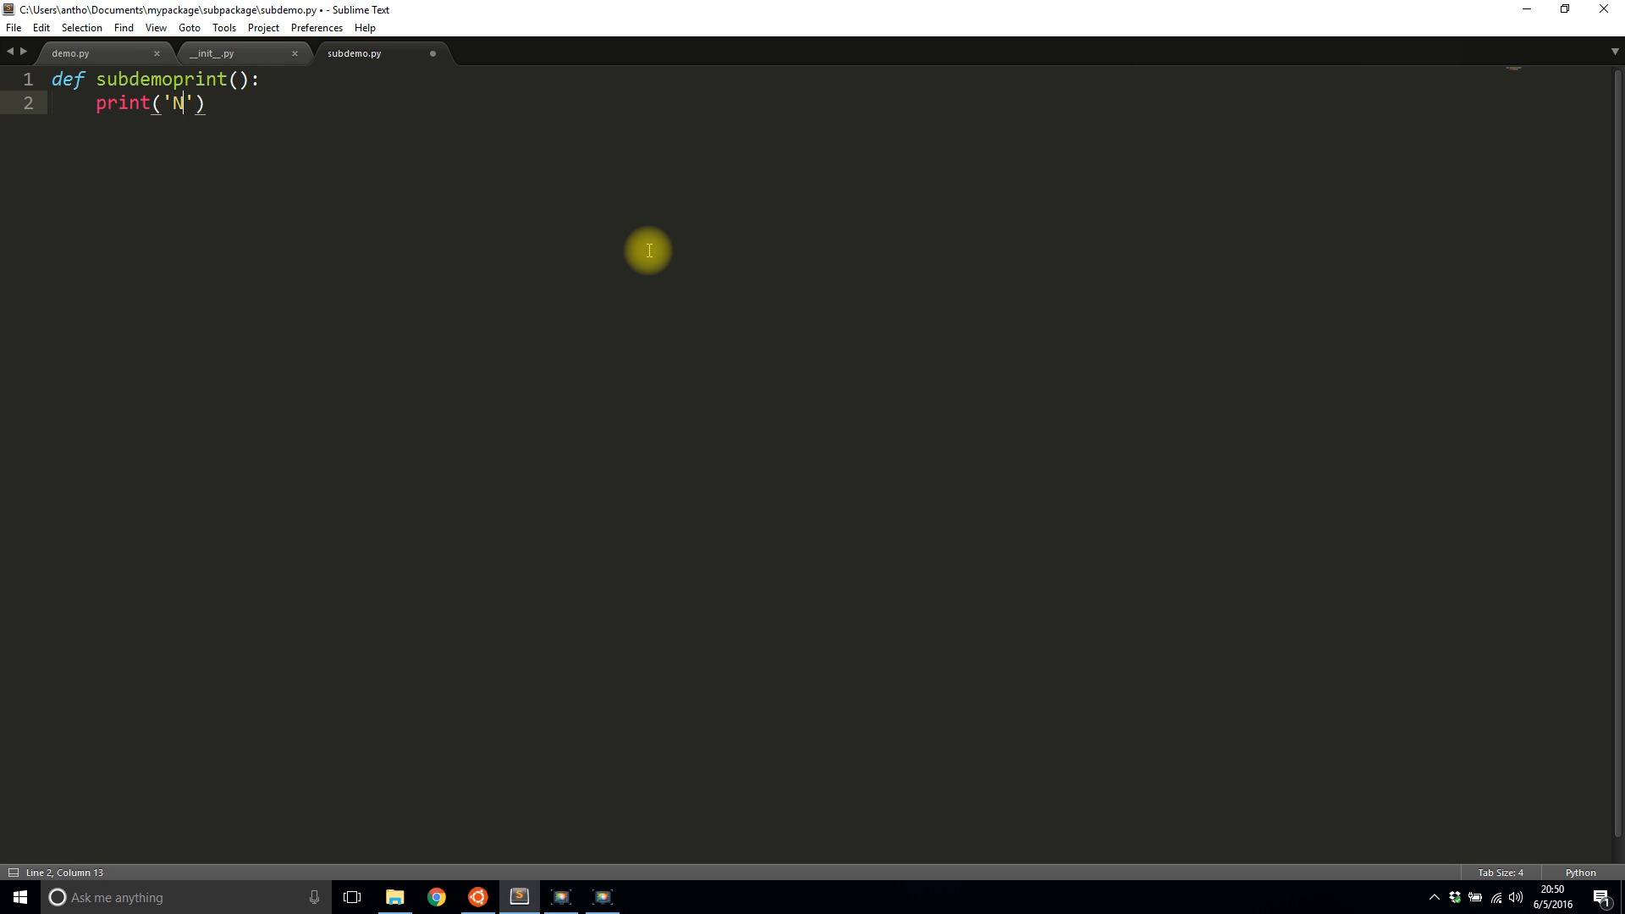
text(ow in the subdemo)
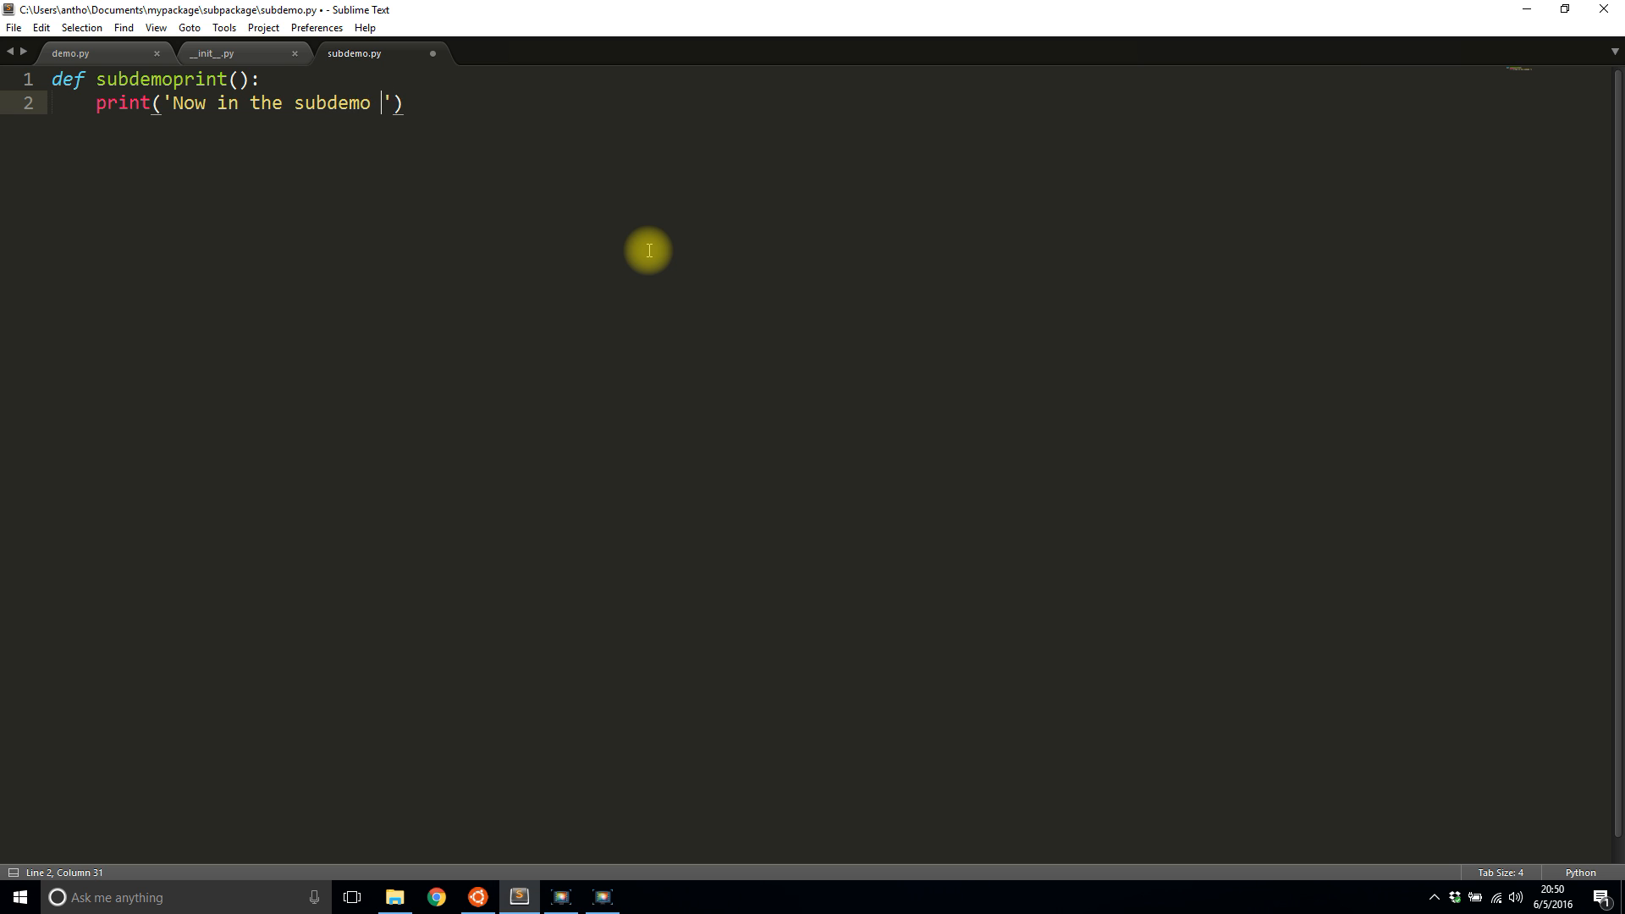
text(package and)
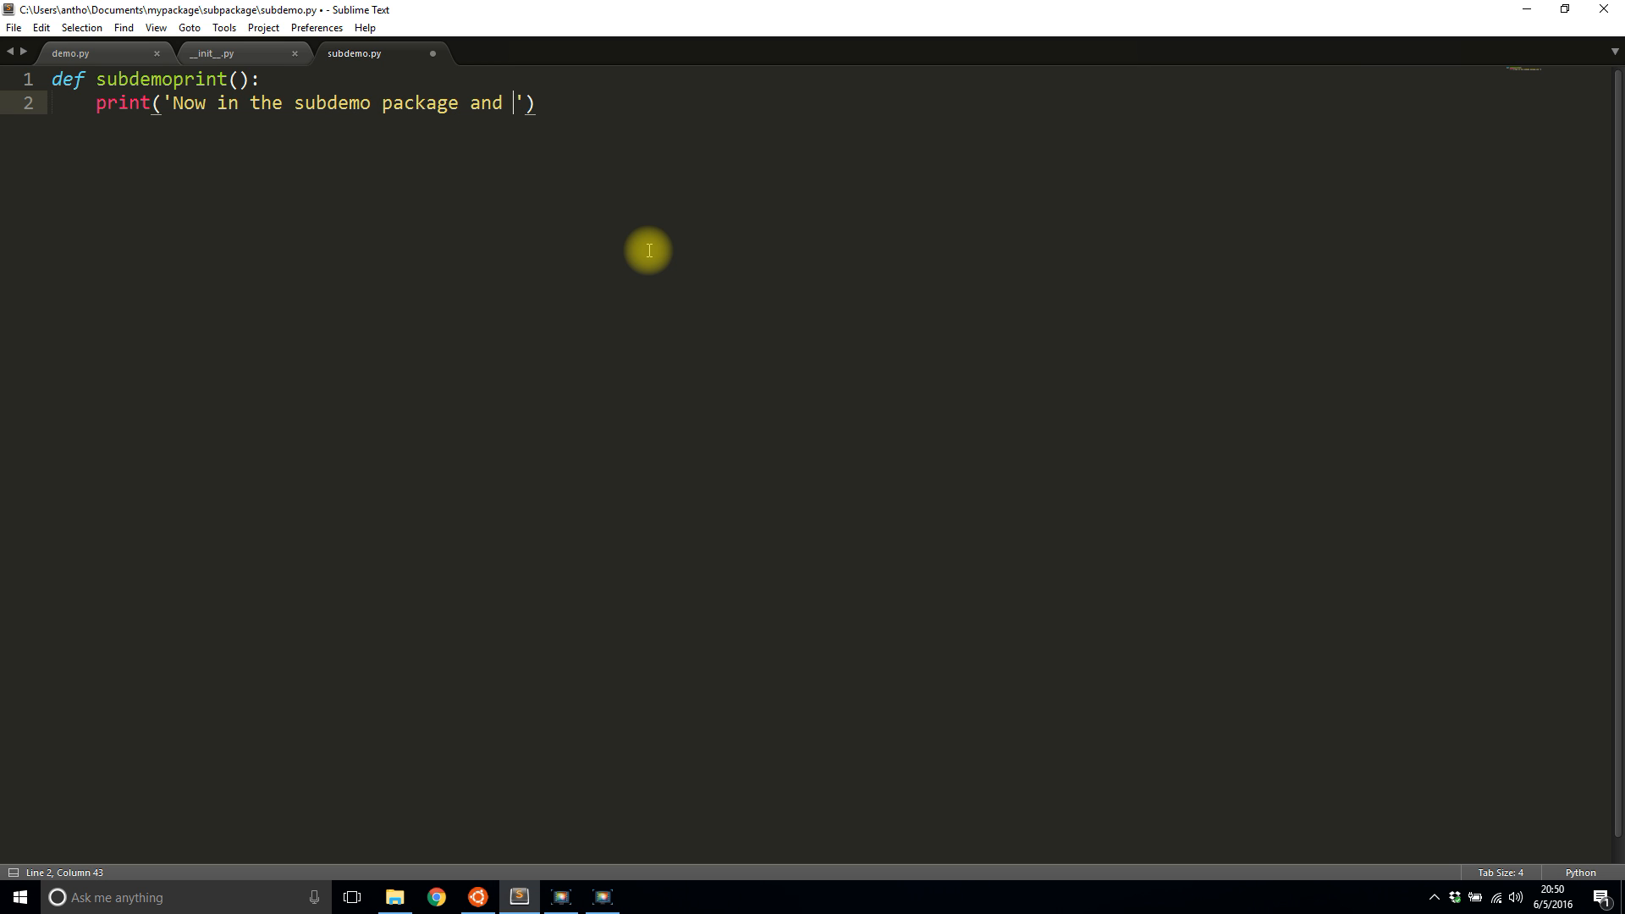
text(file.)
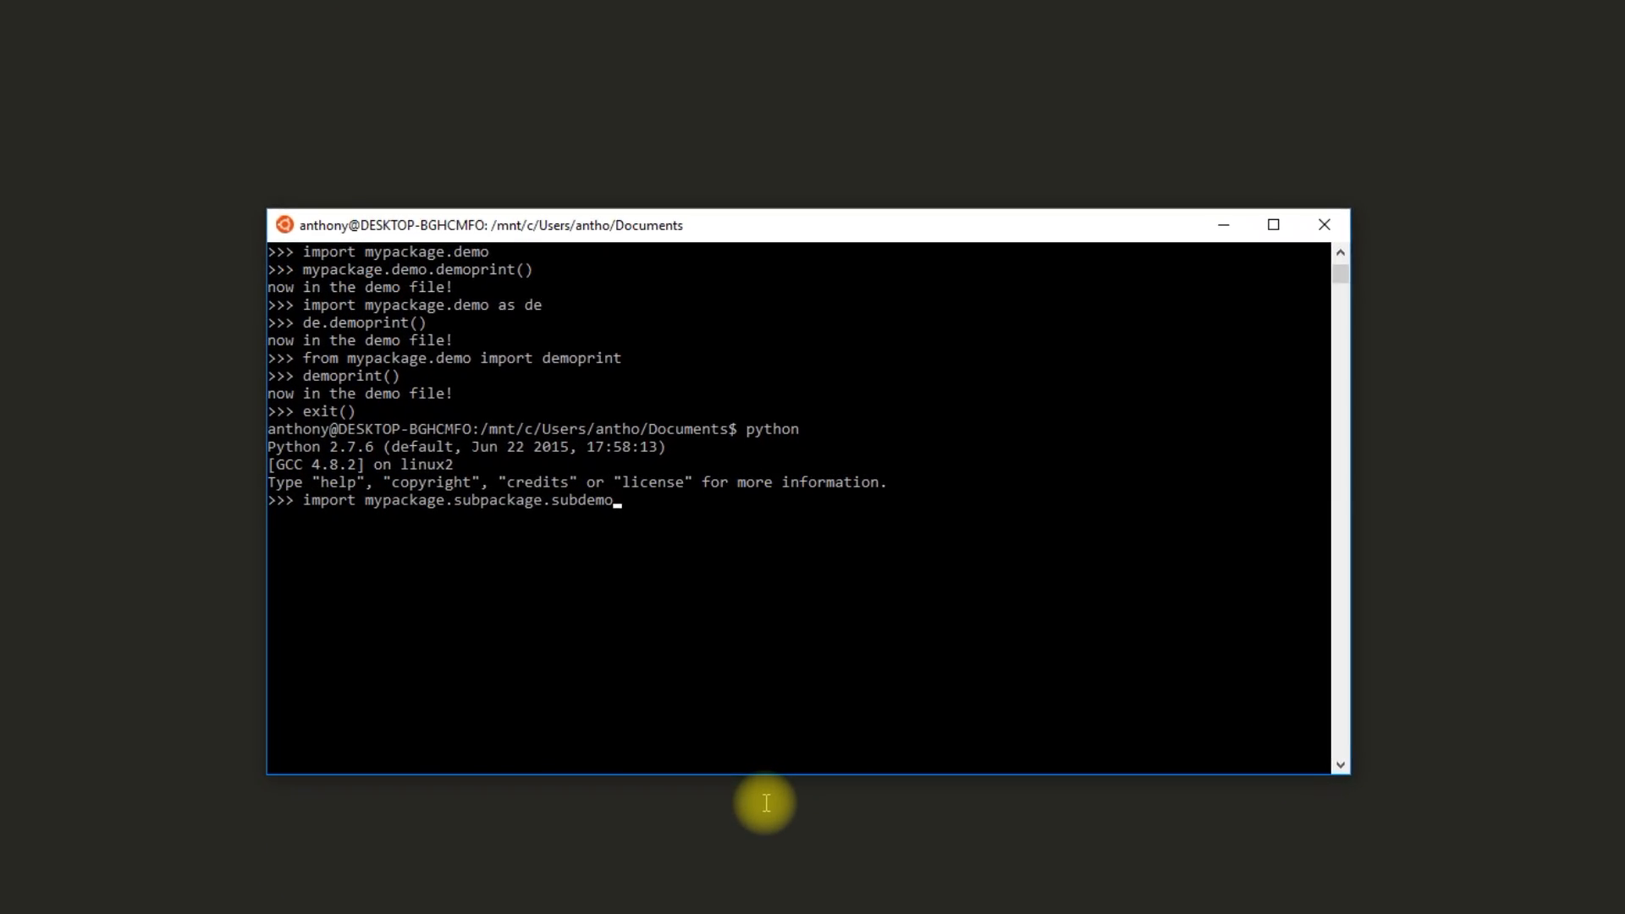
Step: Import mypackage.subpackage.subdemo and run mypackage.subpackage.subdemo.subdemoprint() via its full dotted path
text(mypakc)
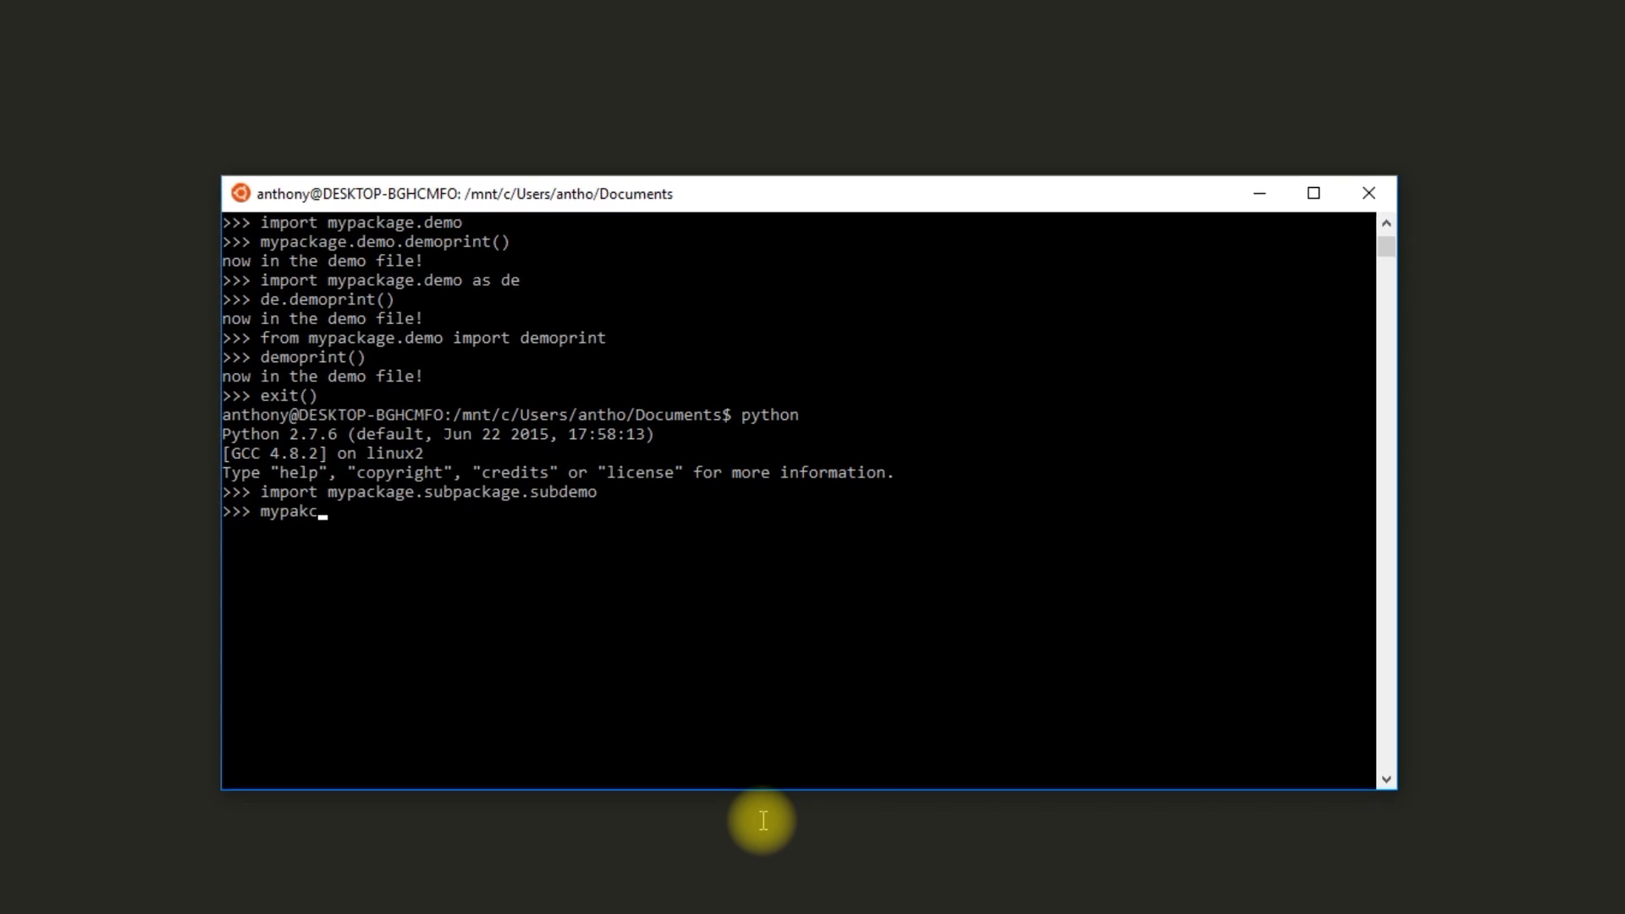
text(mypackage.subpackage)
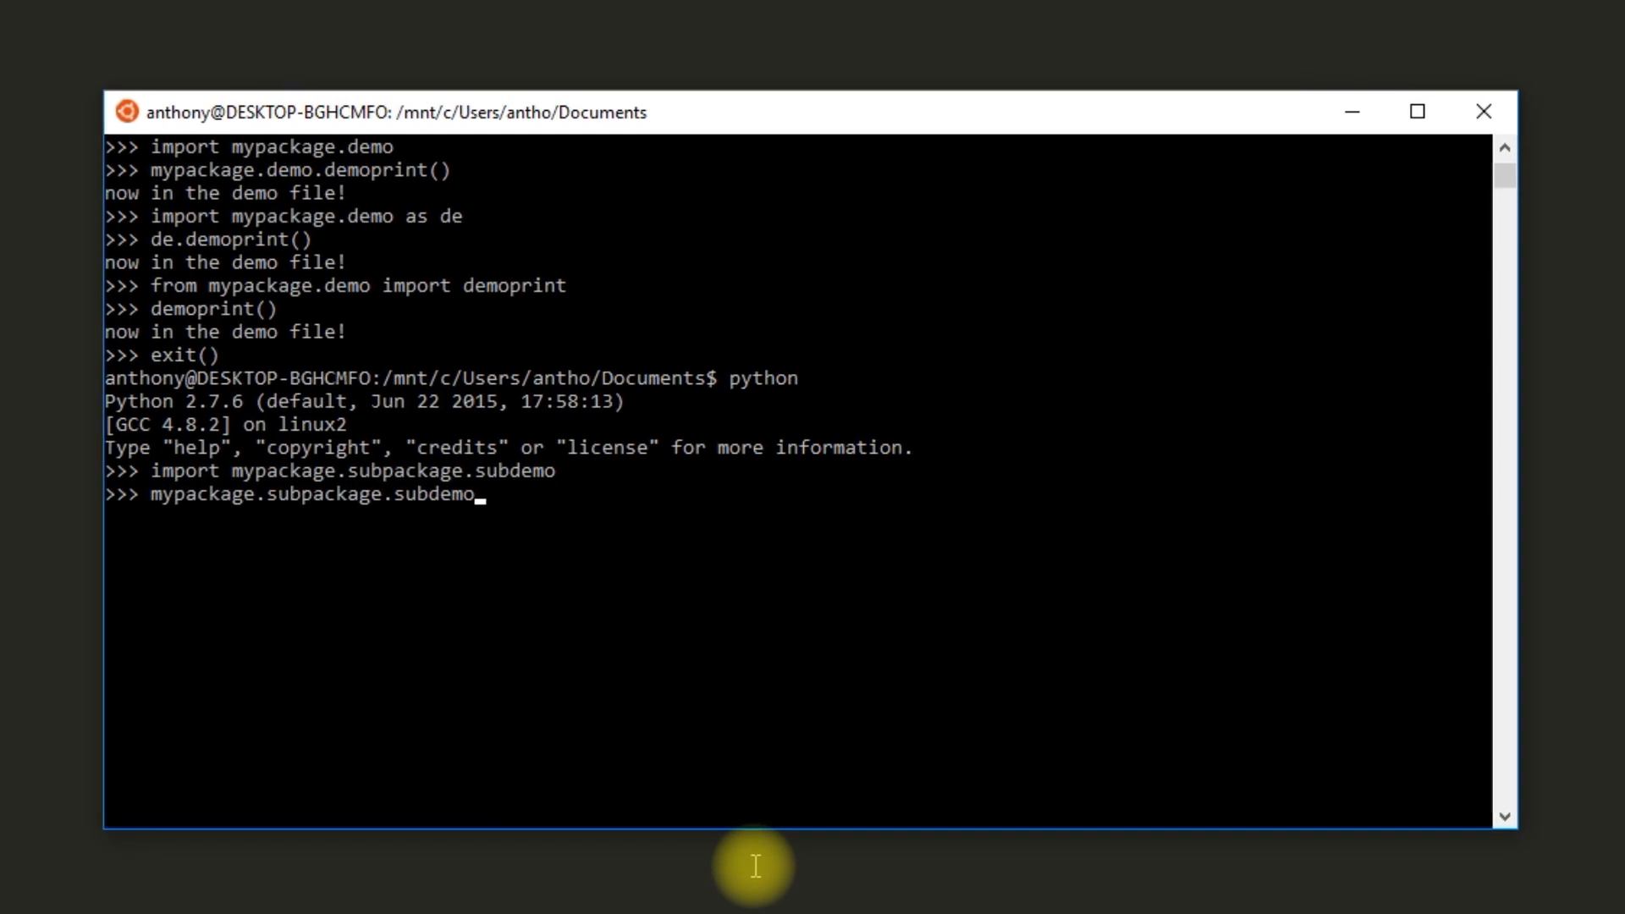
text(.subdemo)
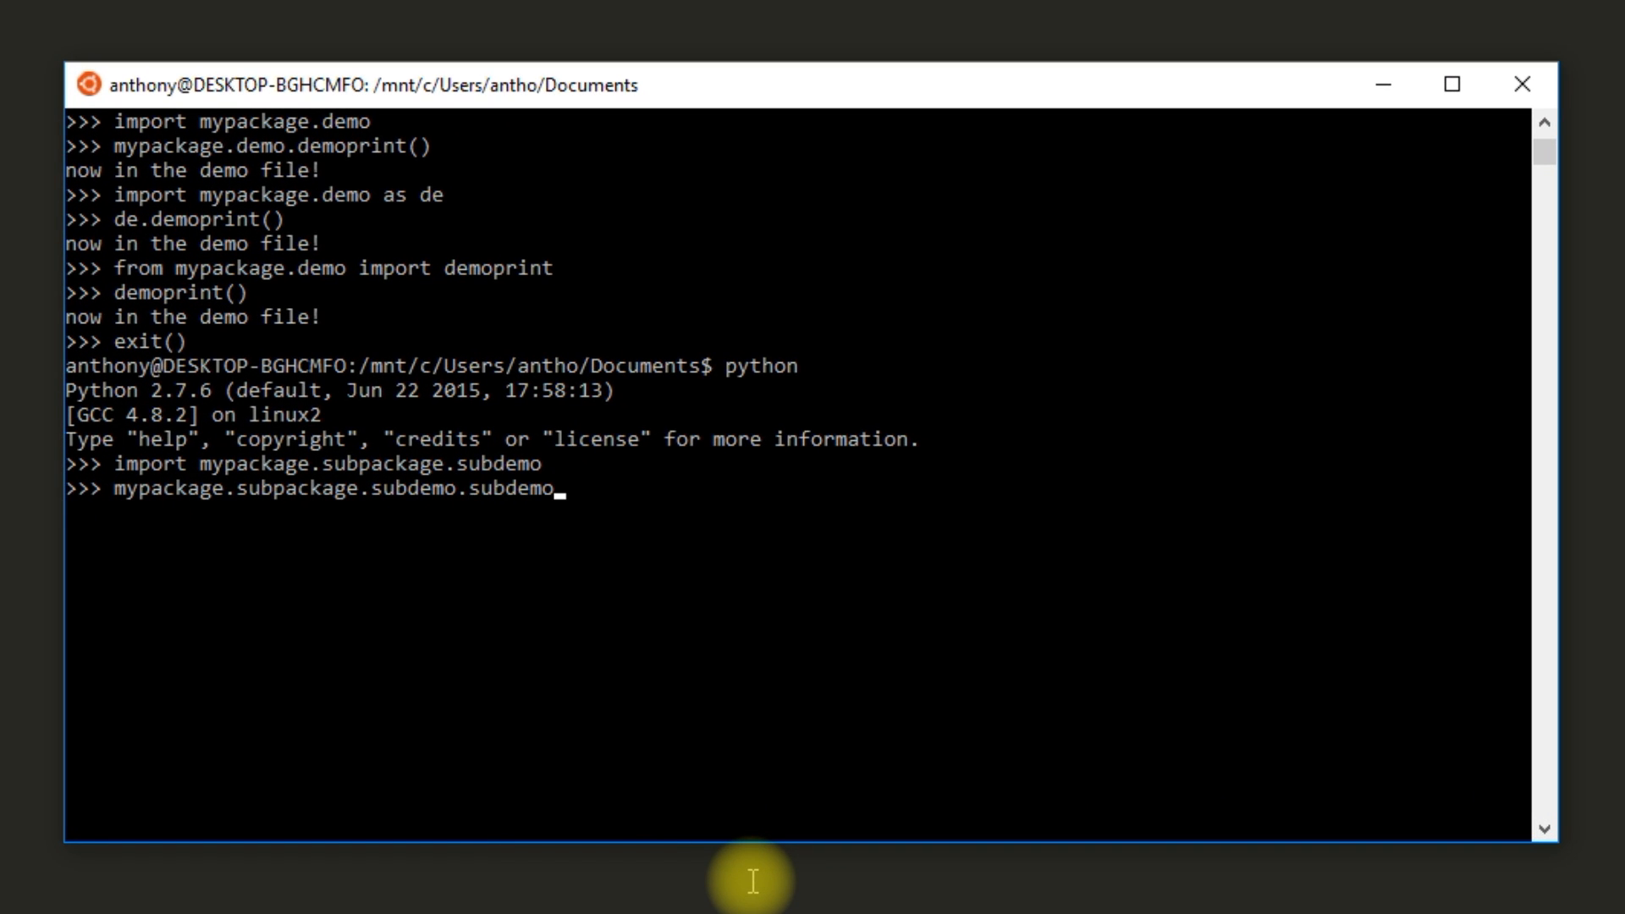
text(print())
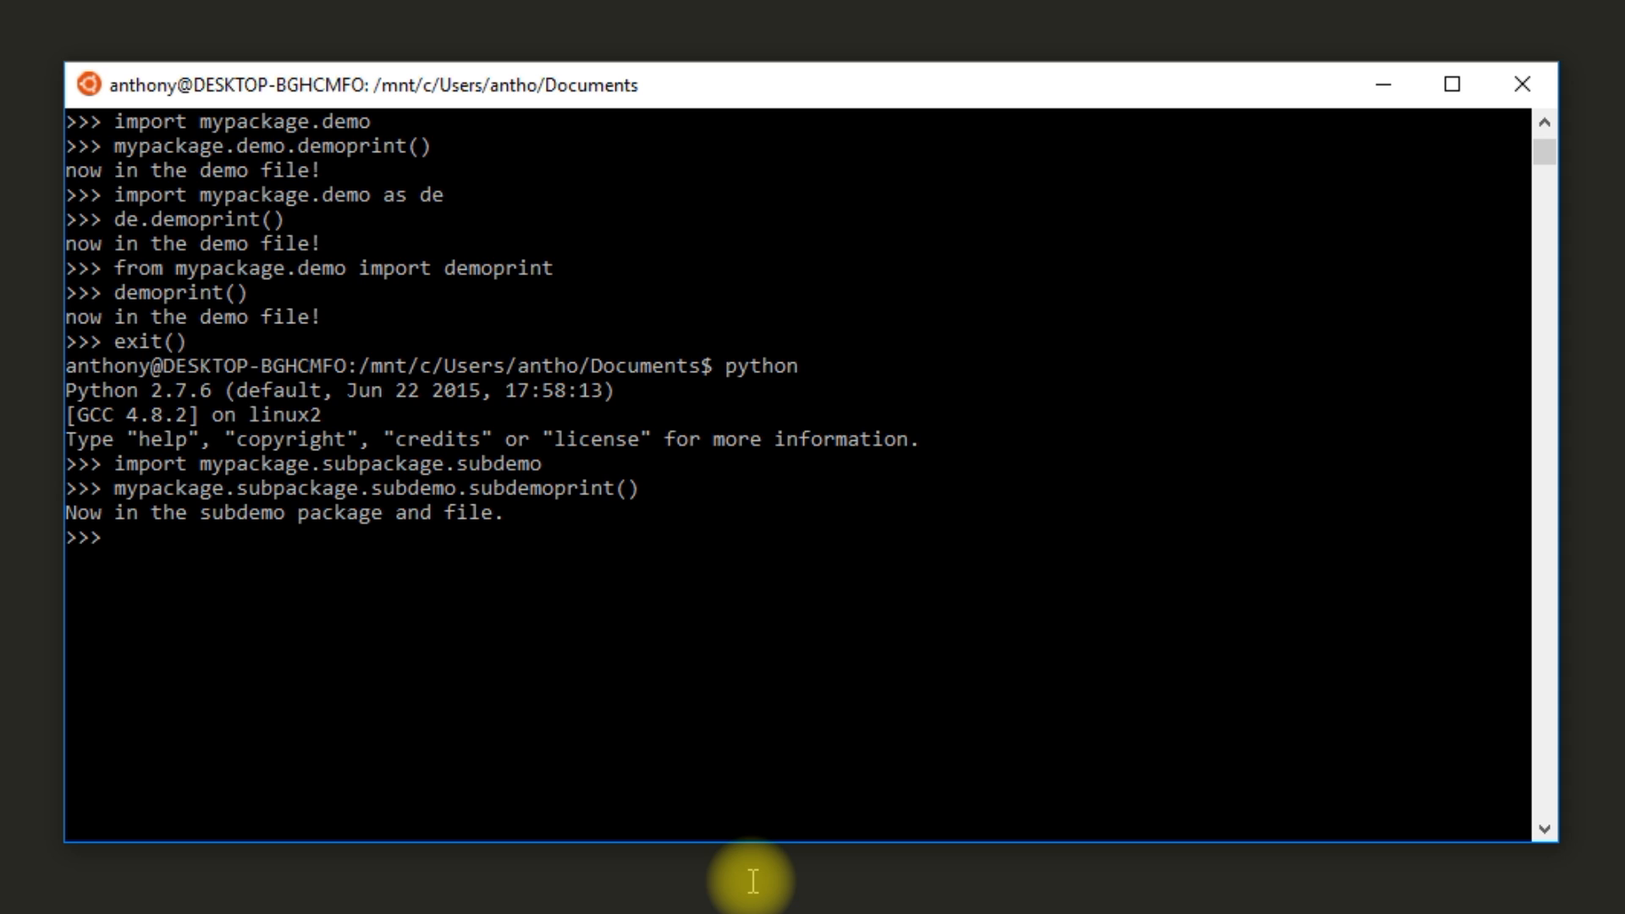
text(import)
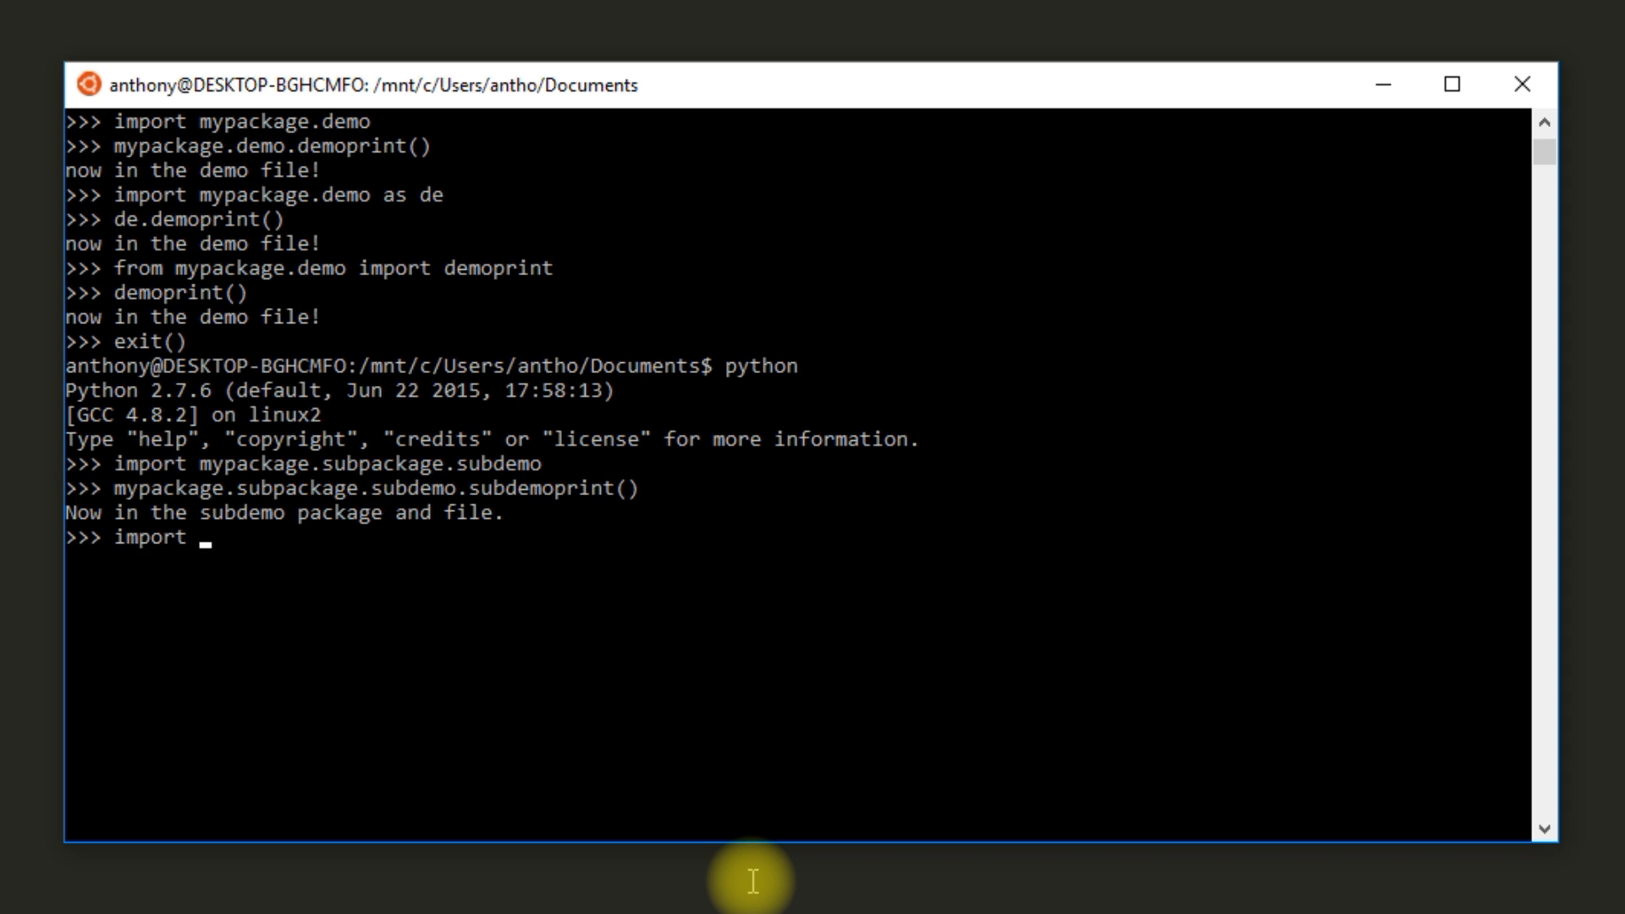
Step: Import mypackage.subpackage.subdemo as sd and run sd.subdemoprint()
text(mypckage.subpacka)
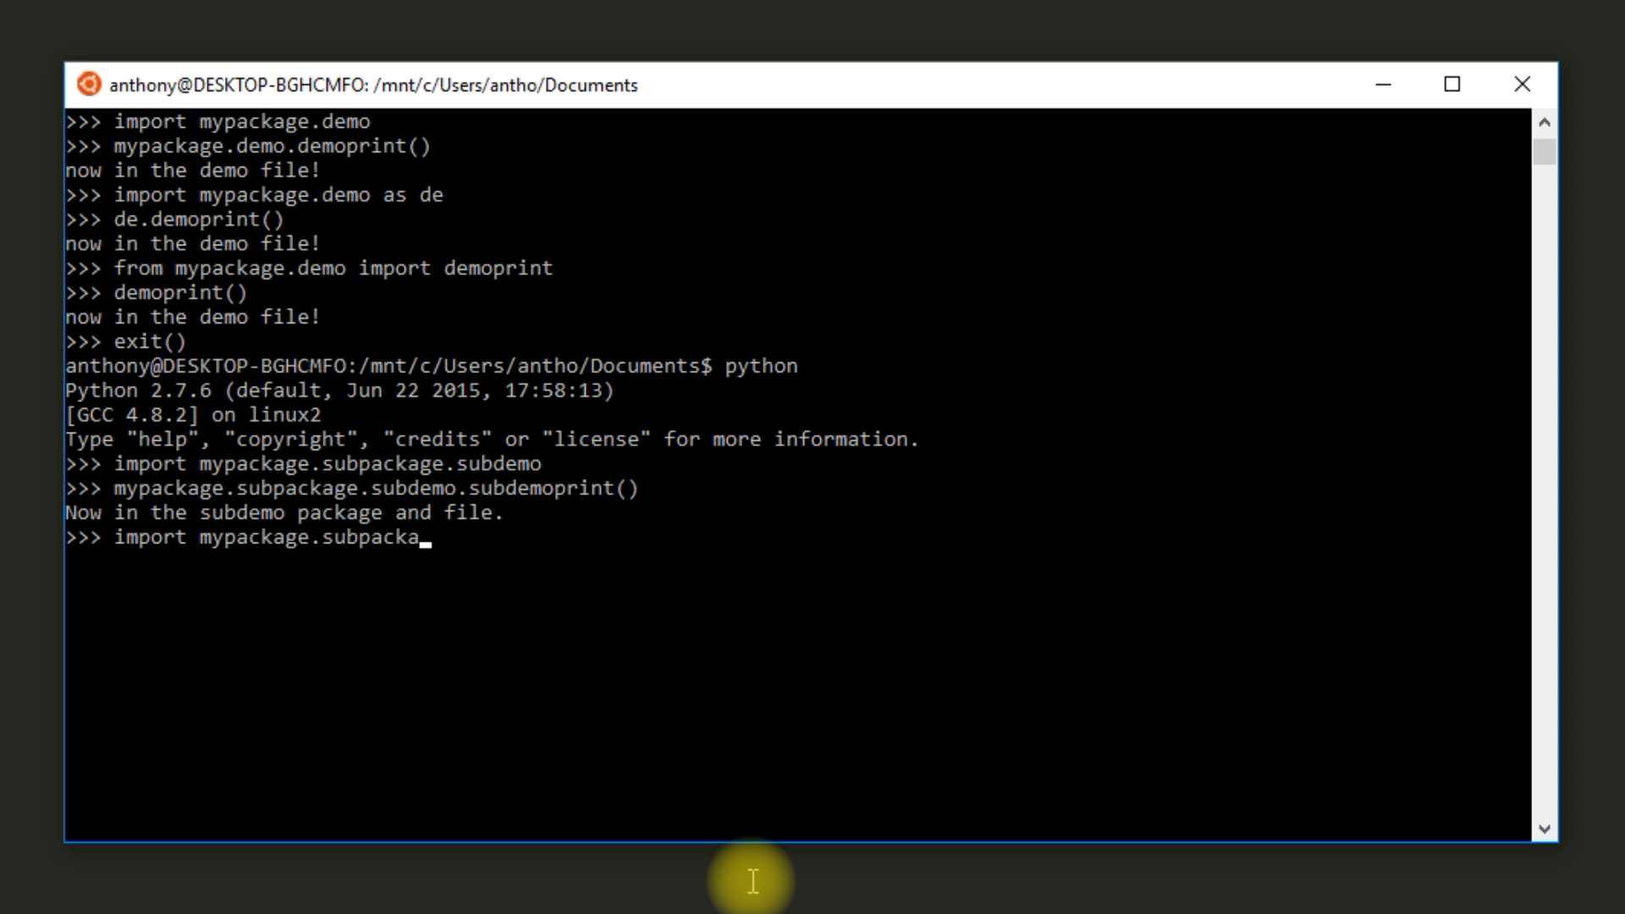
text(ge.subdemo)
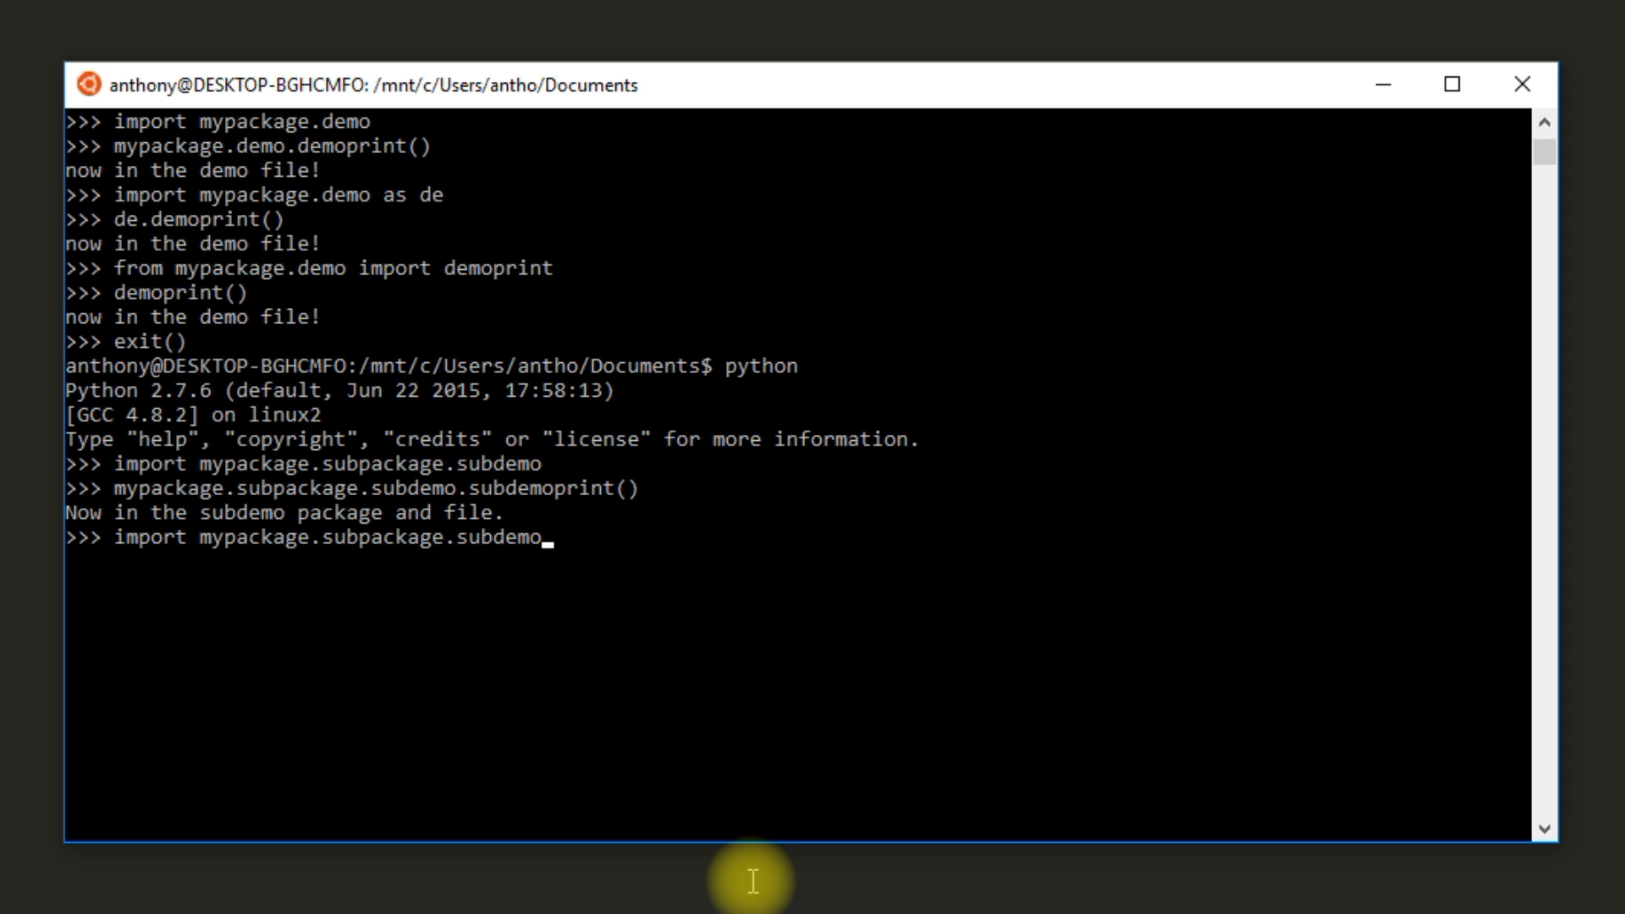
text(as sd)
text(sd.)
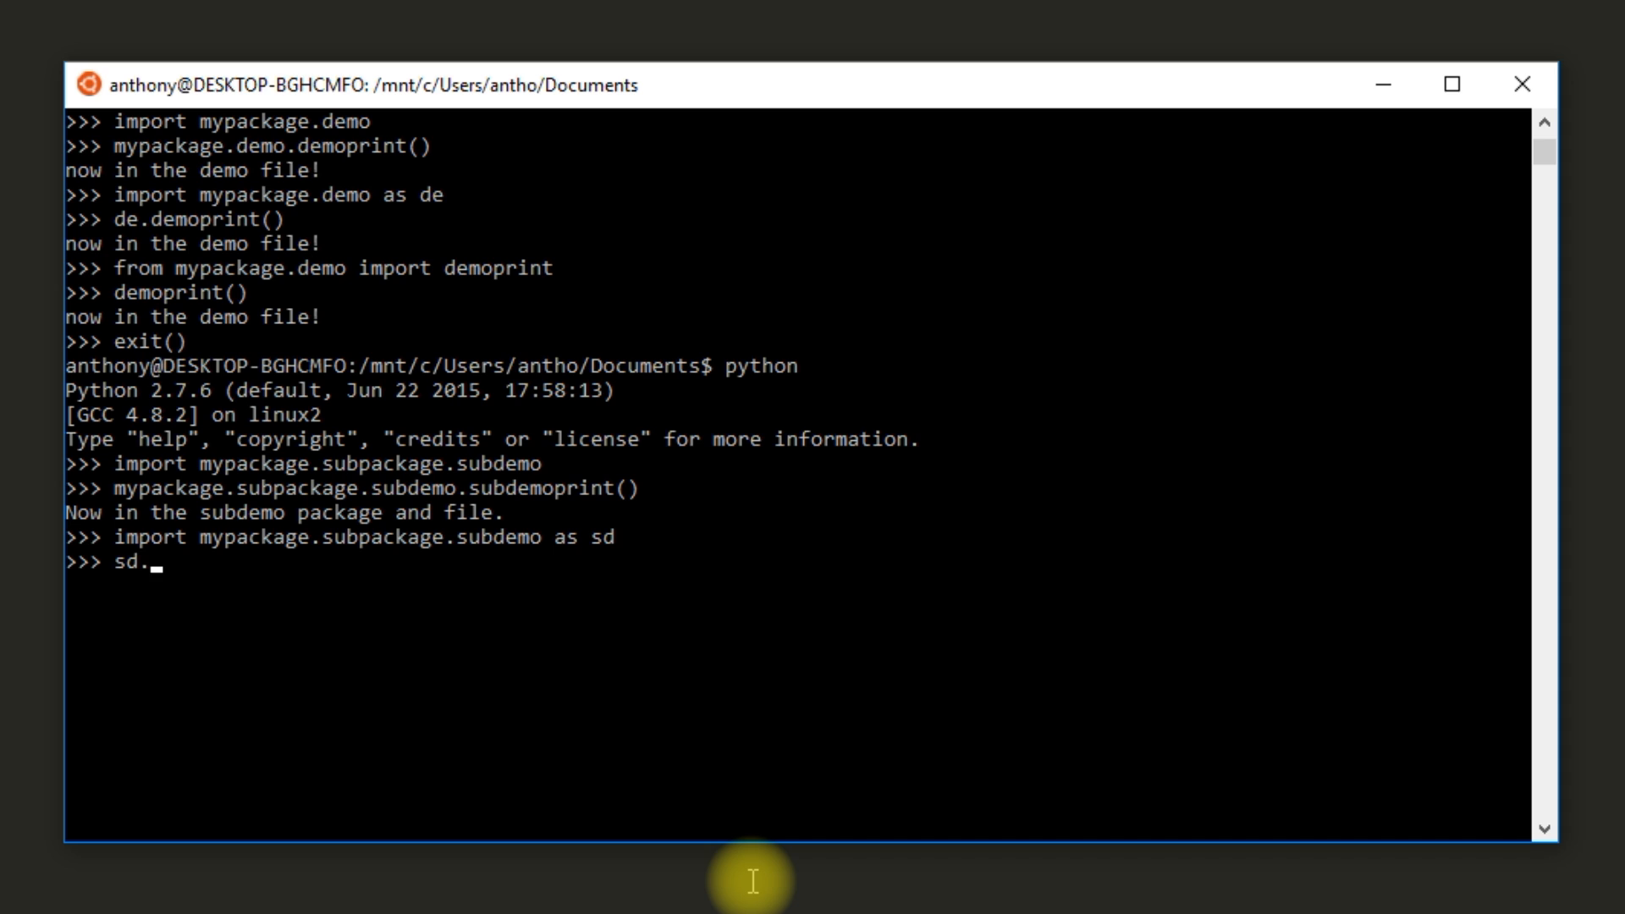
text(subdemoprint()
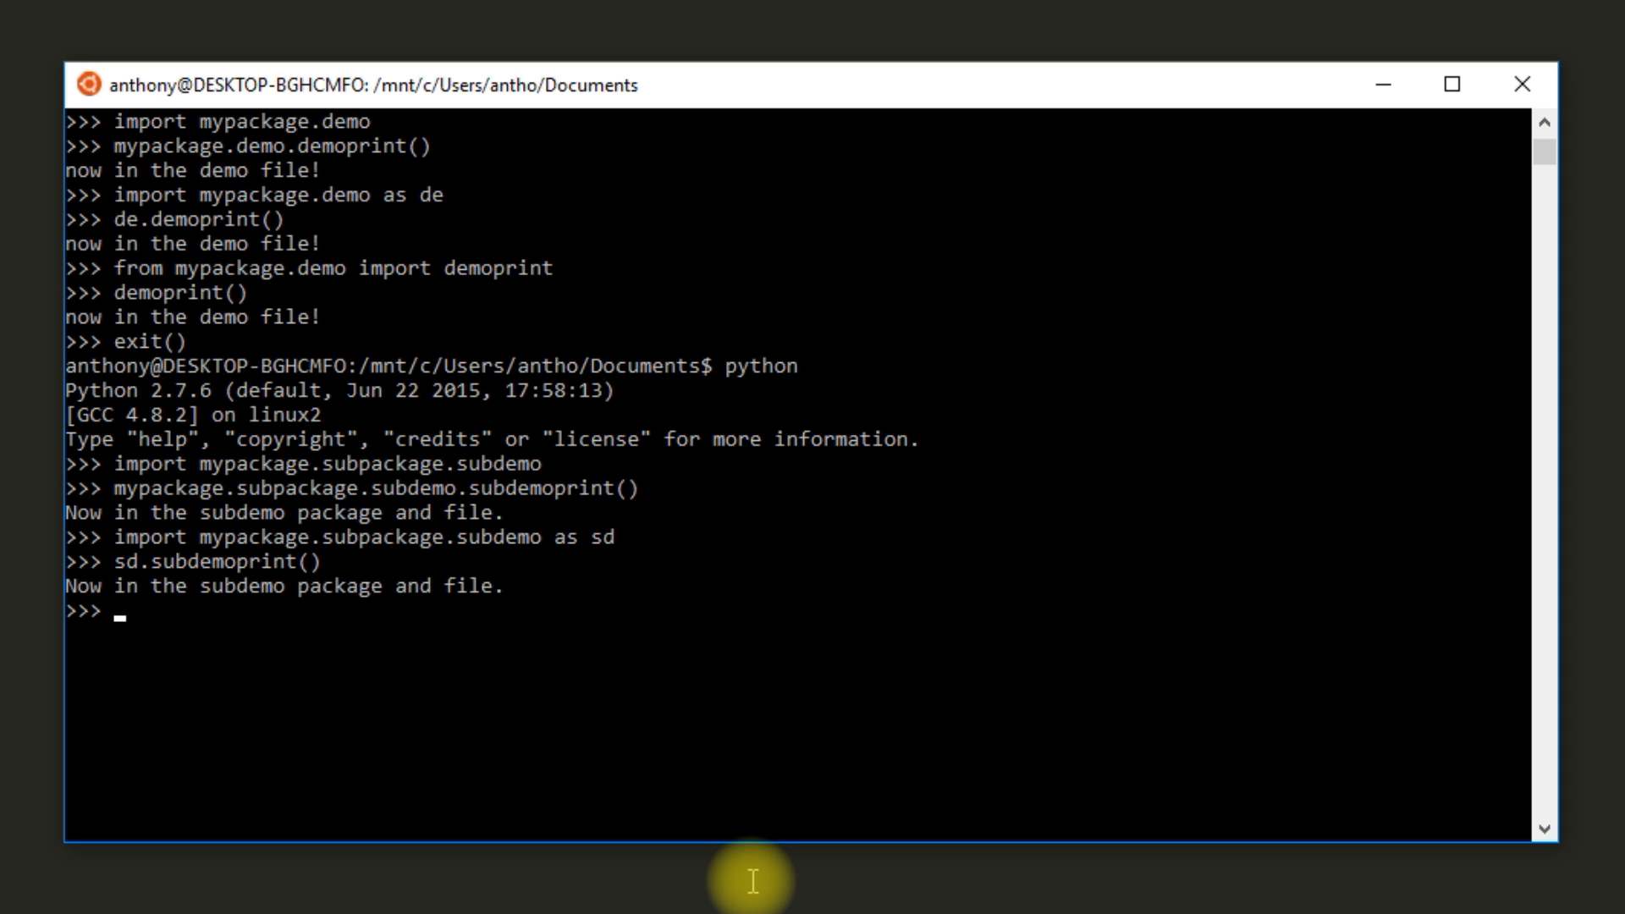
Step: Import subdemoprint directly with from mypackage.subpackage.subdemo import subdemoprint
text(from mypackage.s)
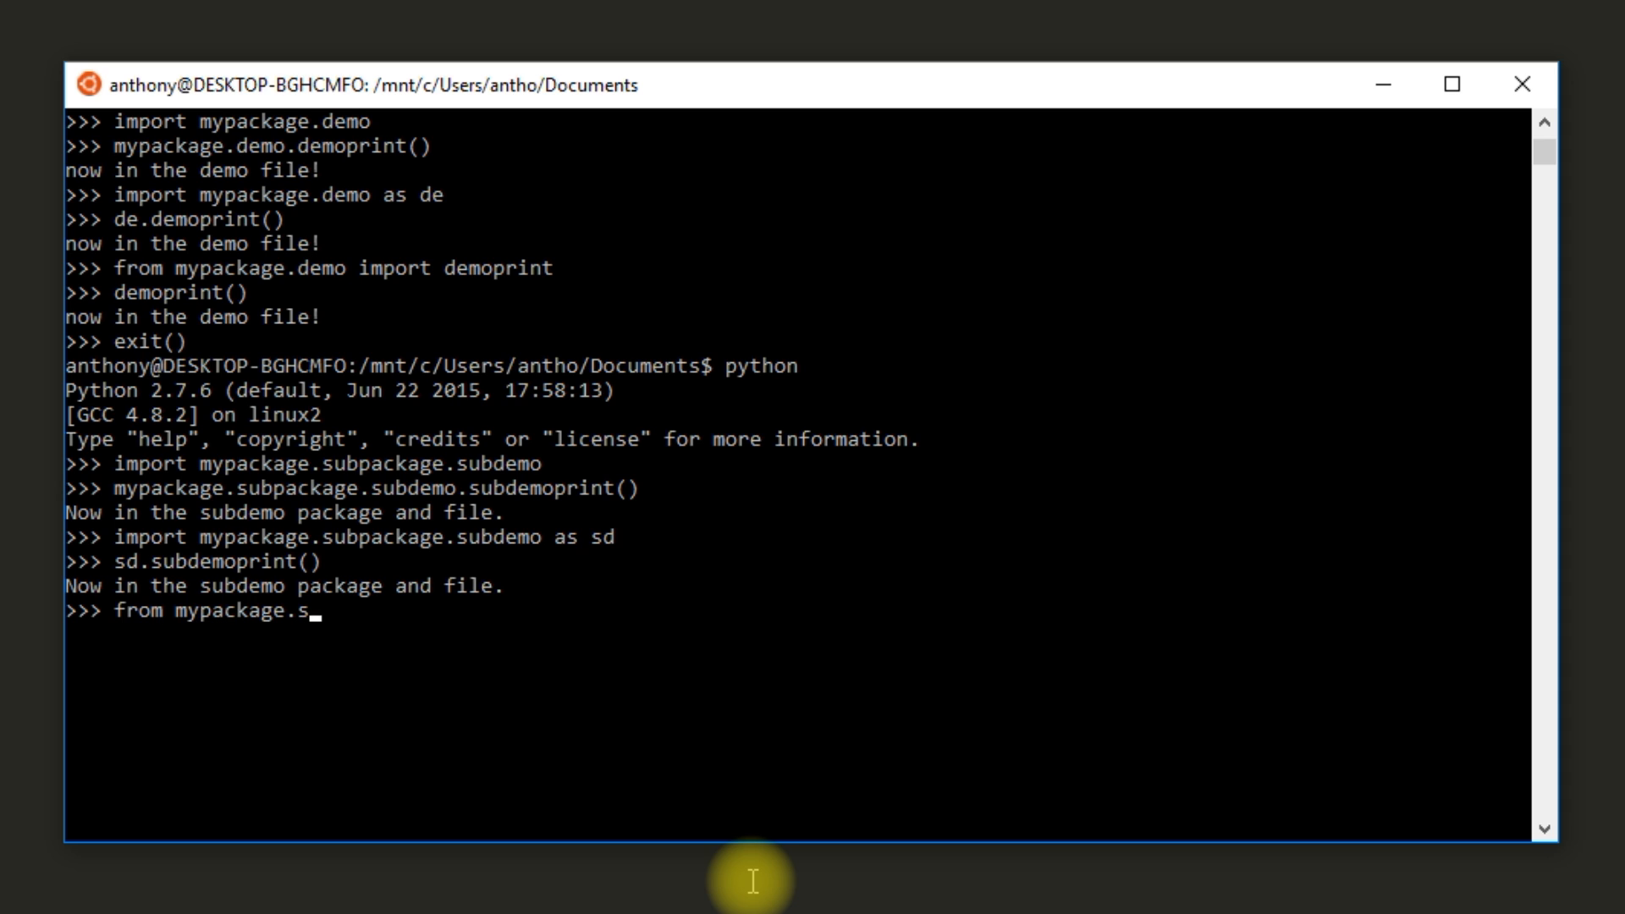
text(ubpack)
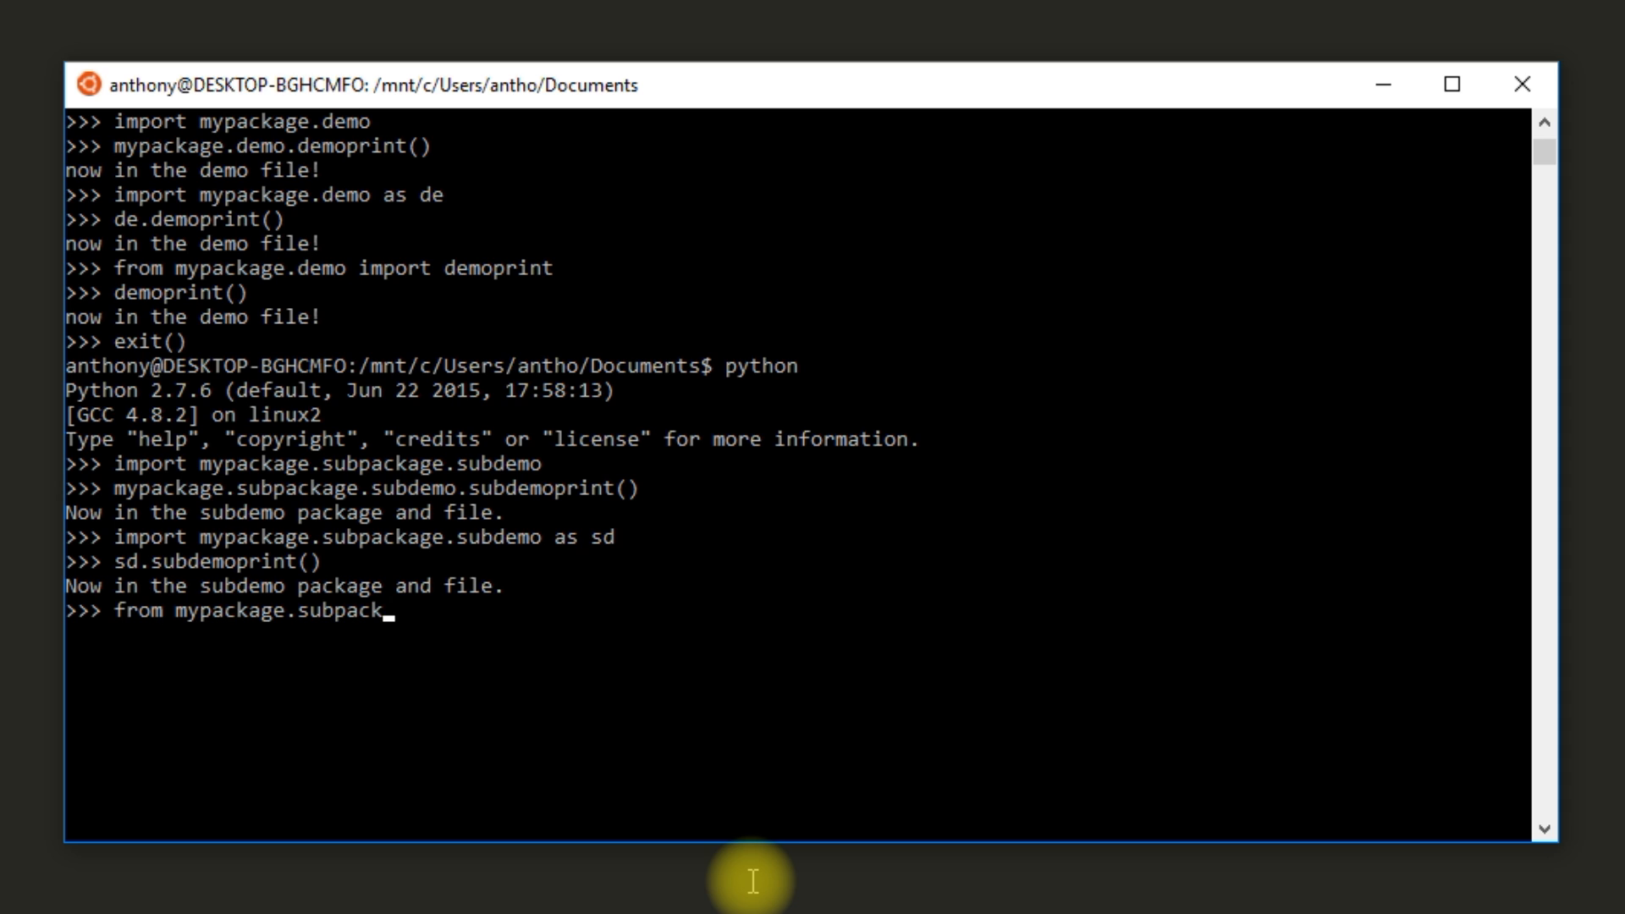
text(age.subdemo)
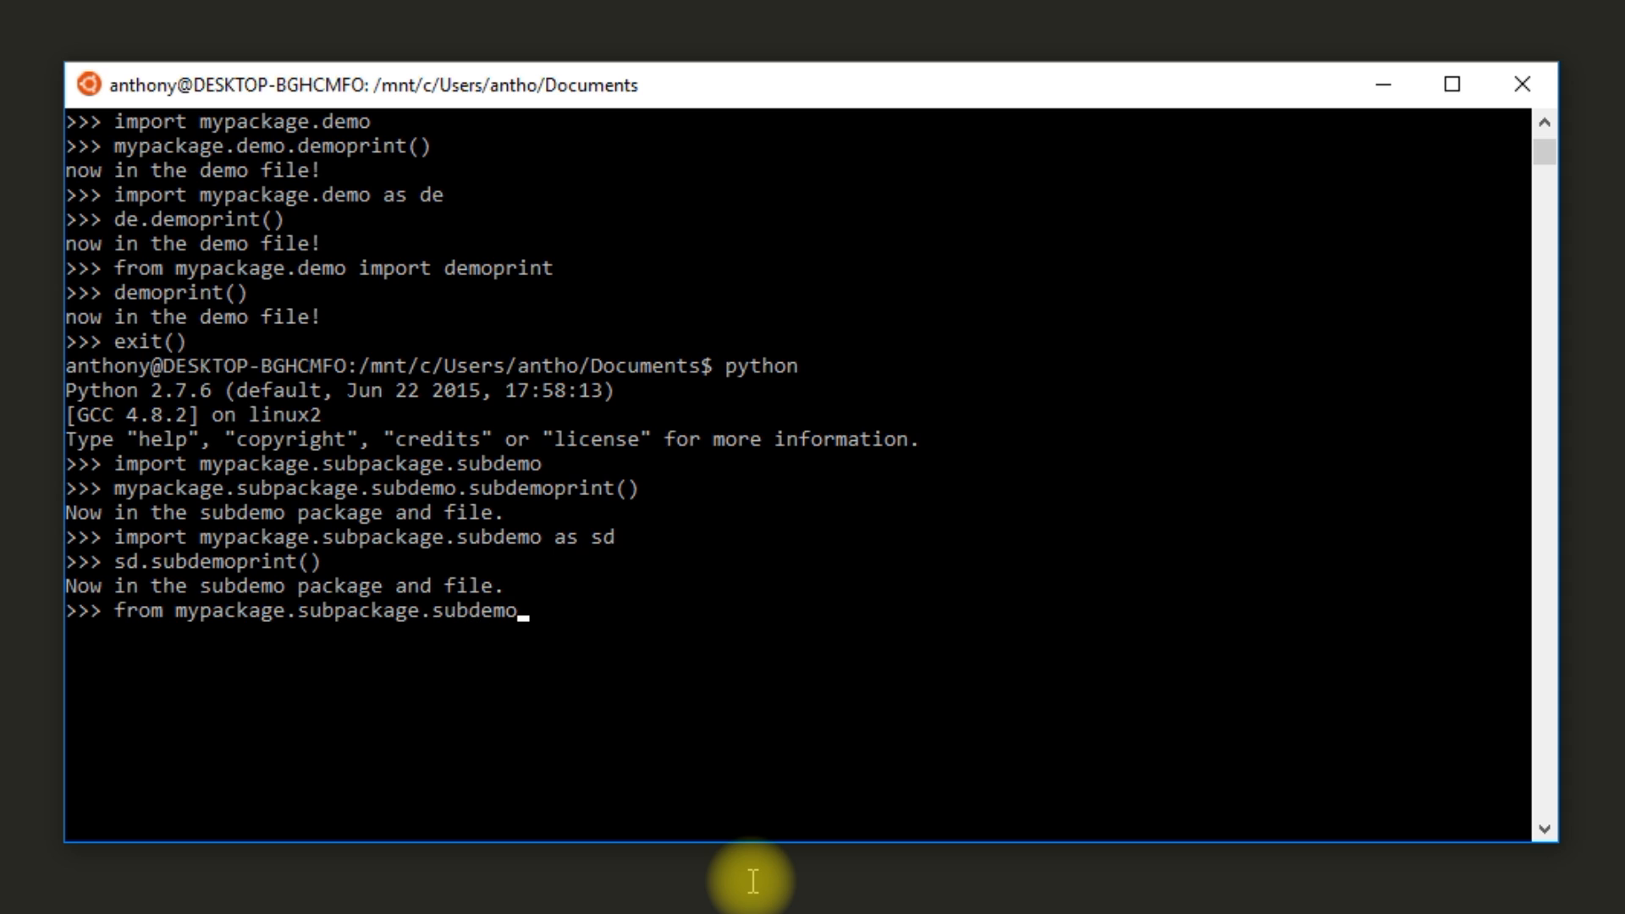
text(import)
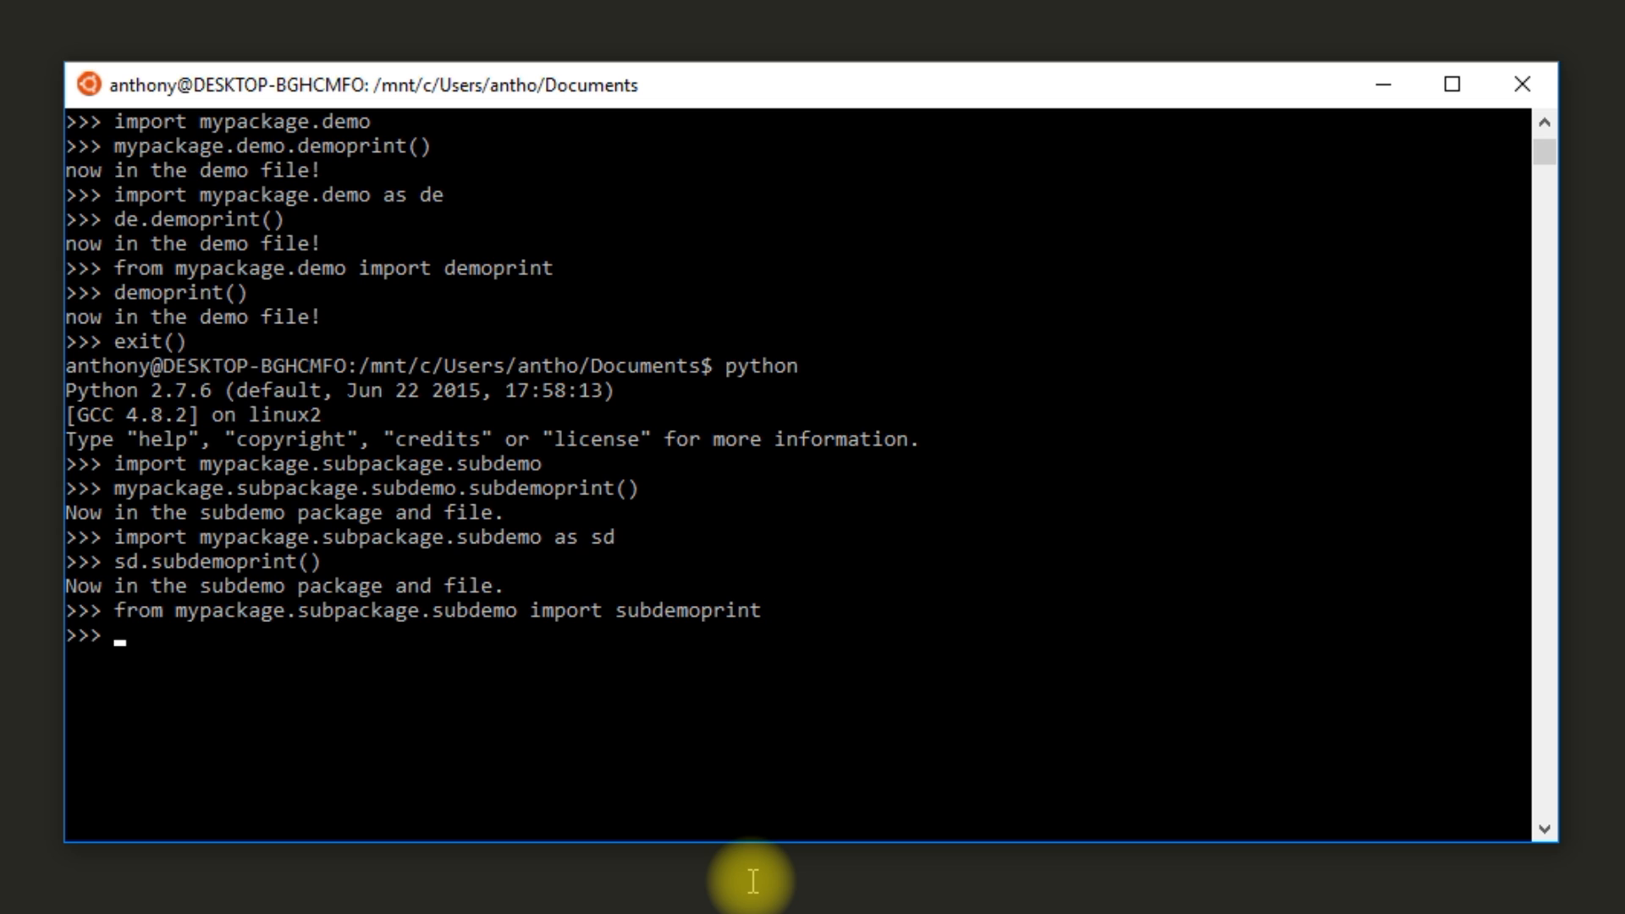
text(subdemo)
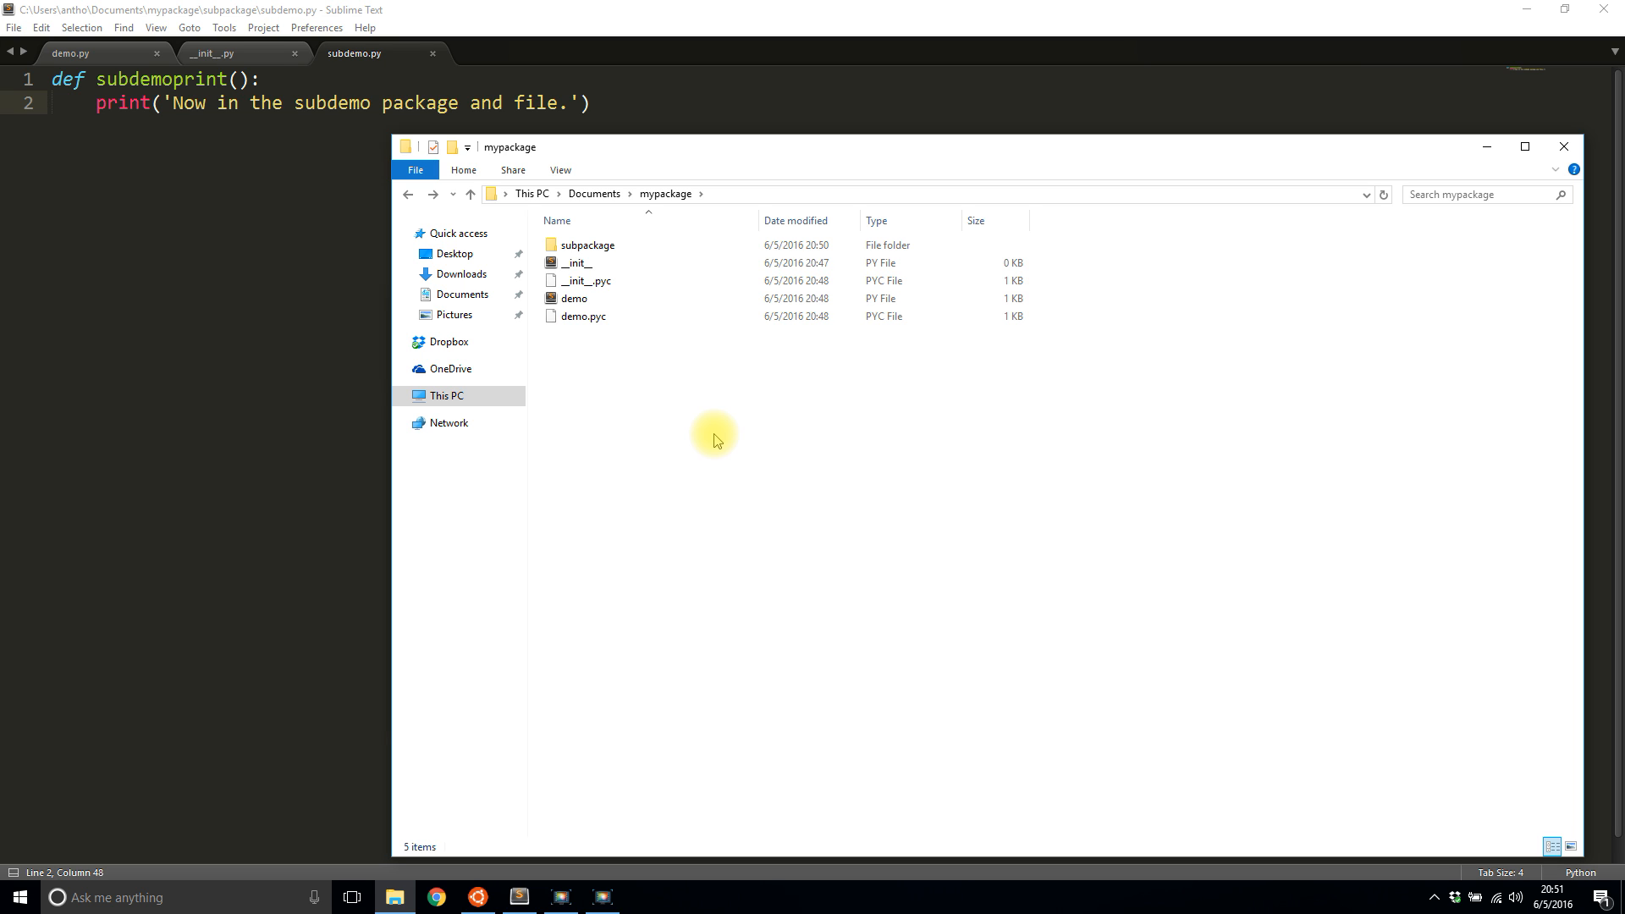
mouse_move(739, 518)
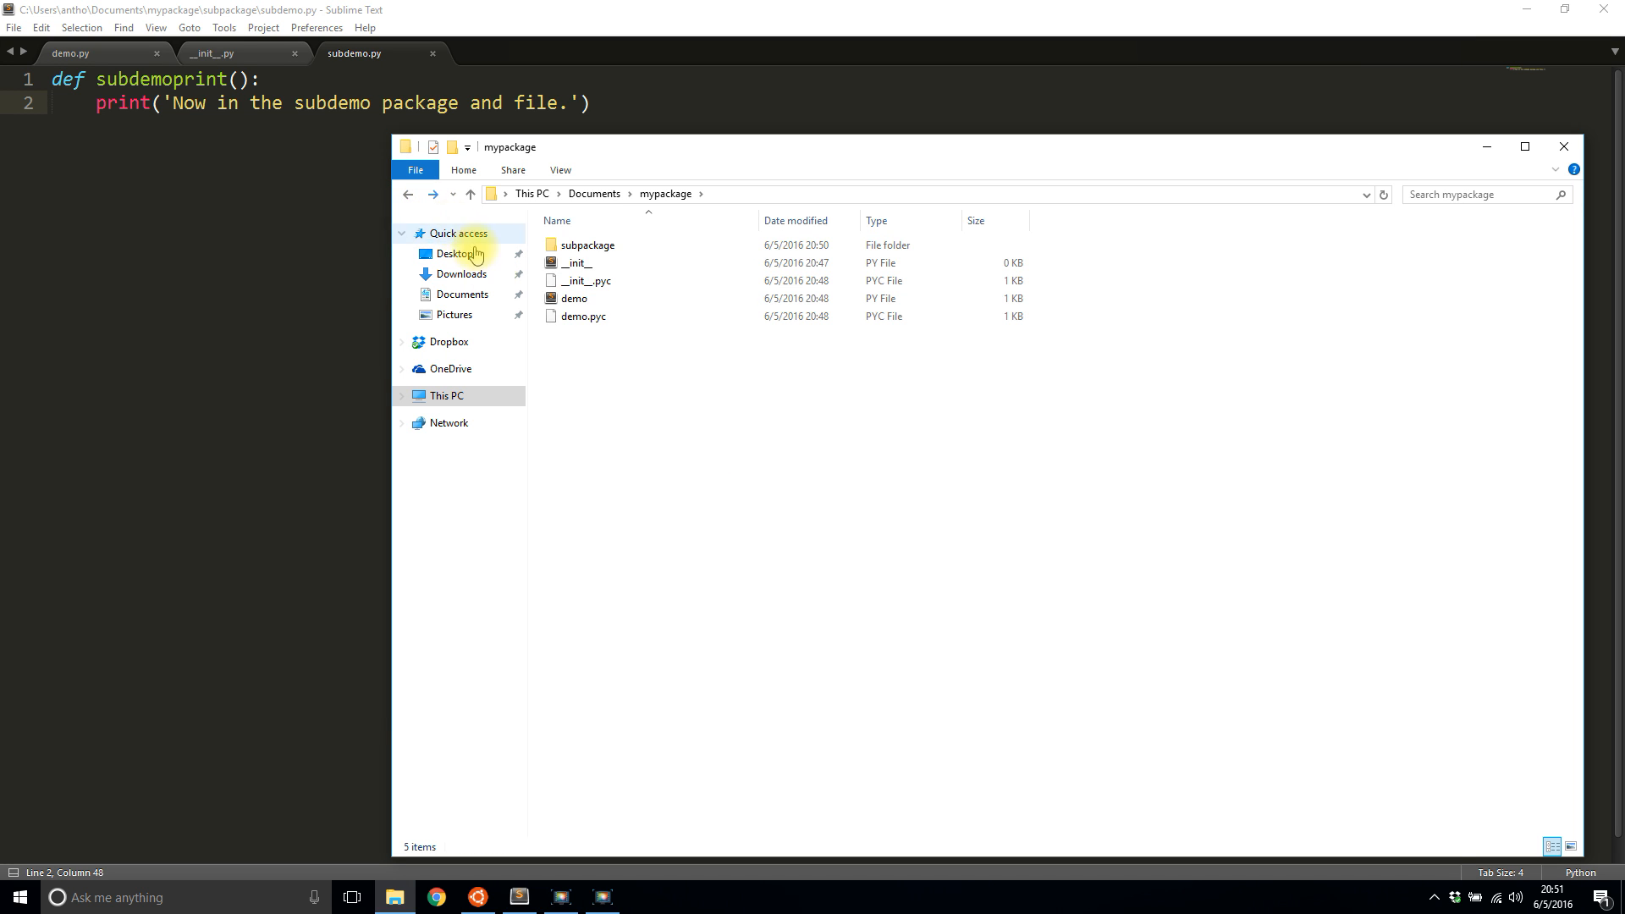
mouse_move(696, 423)
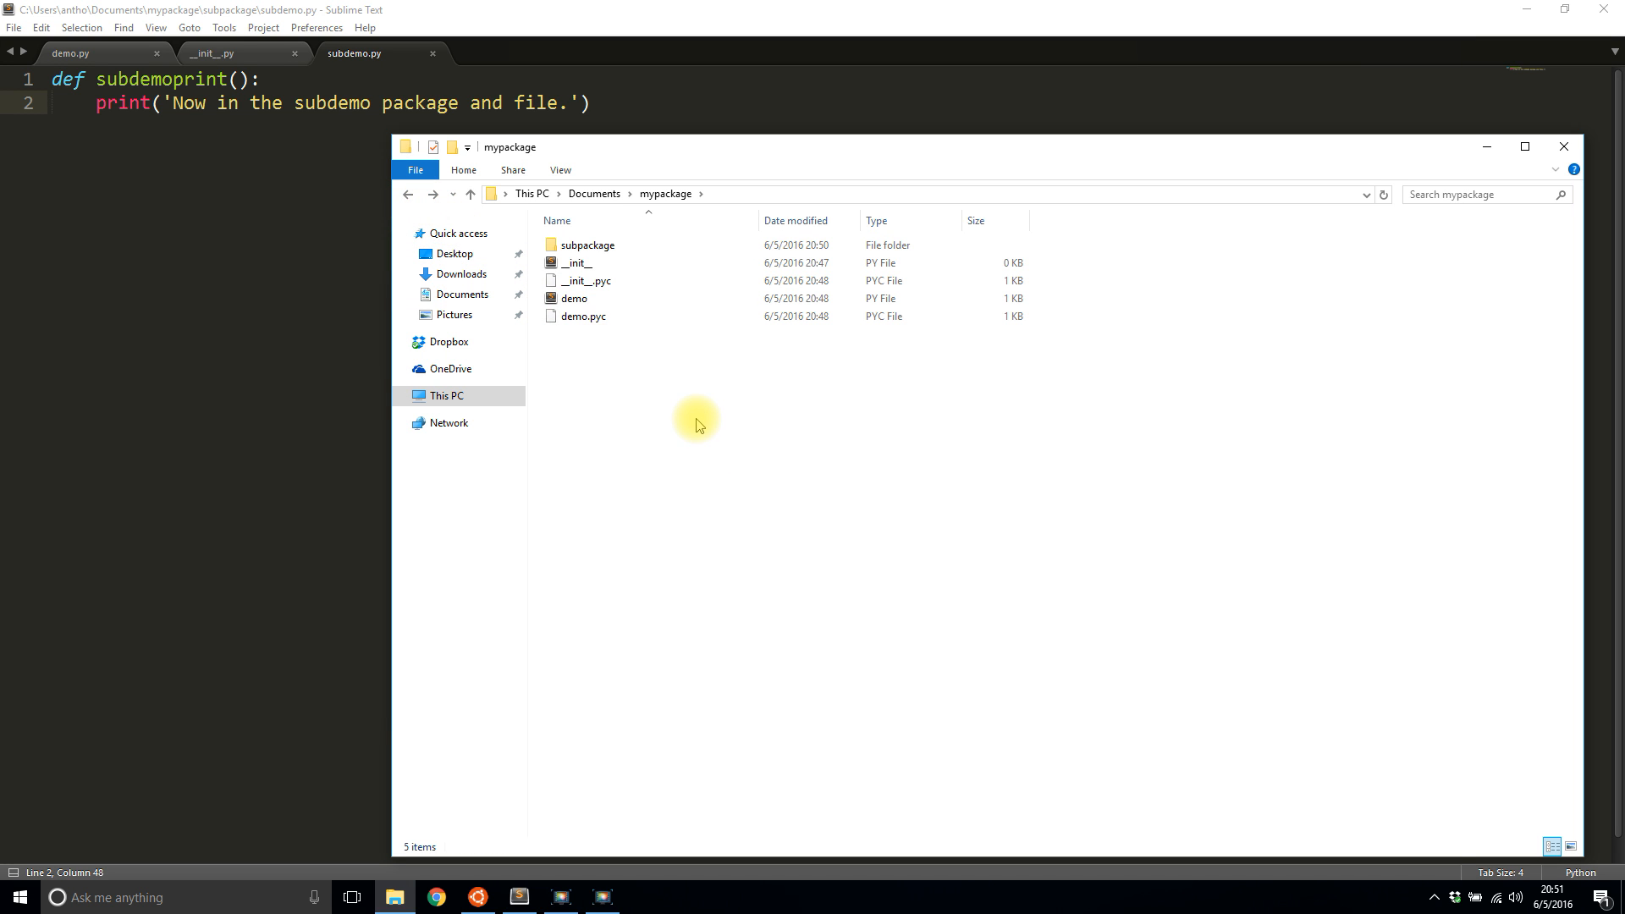
Step: Return from the mypackage folder back up to the Documents folder
click(408, 196)
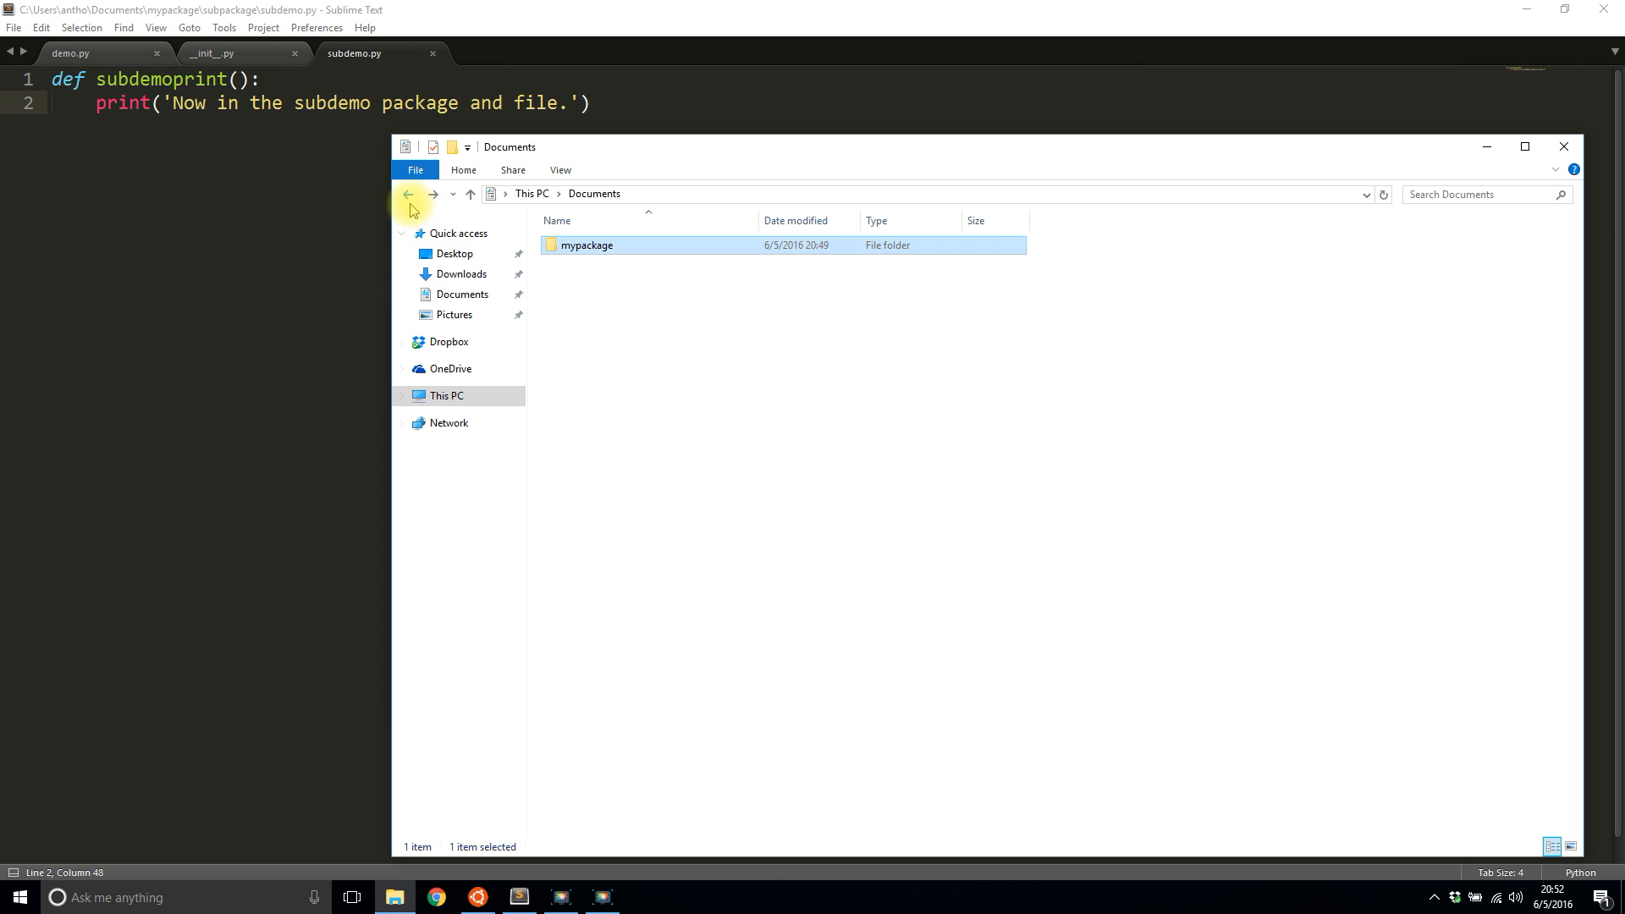